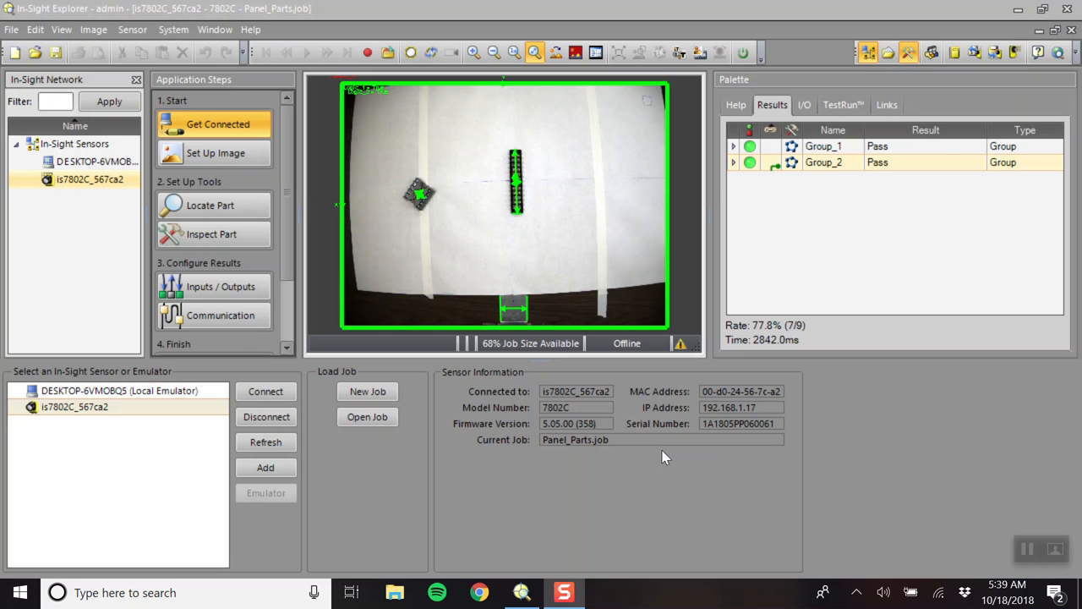
mouse_move(592, 179)
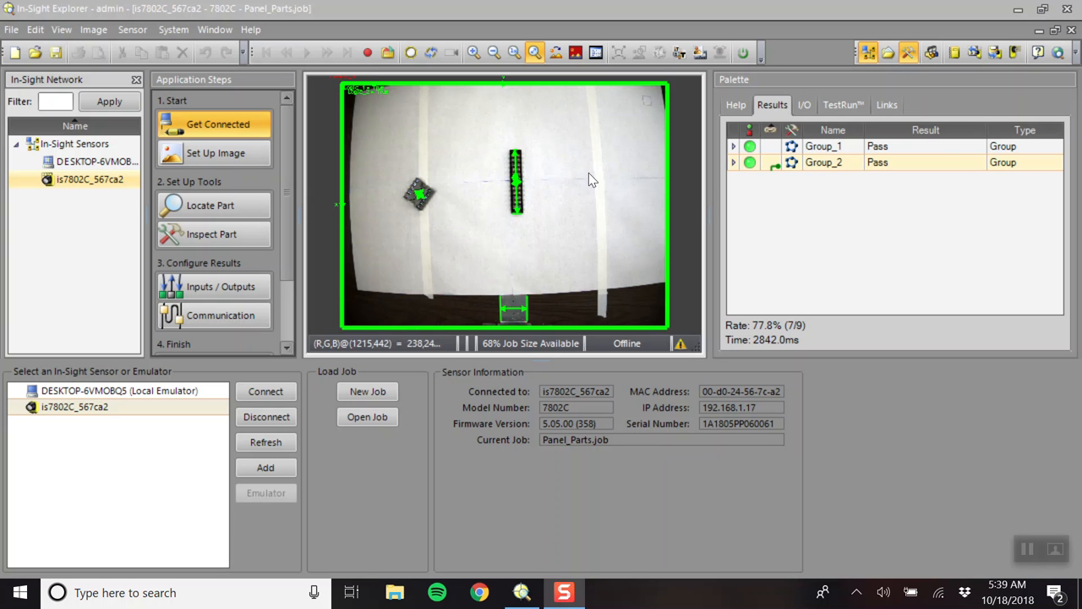
mouse_move(635, 274)
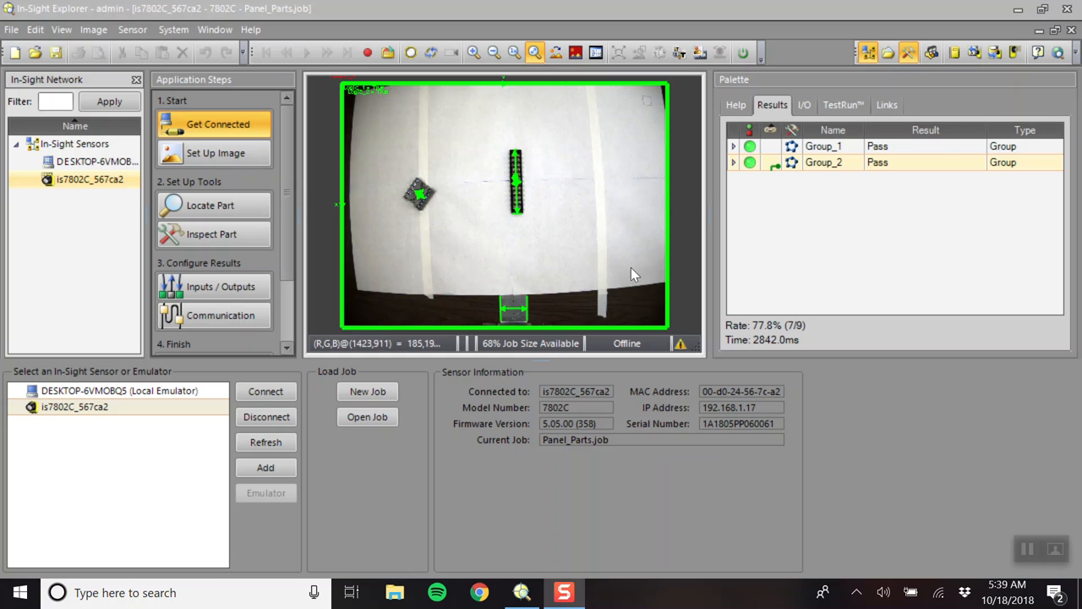
mouse_move(565, 193)
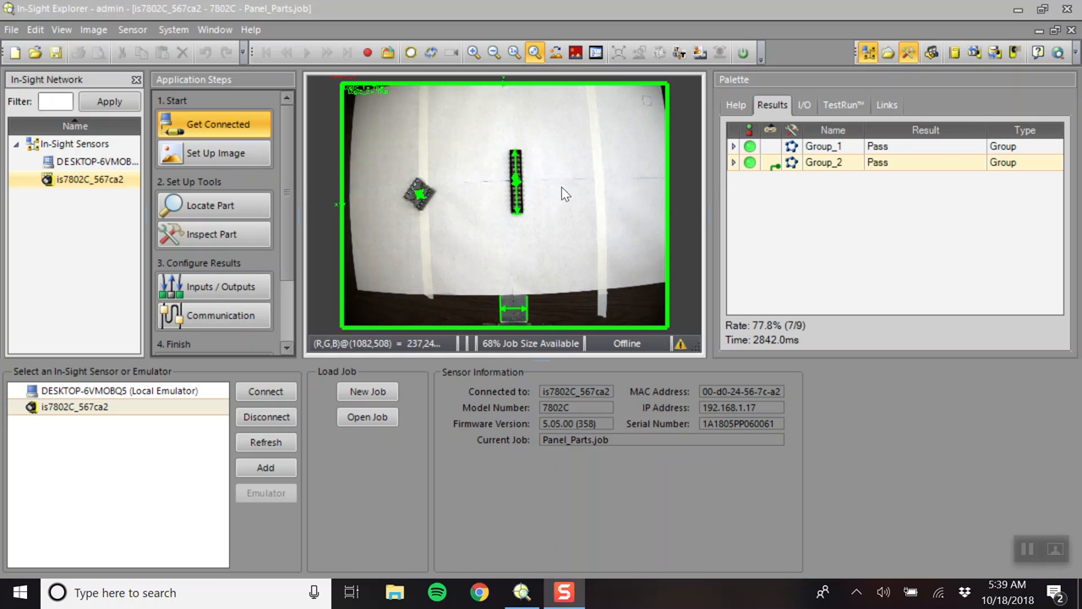
mouse_move(621, 298)
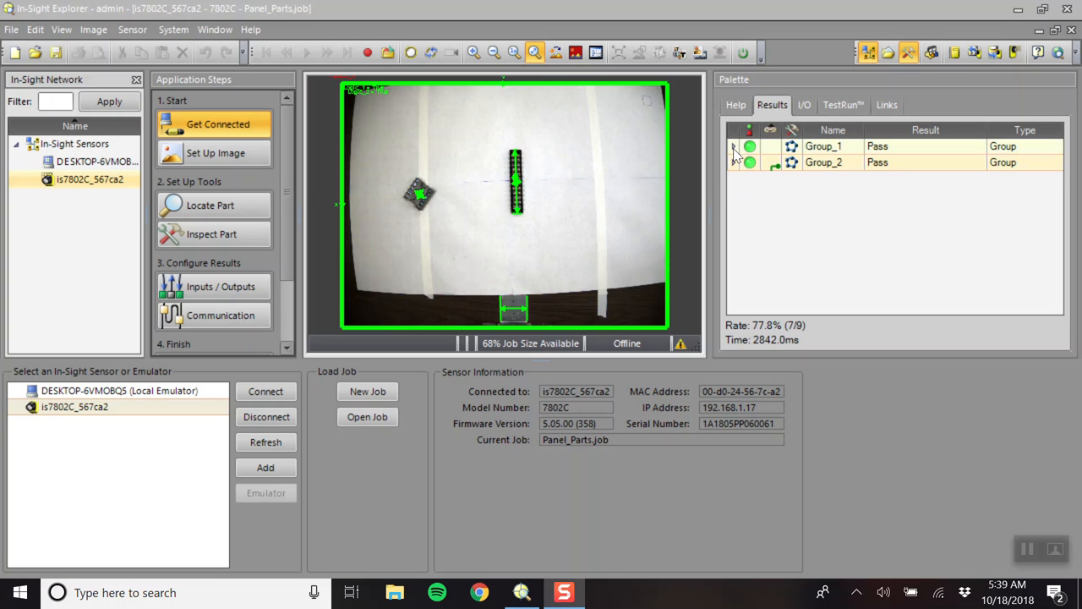
Expand Group_1 to show its three PatMax patterns and Logic_1, then go to Locate Part.
click(734, 145)
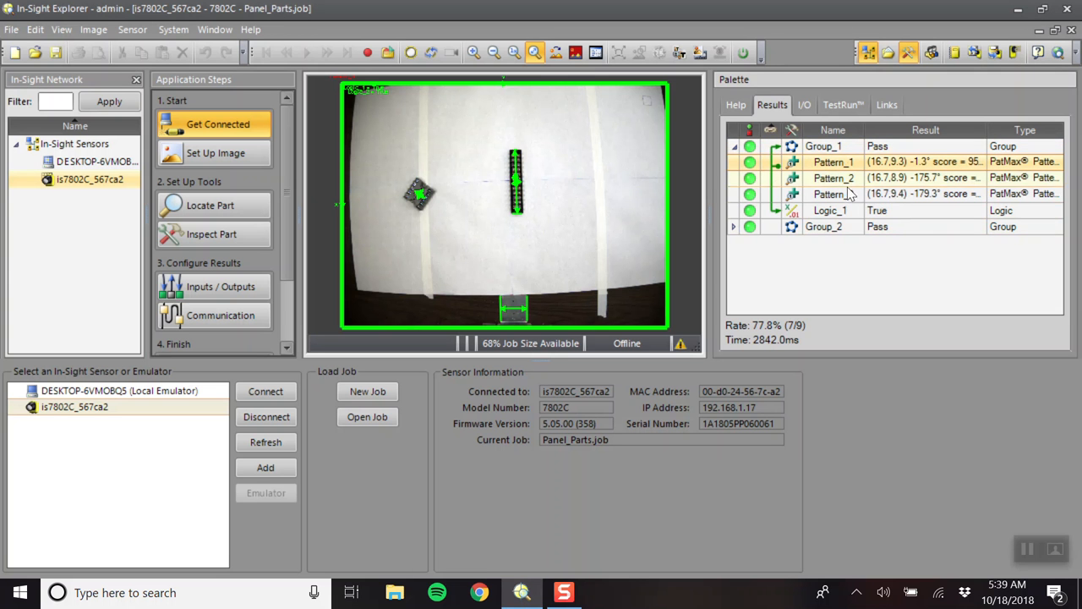
click(214, 206)
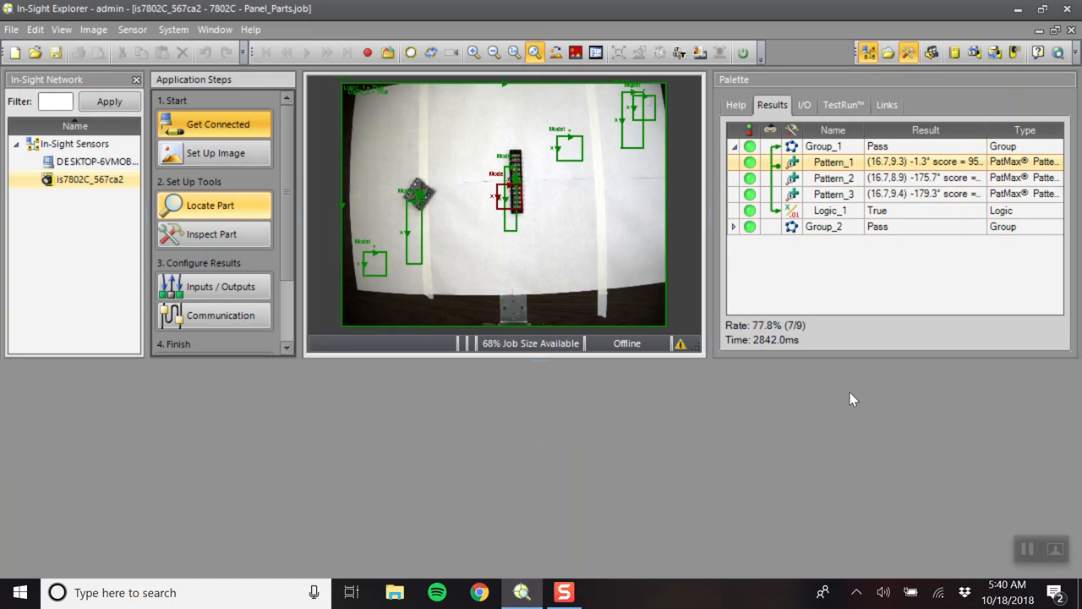
Open Pattern_1's settings, then inspect Group_1's other pattern tools such as Pattern_3.
double_click(833, 162)
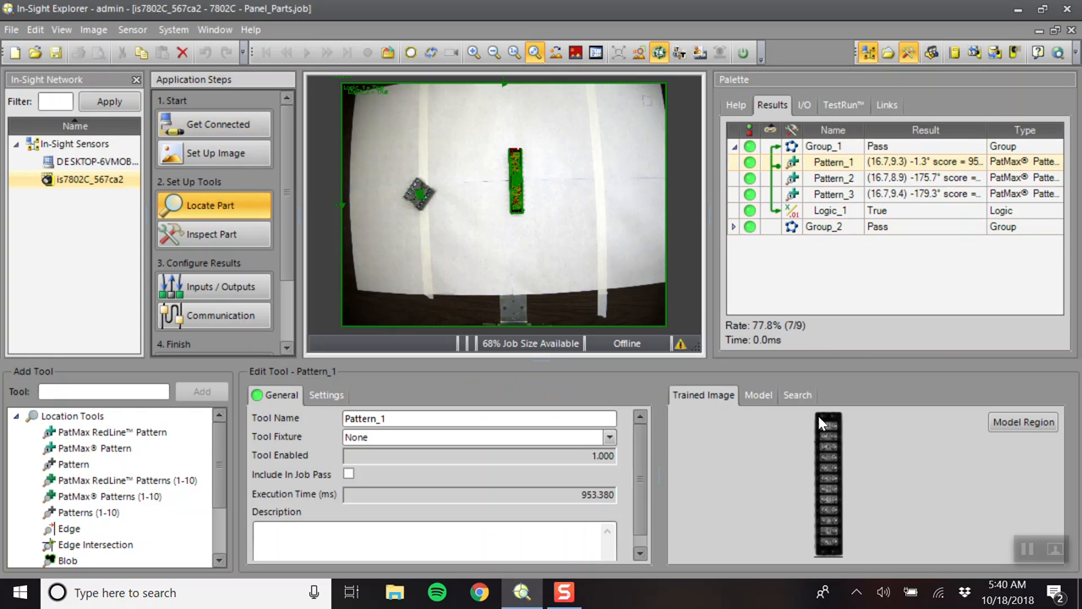
click(833, 177)
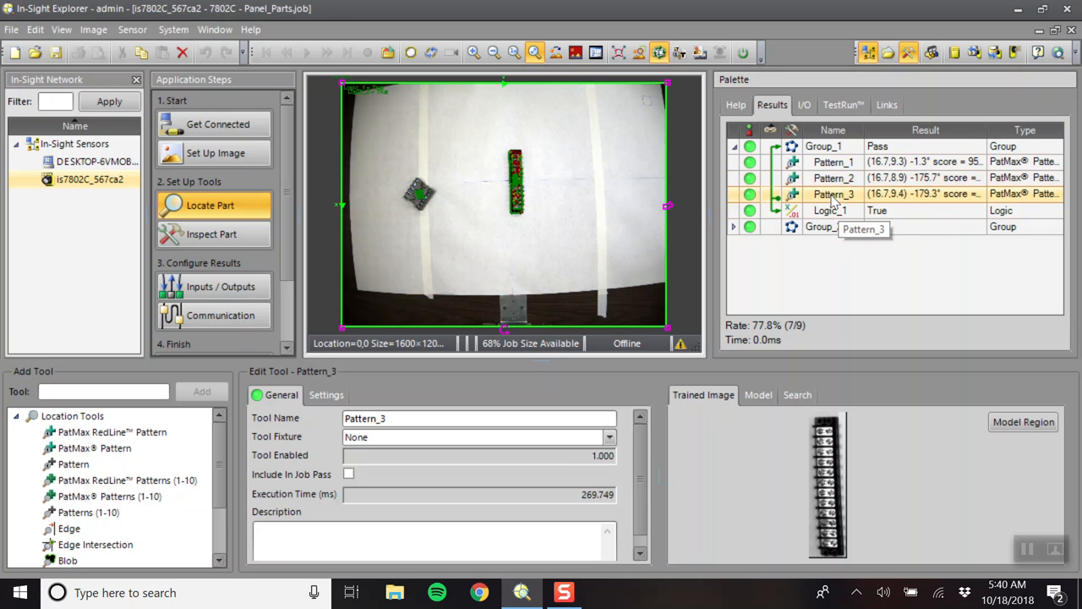
mouse_move(538, 281)
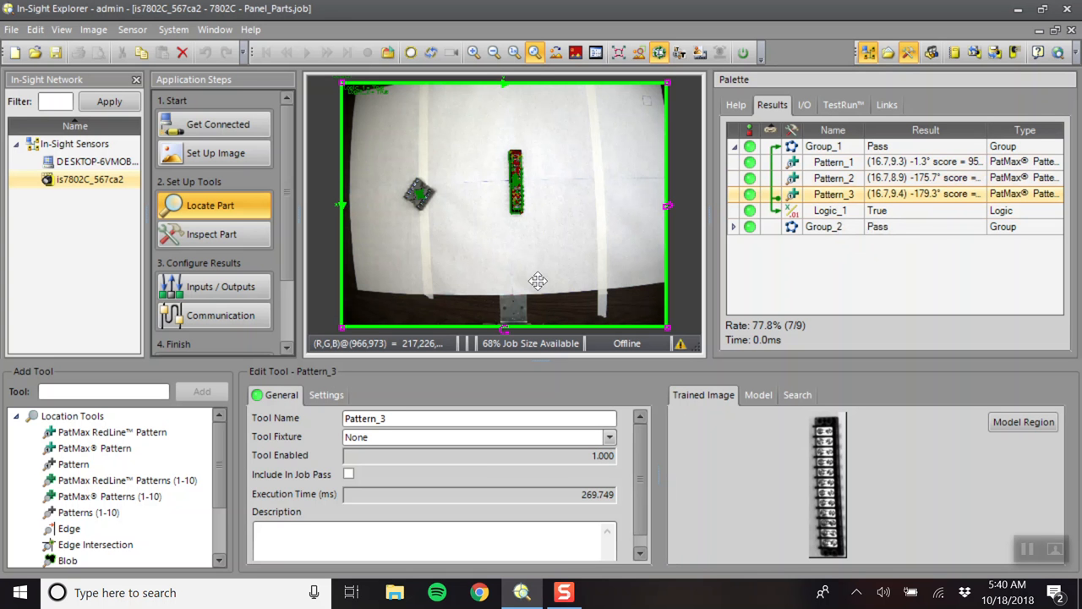
mouse_move(510, 171)
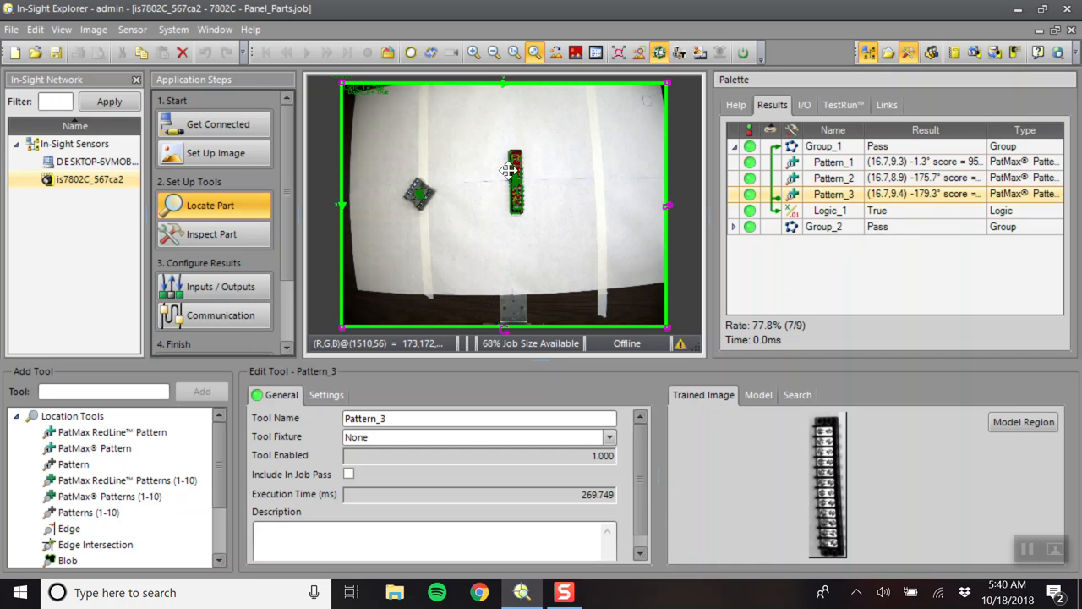
mouse_move(349, 121)
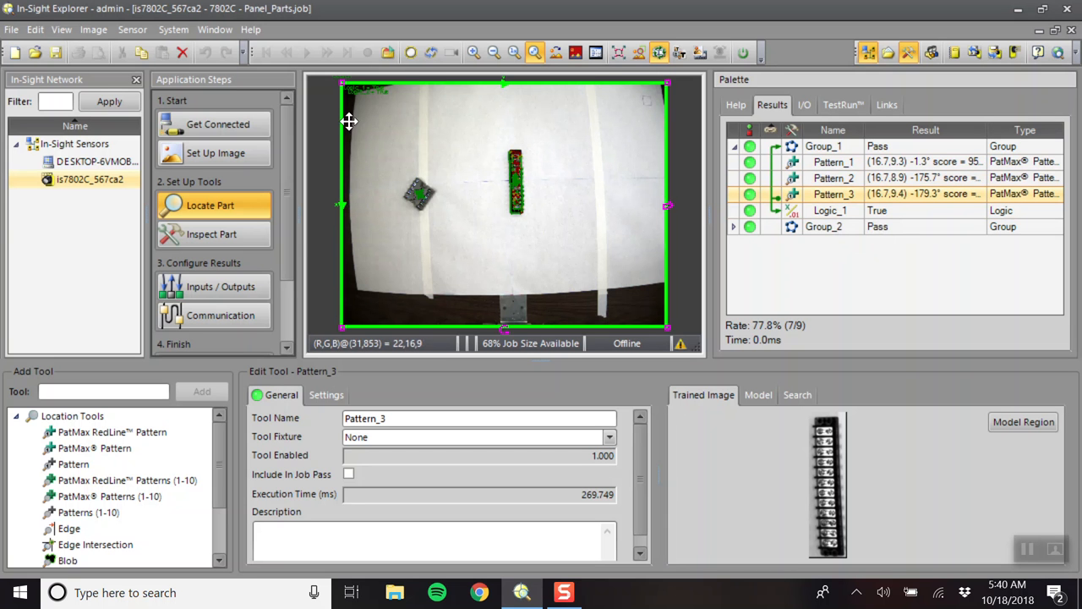
mouse_move(380, 166)
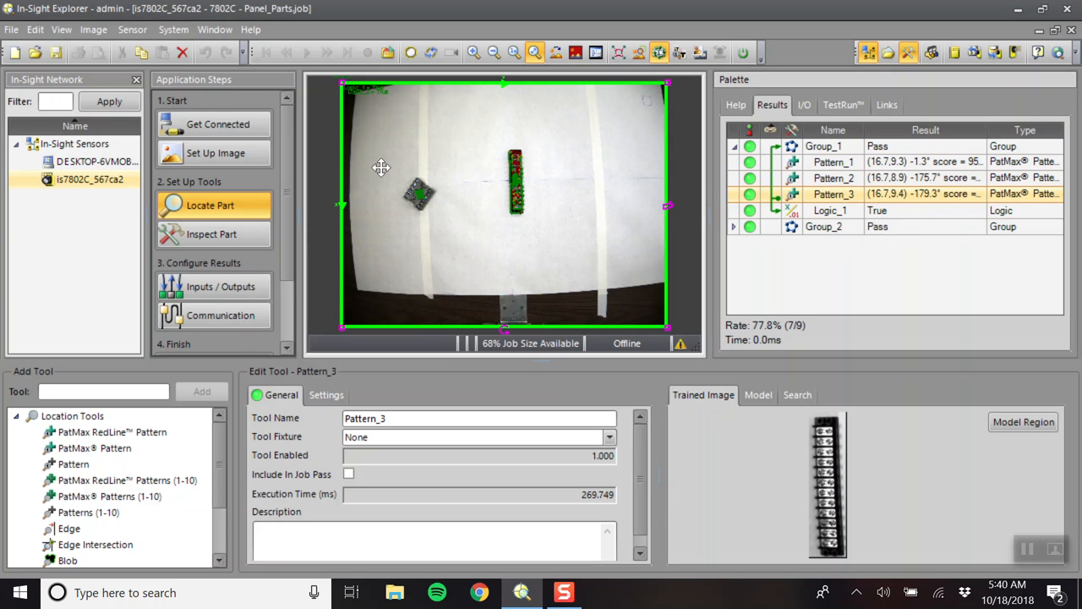
mouse_move(573, 248)
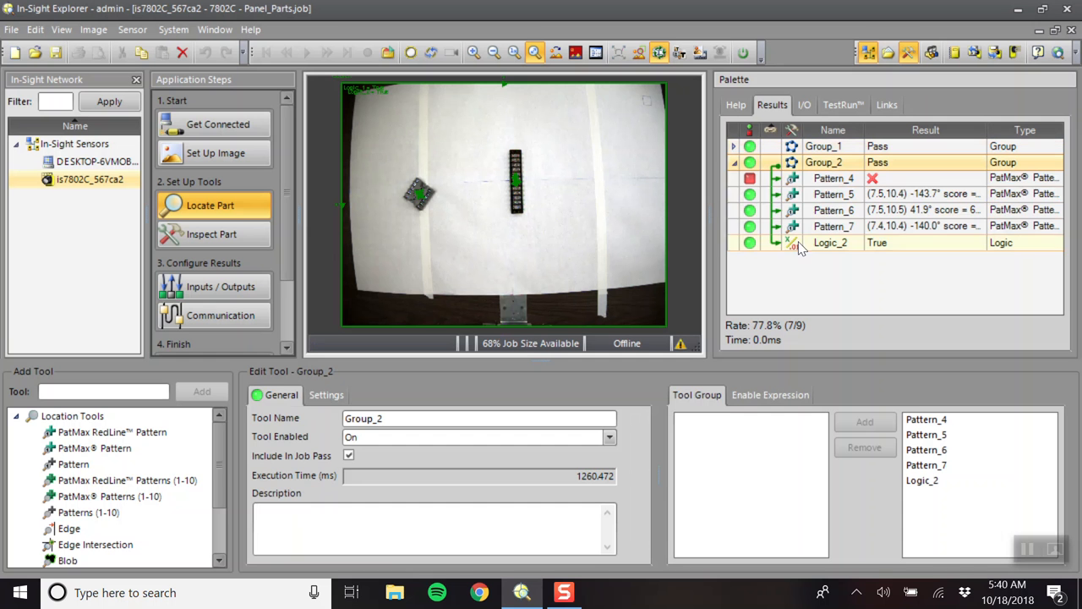
Open Pattern_4, Pattern_6 and Pattern_7 in turn to view their relay-socket trained images.
click(833, 178)
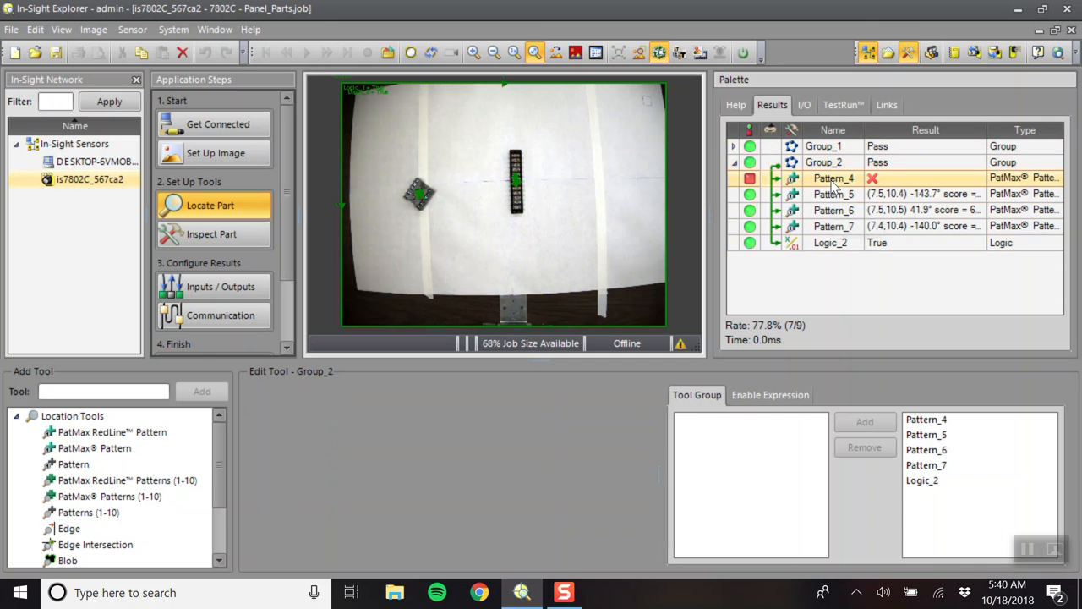
double_click(833, 178)
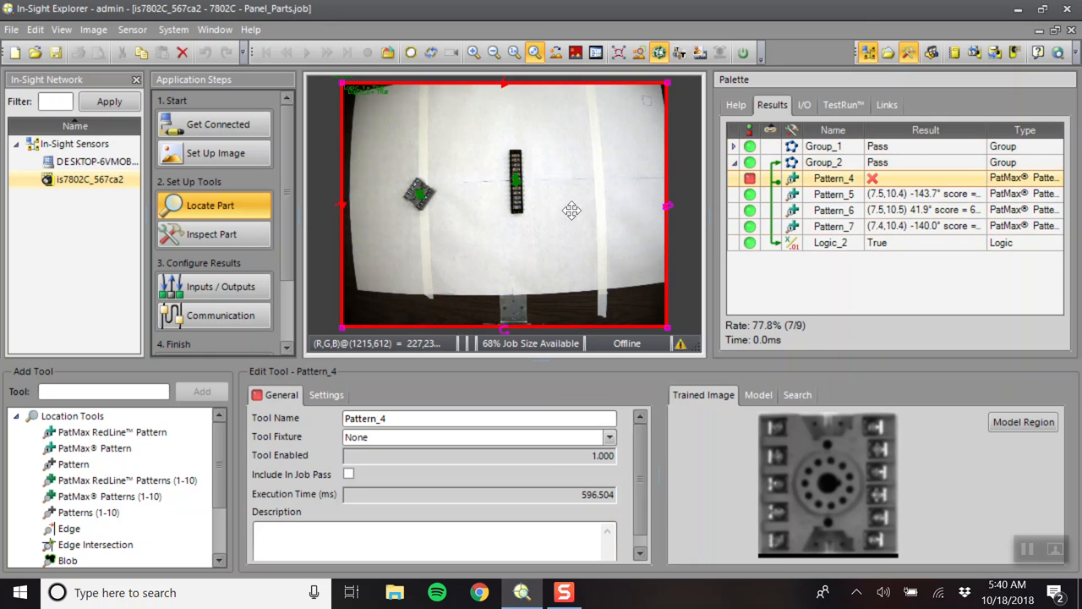
mouse_move(630, 259)
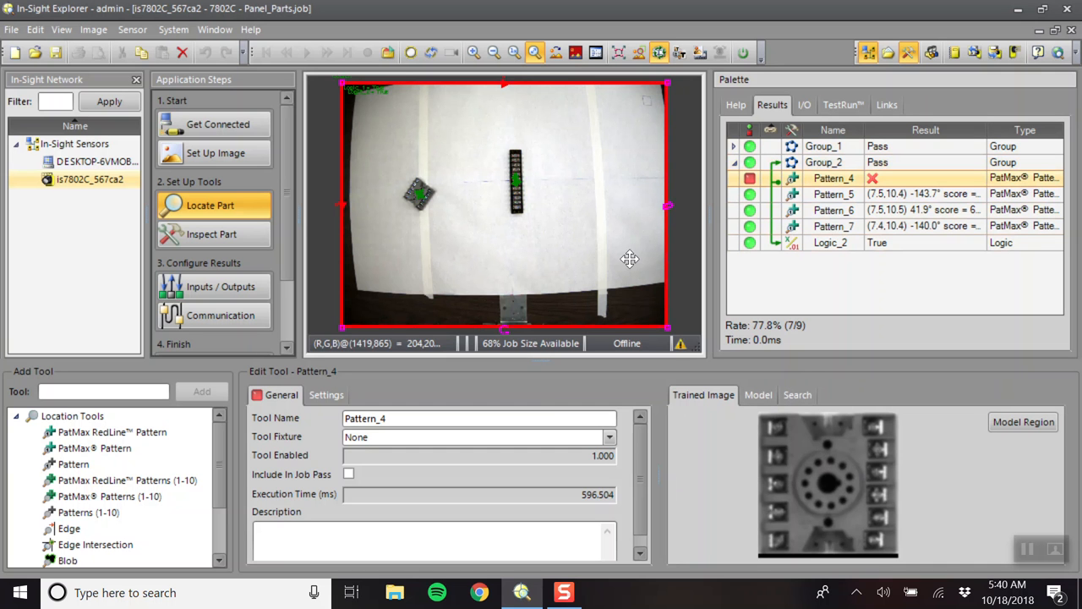
mouse_move(516, 182)
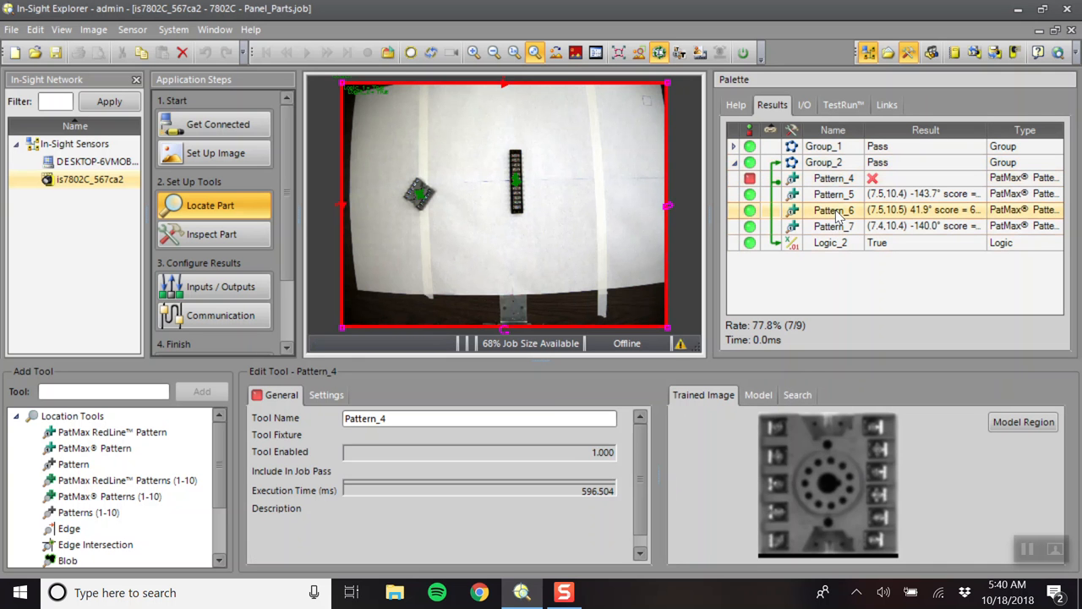
click(834, 210)
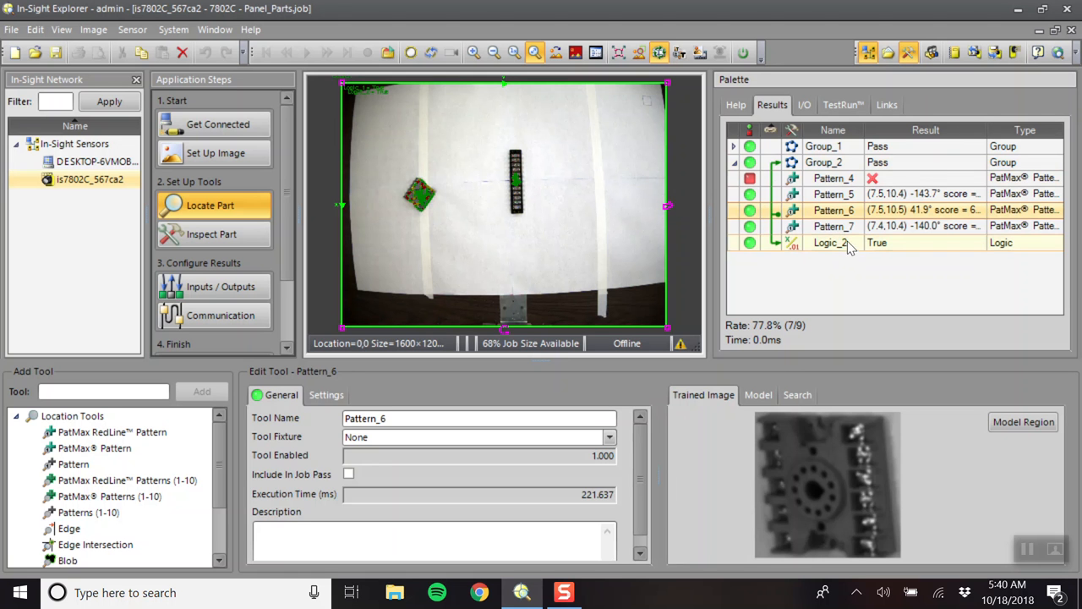
click(833, 226)
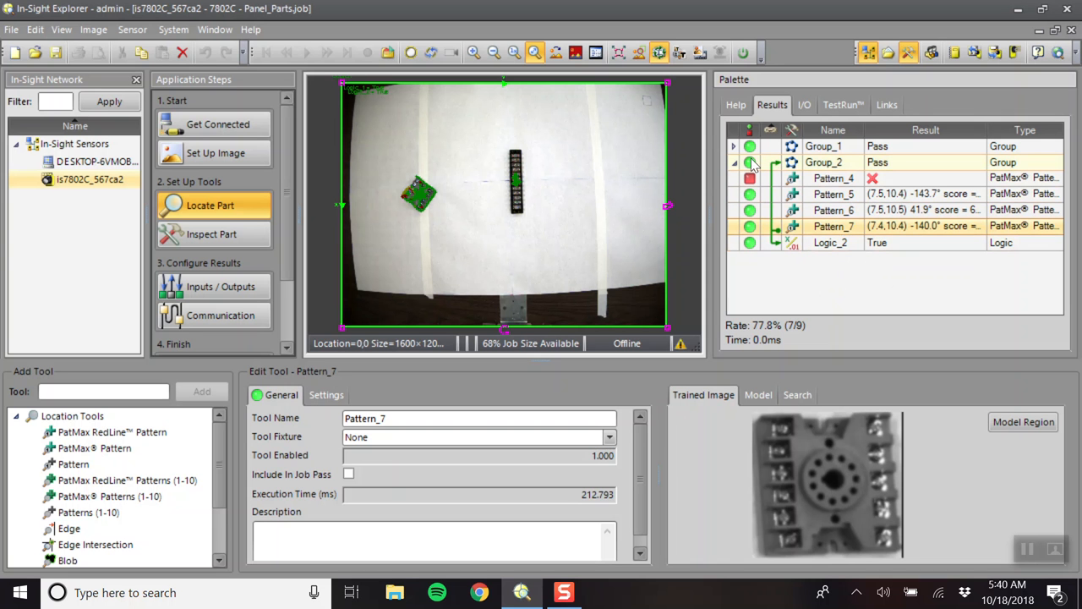
mouse_move(850, 176)
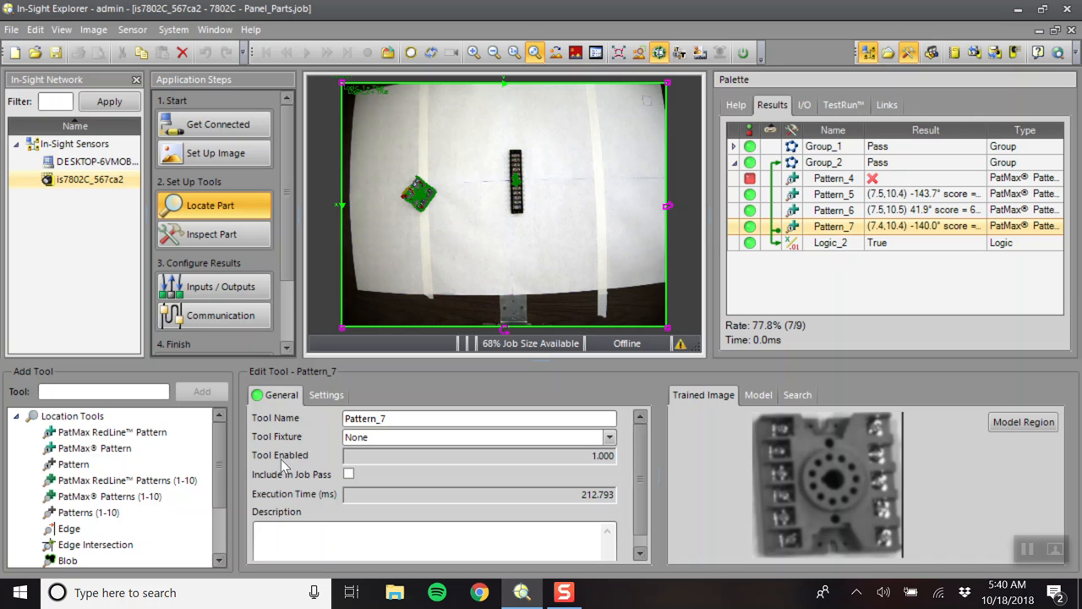
mouse_move(587, 325)
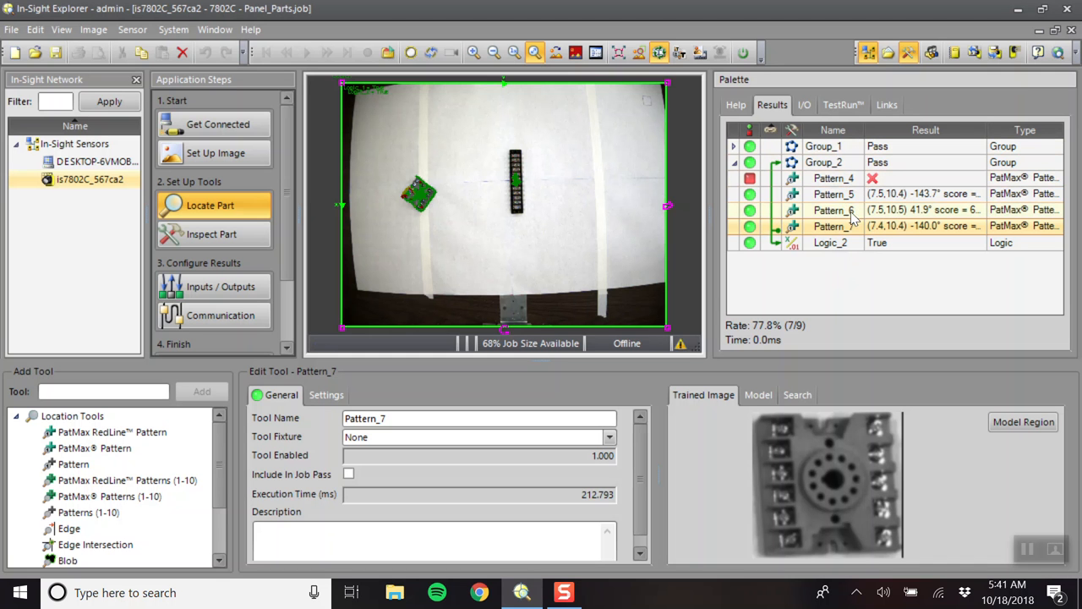
mouse_move(854, 226)
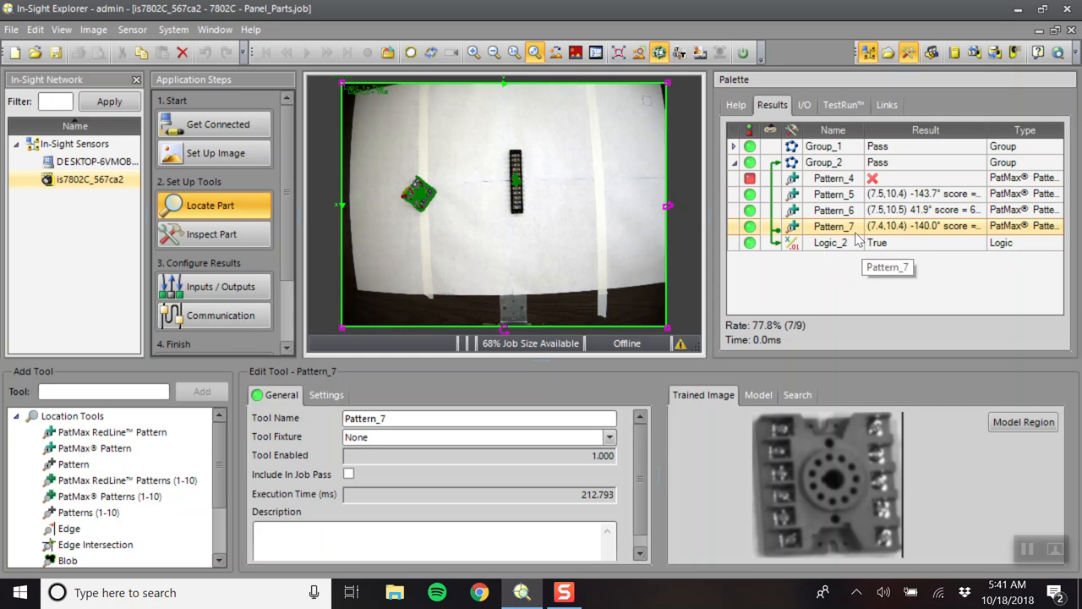
mouse_move(876, 281)
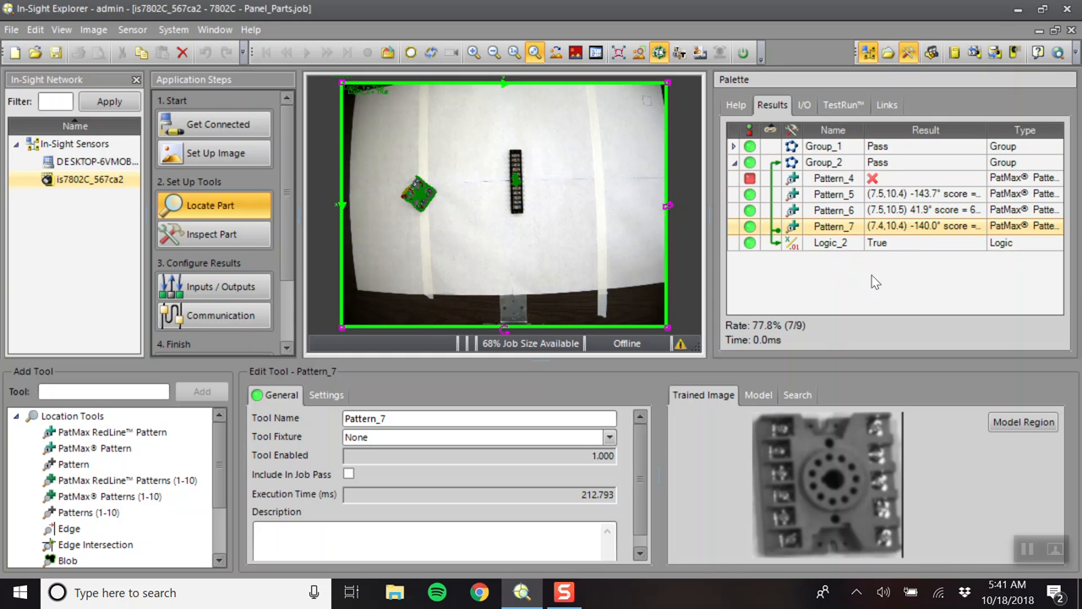
Open Logic_2 to view its expression ORing the Pass results of Pattern_4 to Pattern_7.
click(830, 242)
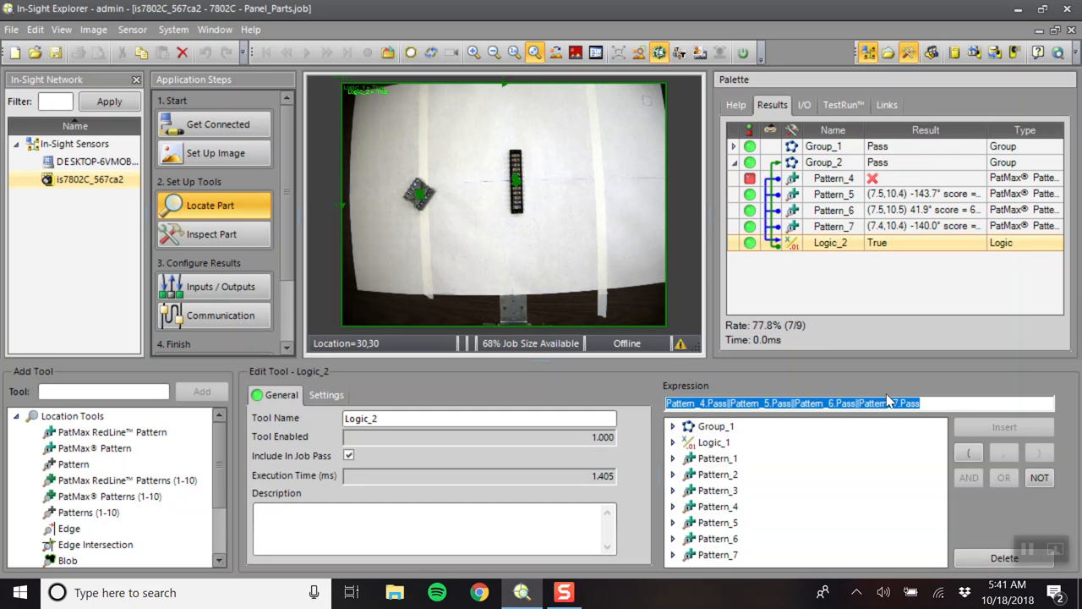
mouse_move(844, 340)
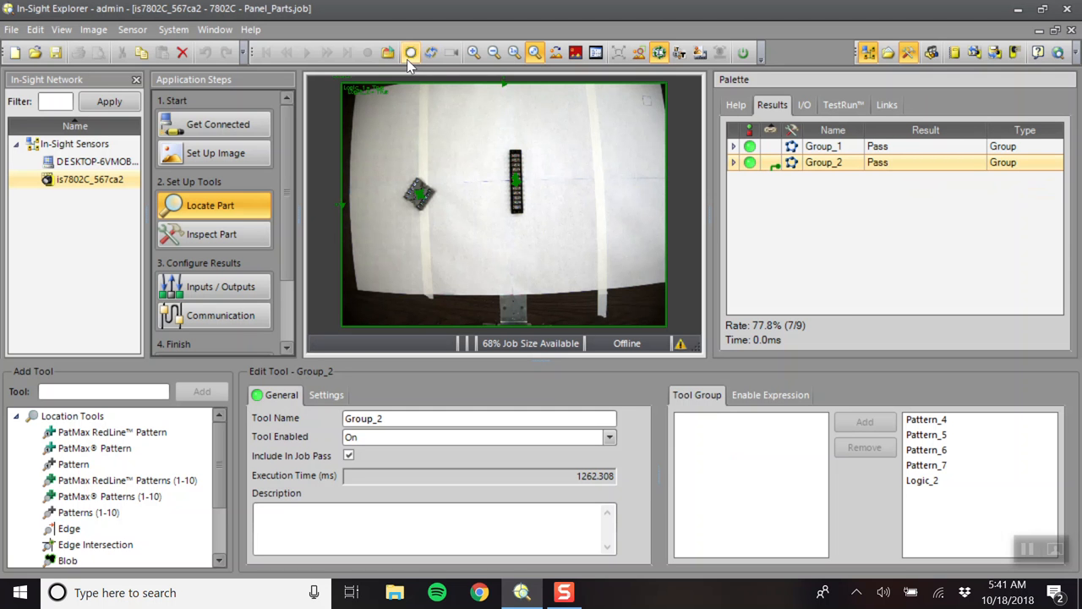
mouse_move(410, 52)
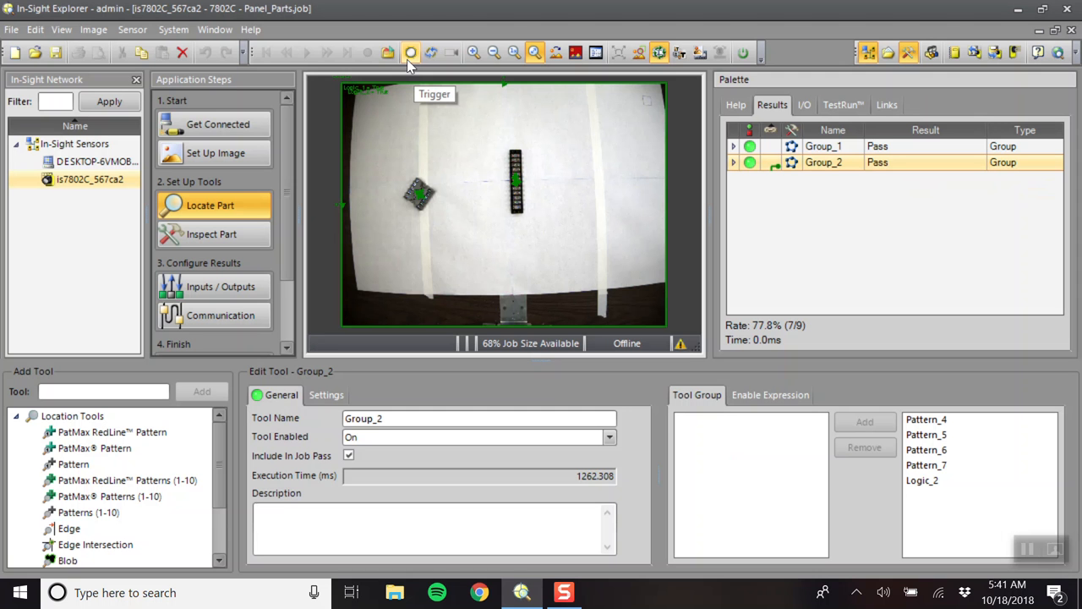
click(411, 53)
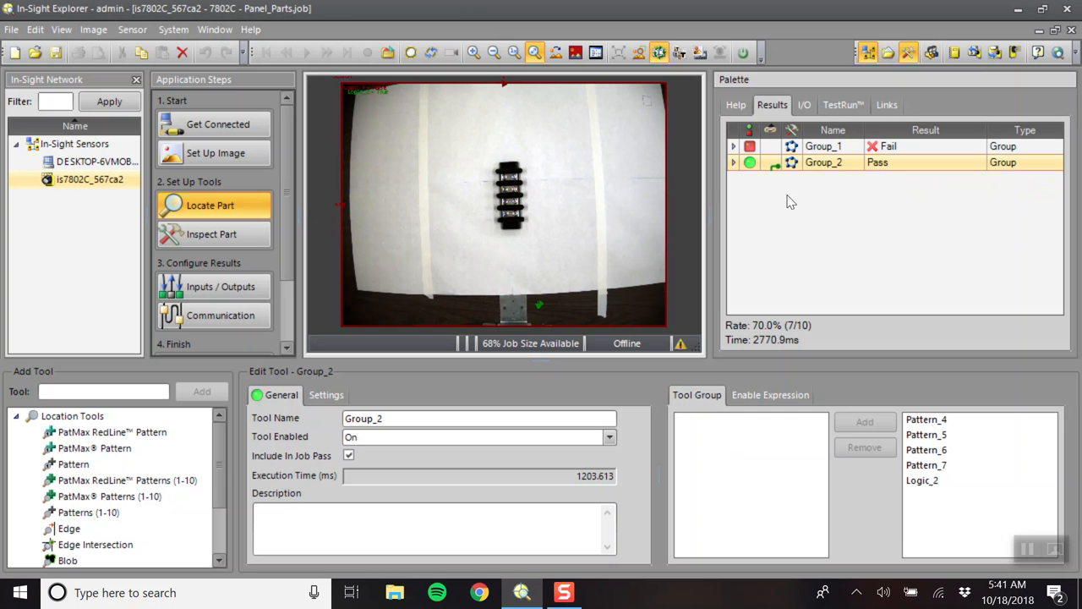
click(734, 161)
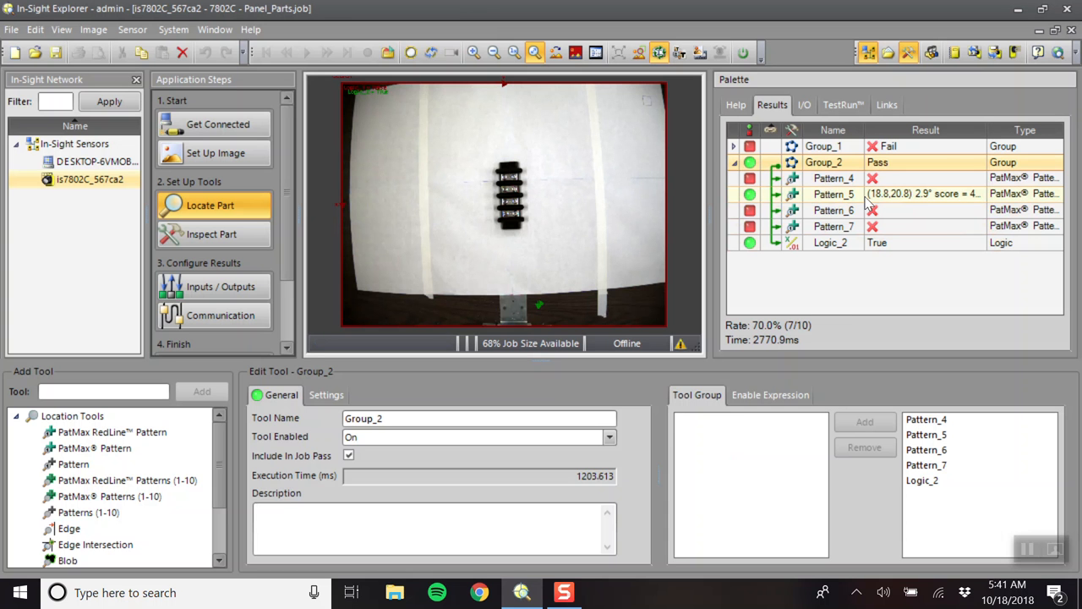
click(833, 194)
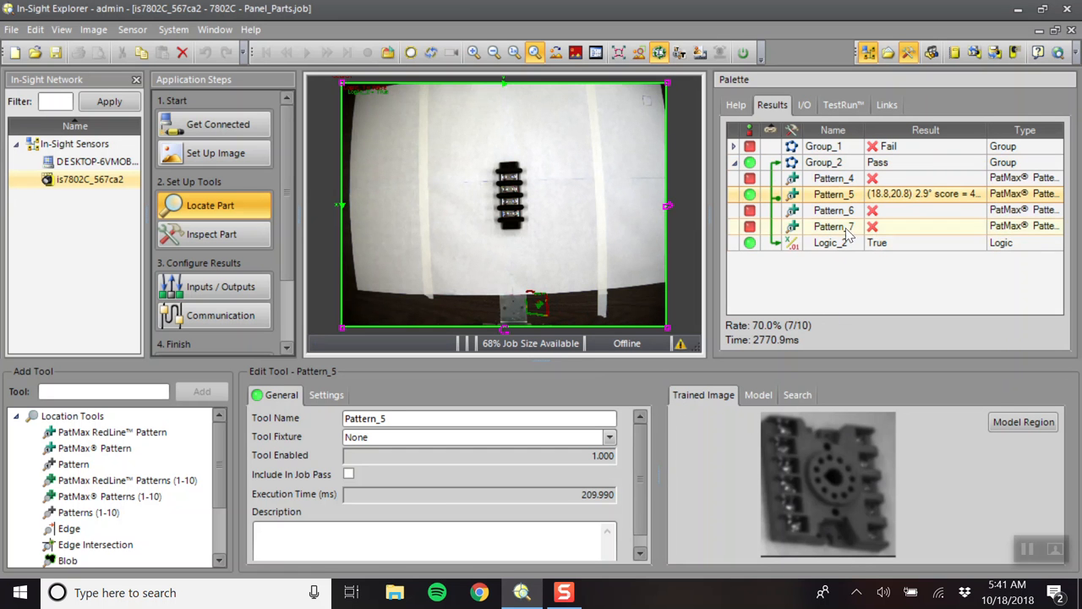
click(326, 395)
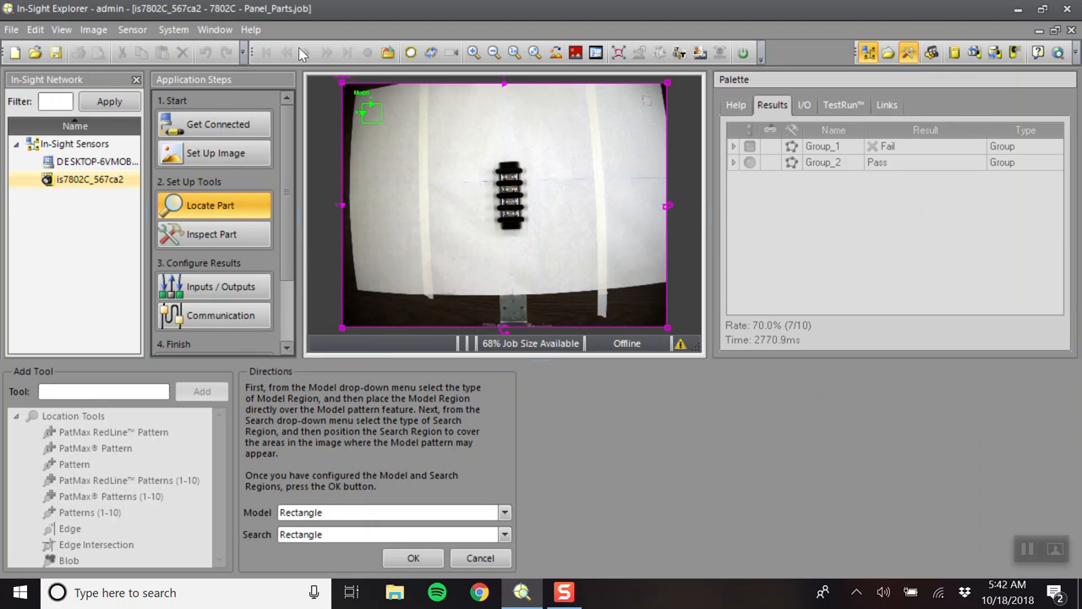
Move and stretch the model region over the vertical terminal strip, zooming in to refine it.
drag(370, 113, 548, 182)
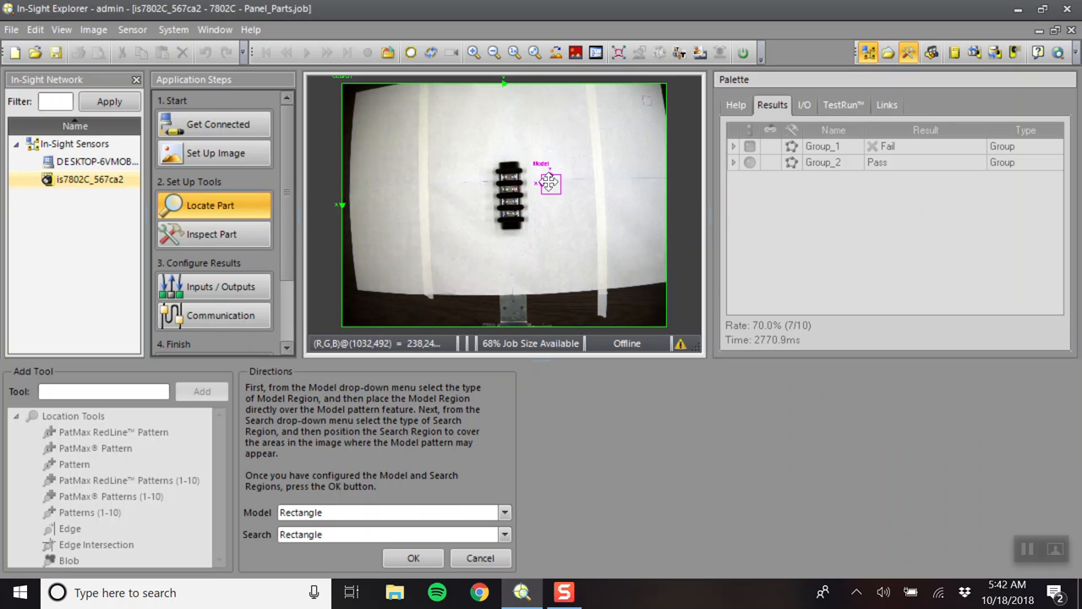
drag(550, 182, 508, 169)
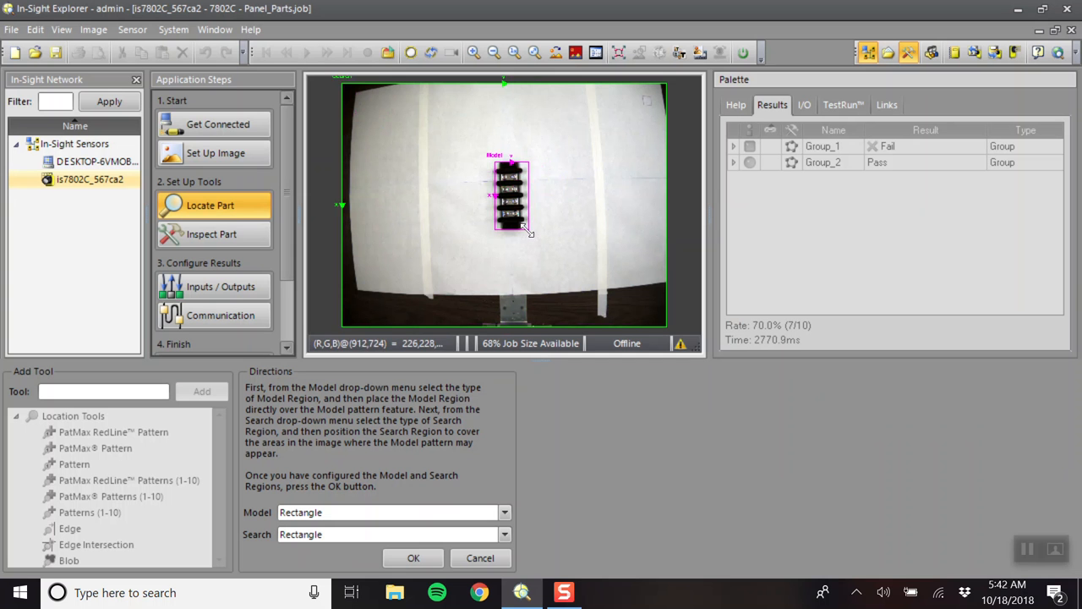
click(535, 53)
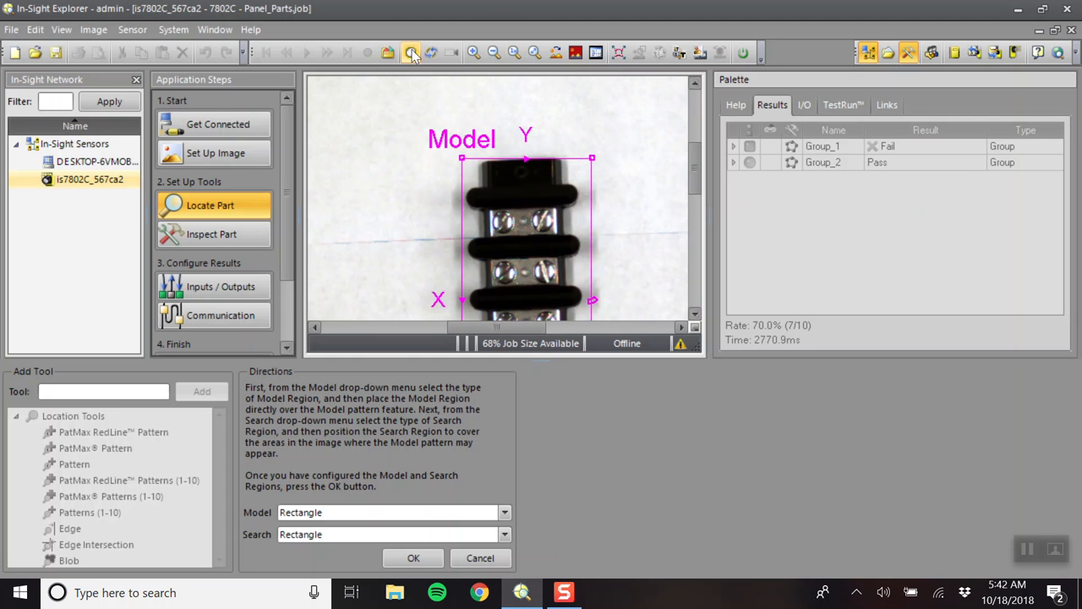
mouse_move(609, 180)
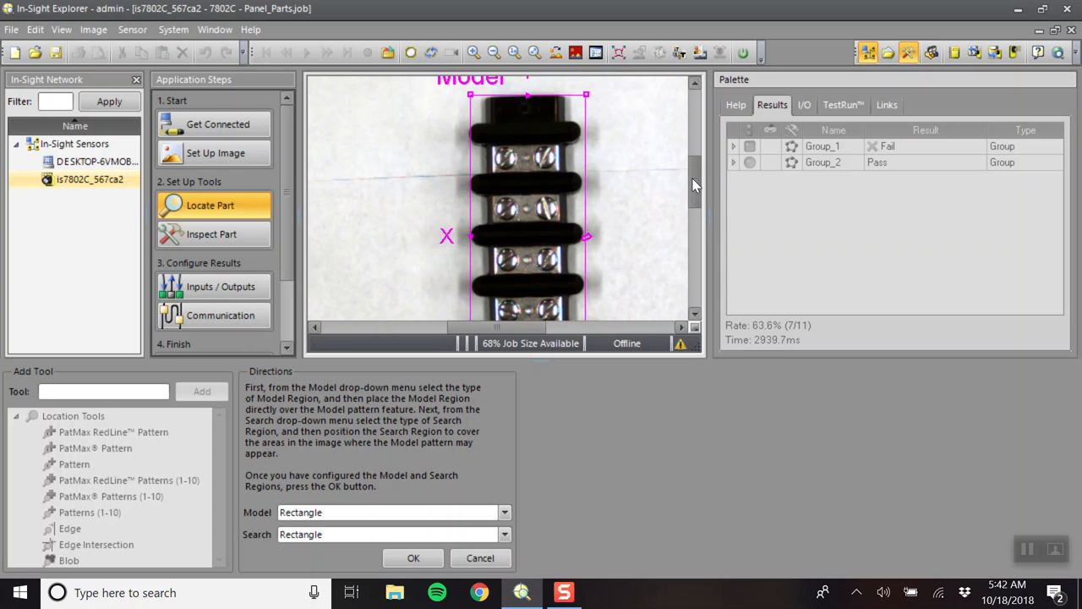
scroll(down, 3)
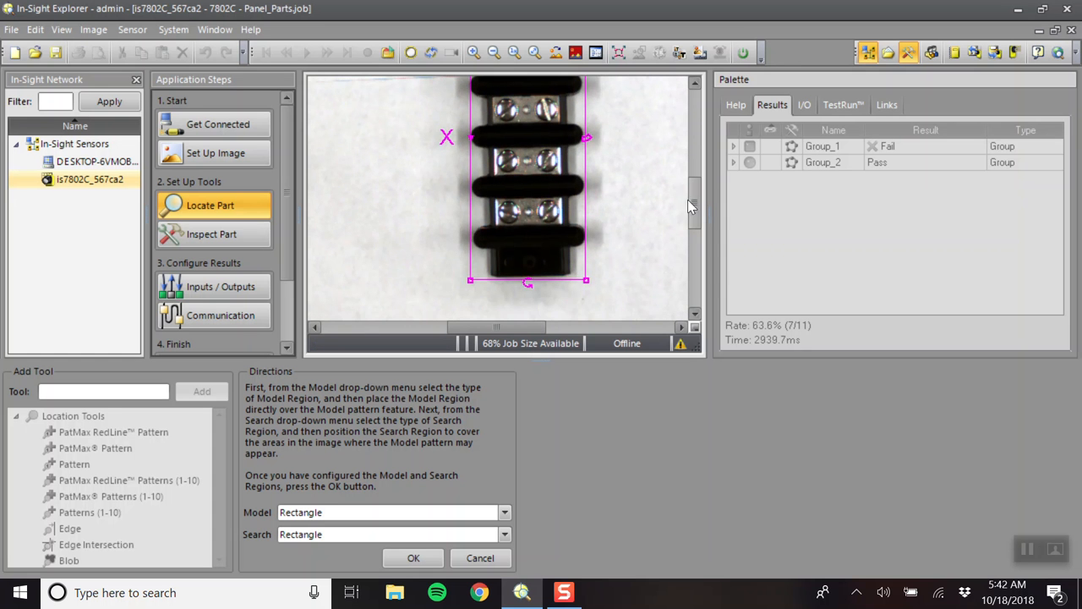
mouse_move(569, 275)
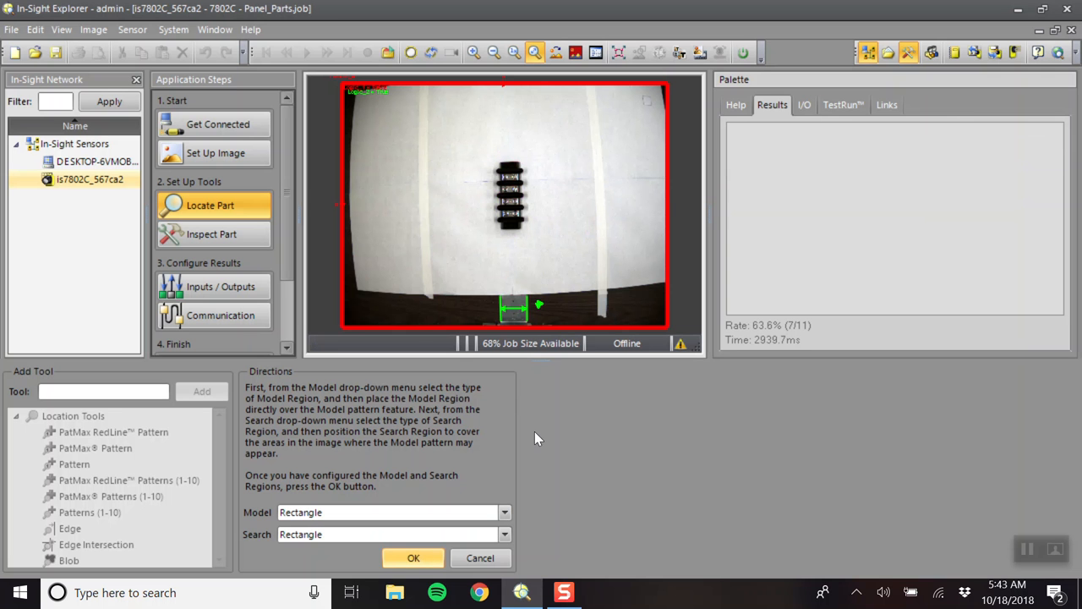
Accept Pattern_8's model, set its rotation tolerance to 180, and show Group_2's member tools.
click(413, 557)
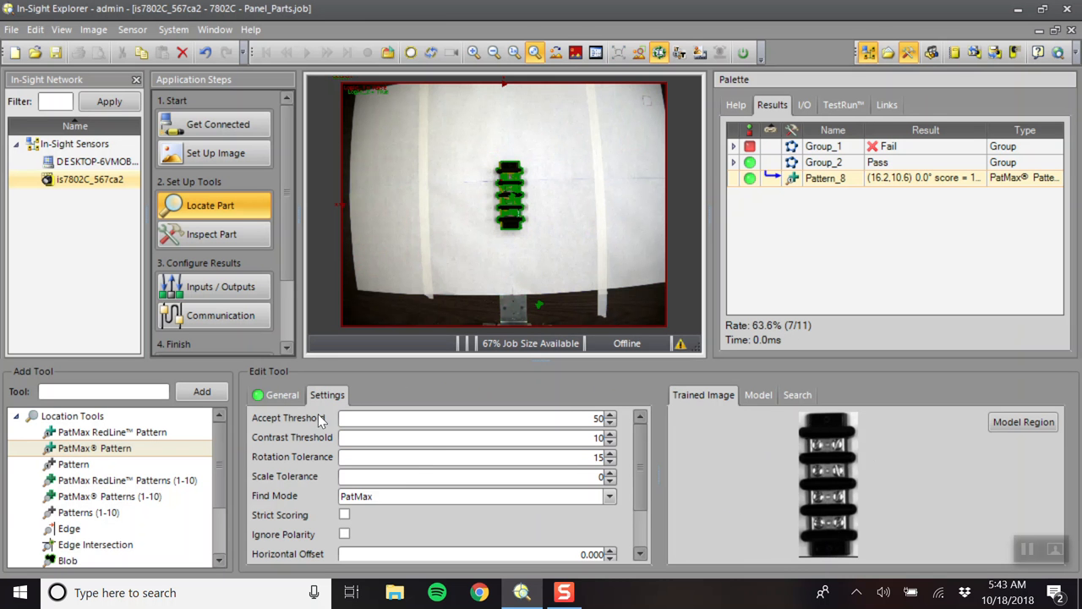
click(473, 457)
text(180)
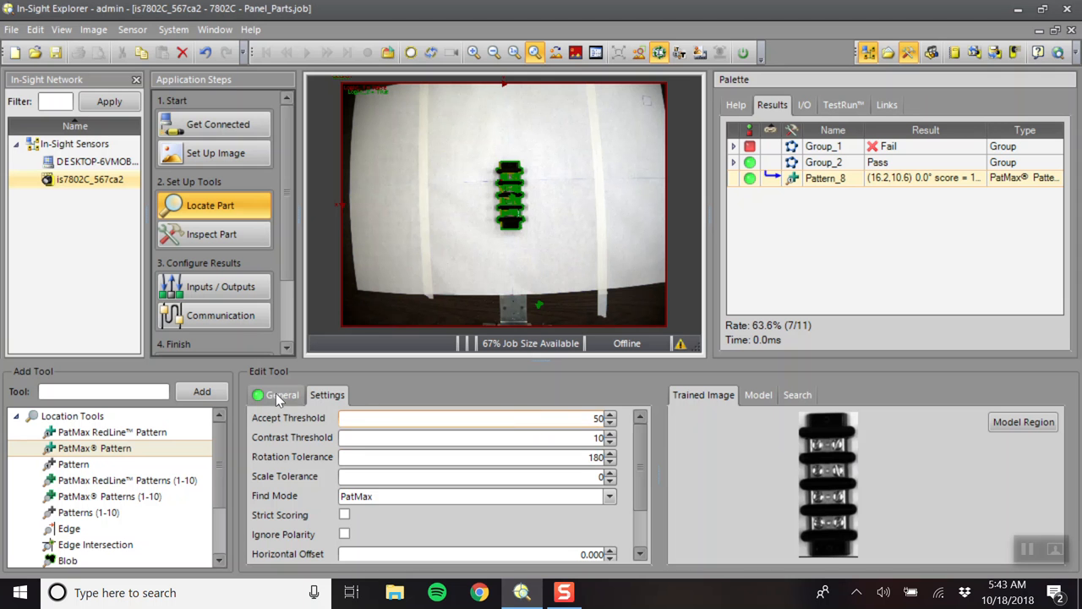
click(283, 395)
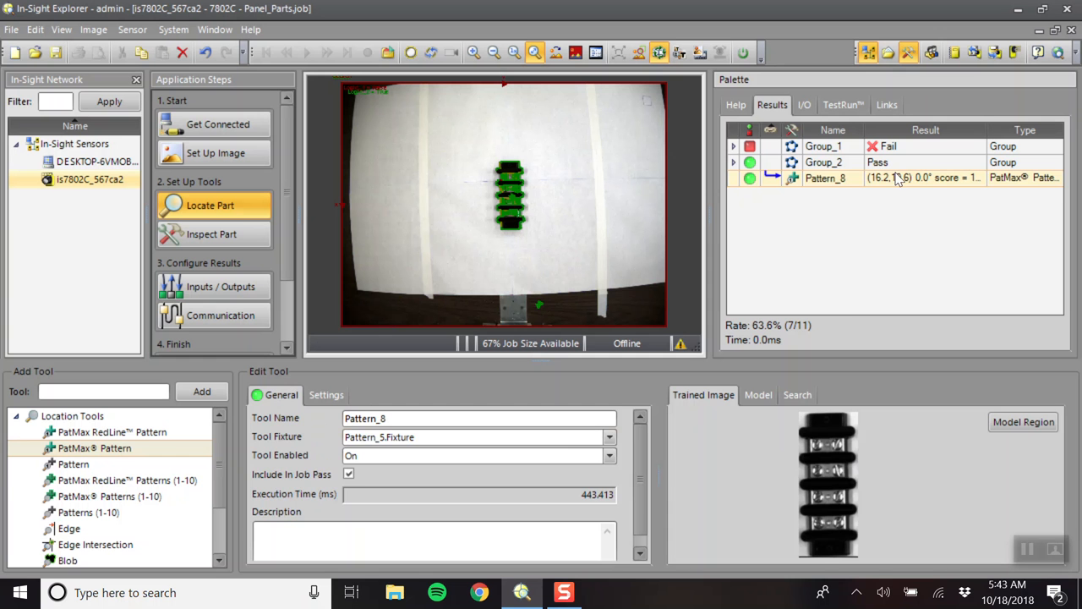
click(733, 161)
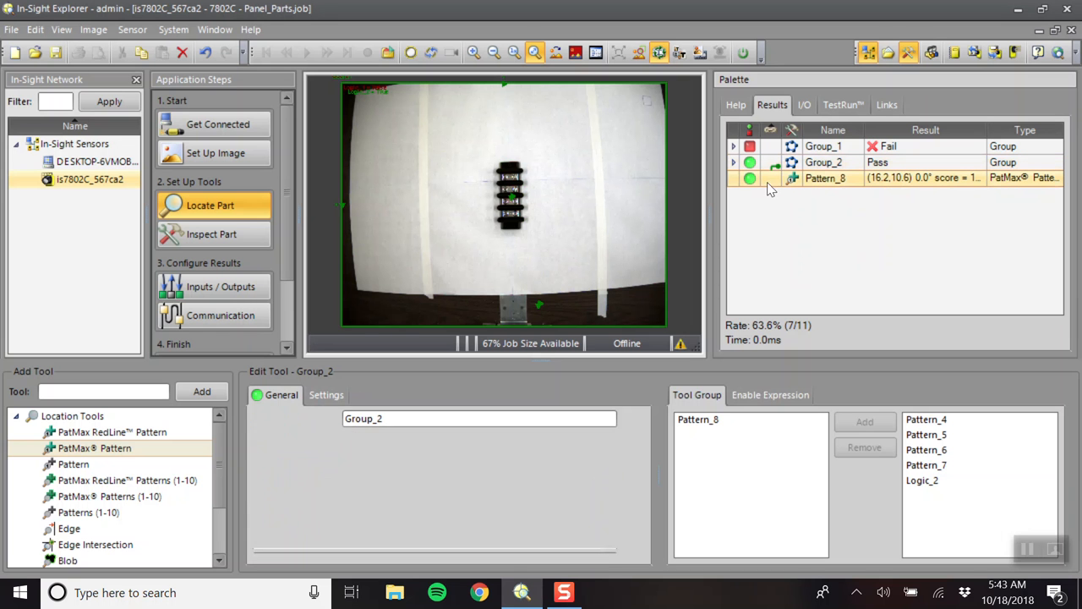
Set Pattern_8's Tool Fixture to None and include it in the job pass.
click(824, 177)
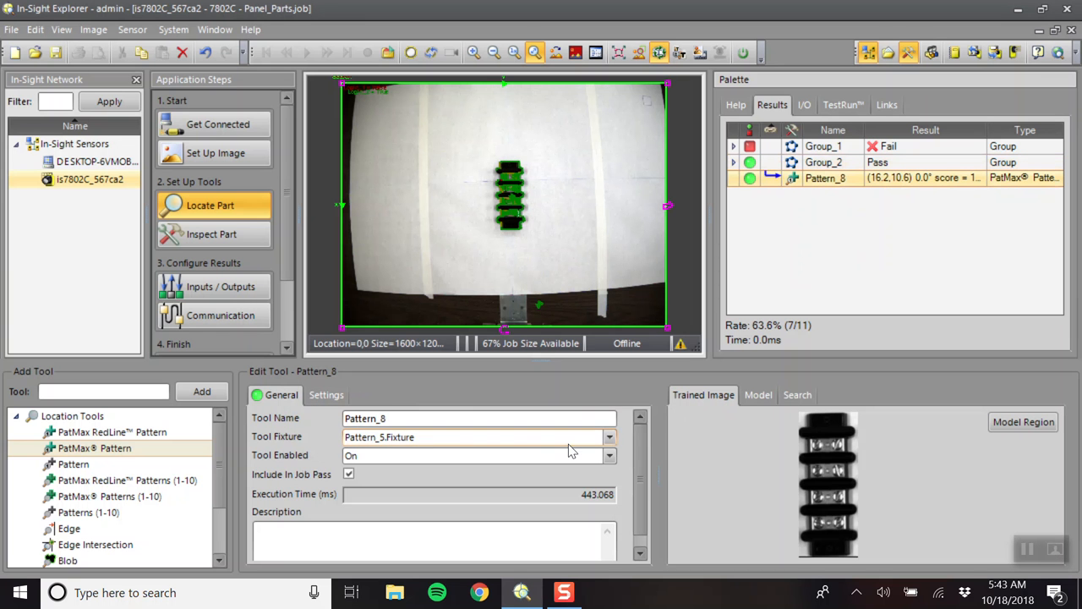
click(609, 437)
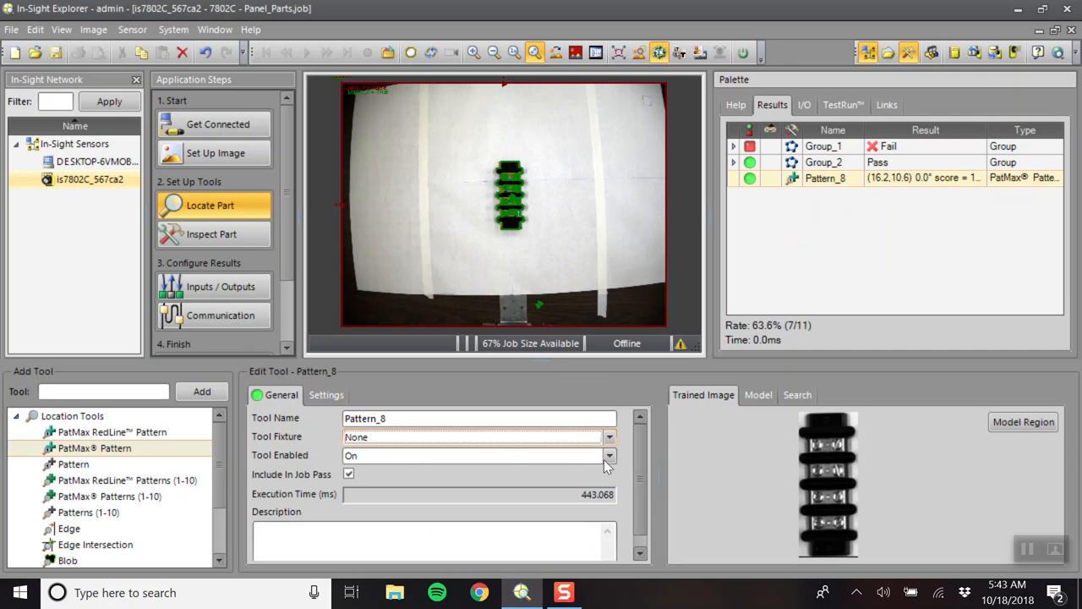
mouse_move(658, 268)
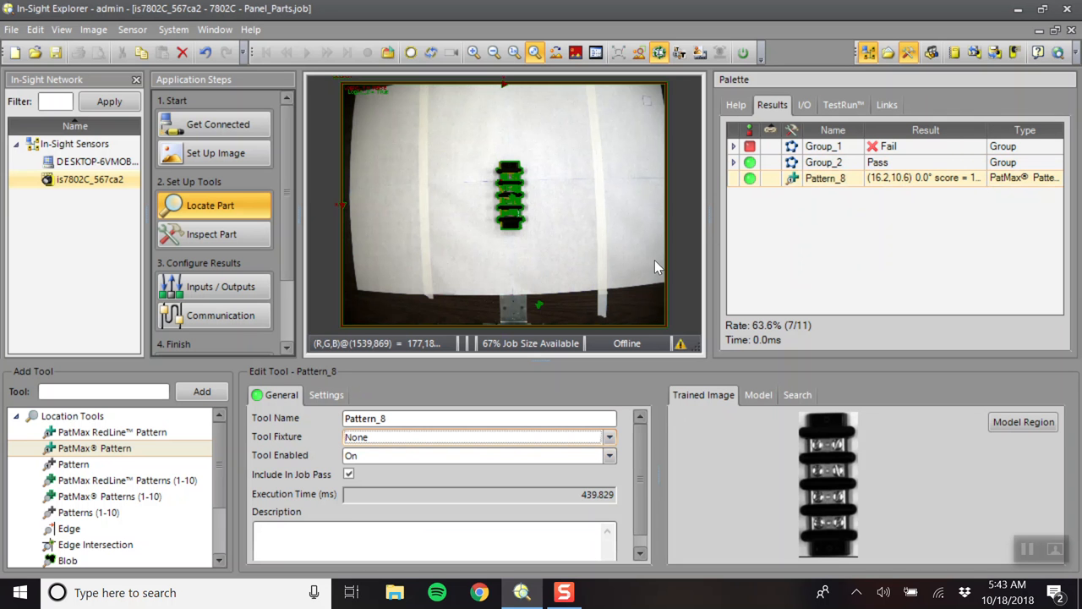
mouse_move(647, 99)
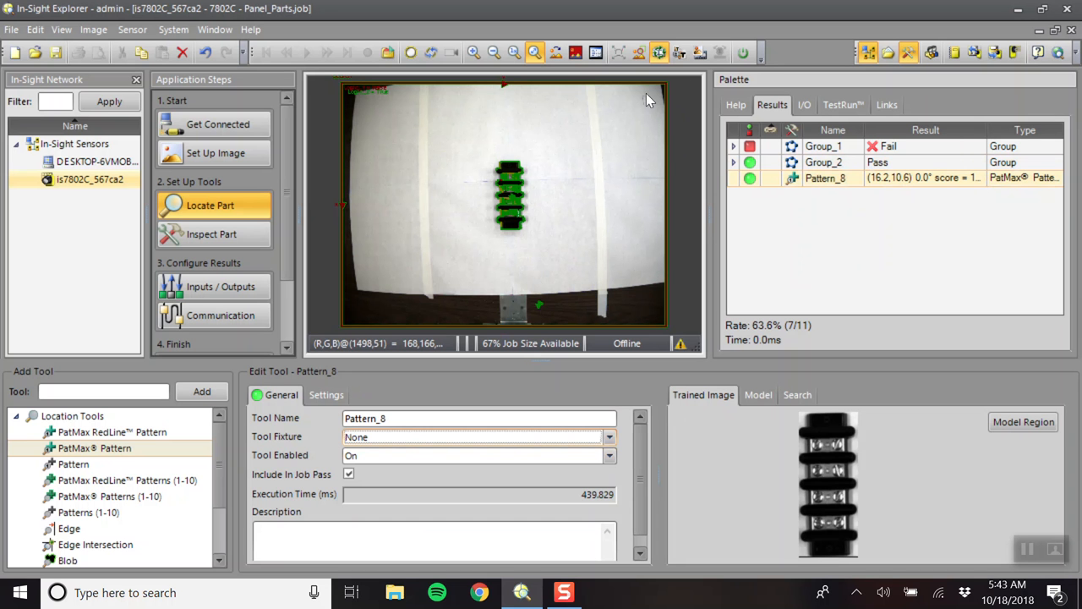
click(388, 52)
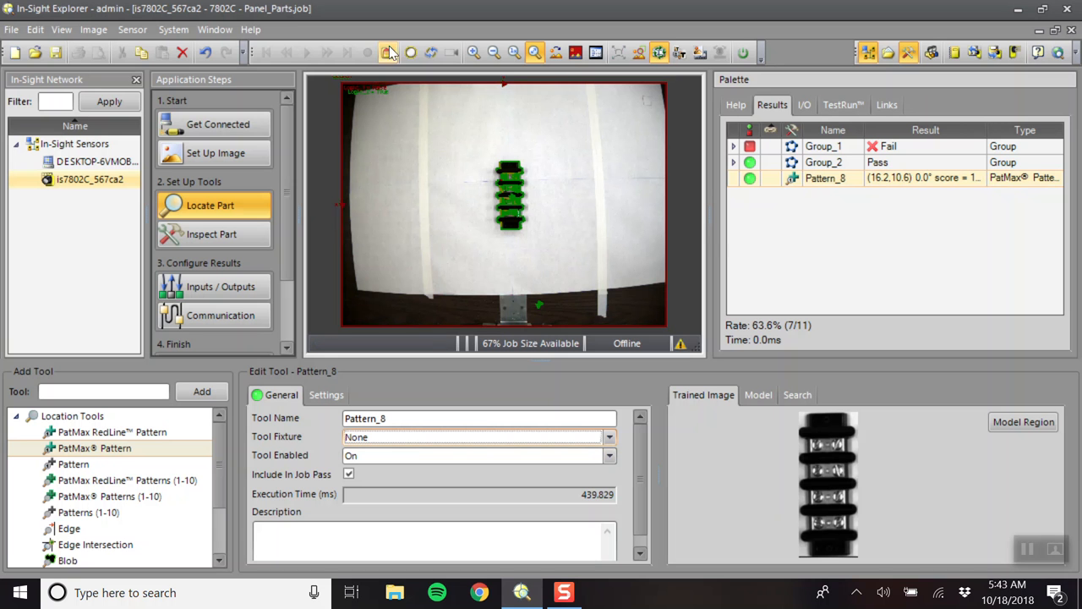
mouse_move(411, 52)
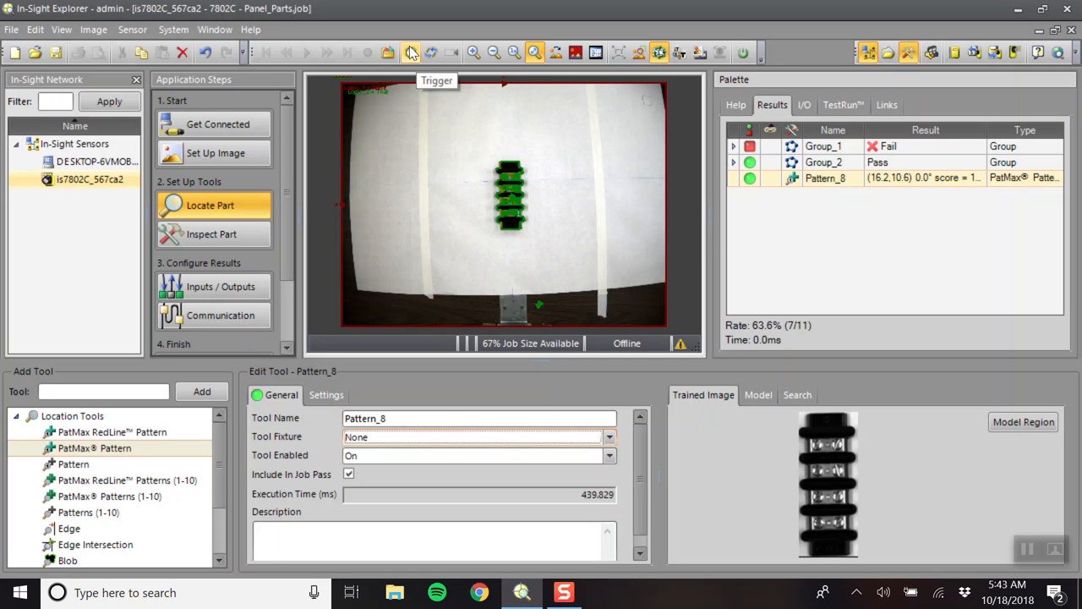
mouse_move(463, 150)
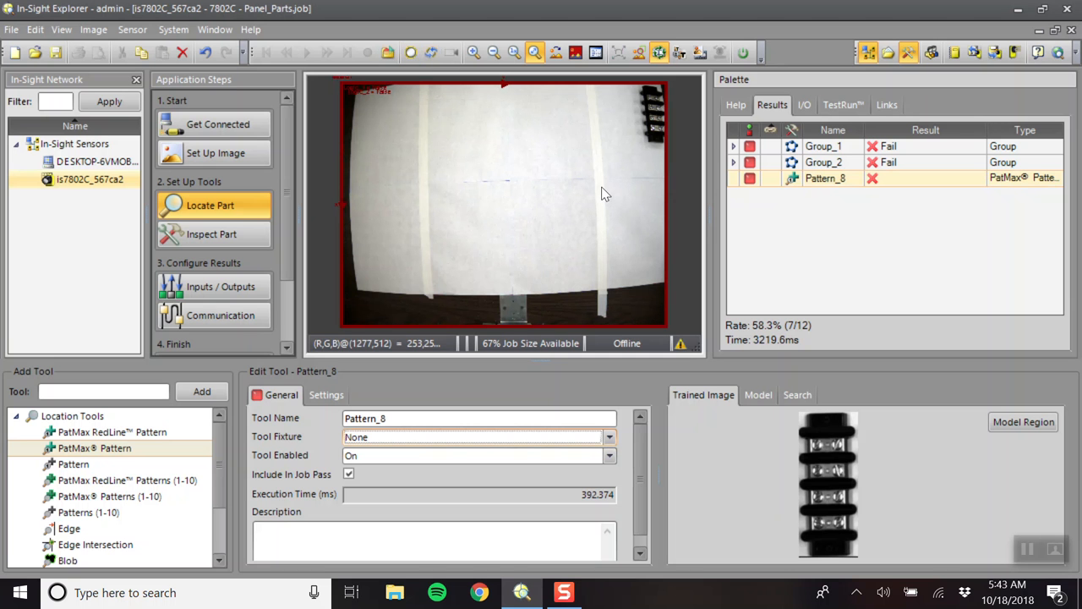
mouse_move(662, 203)
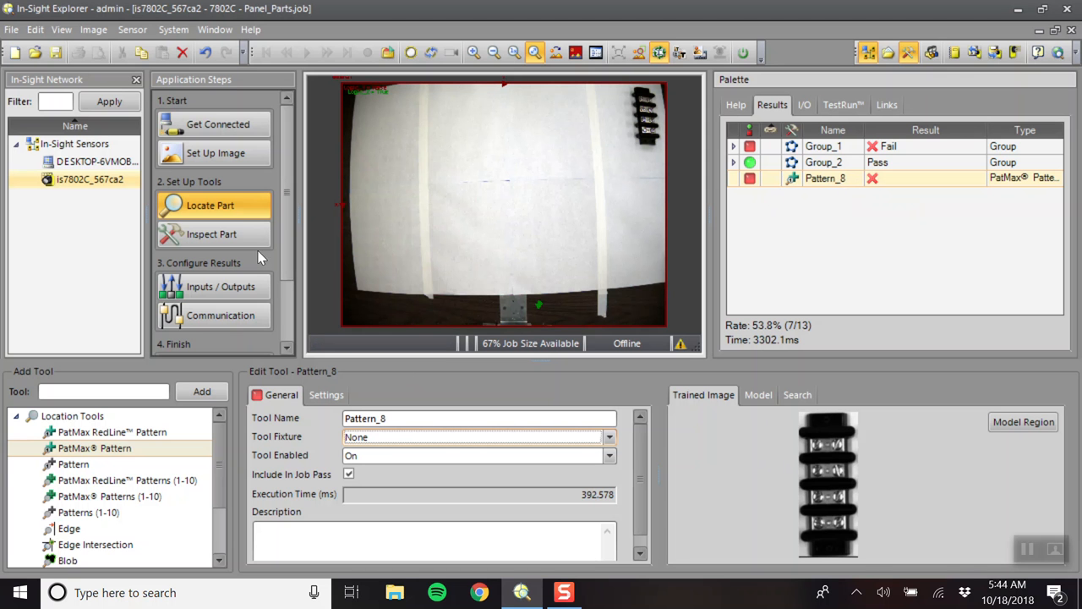
Add Pattern_9 and train its model region on the terminal strip in the top-right corner.
click(94, 448)
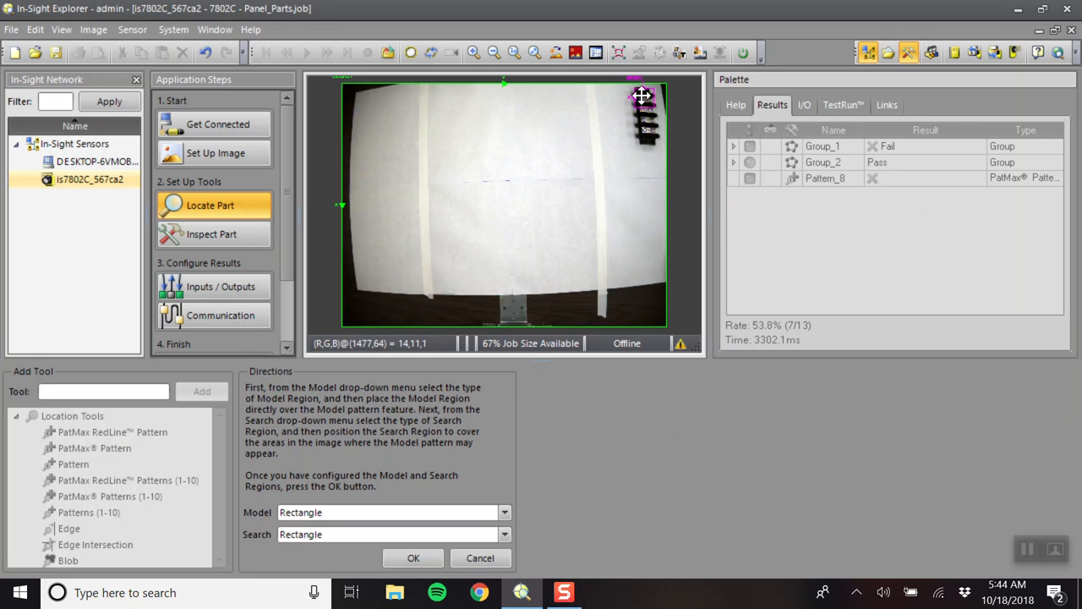
click(514, 53)
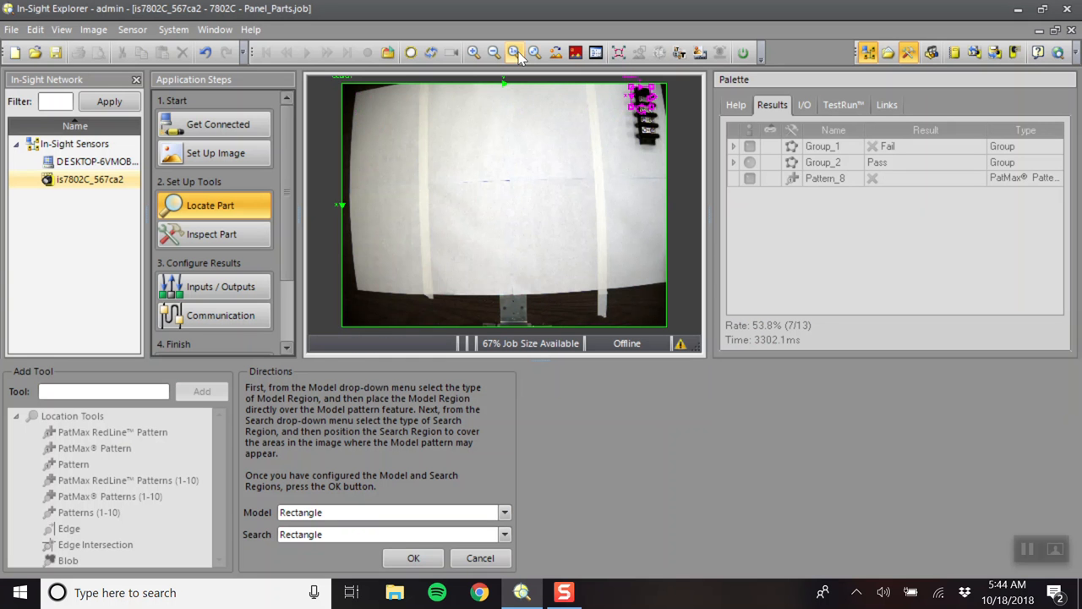
click(513, 53)
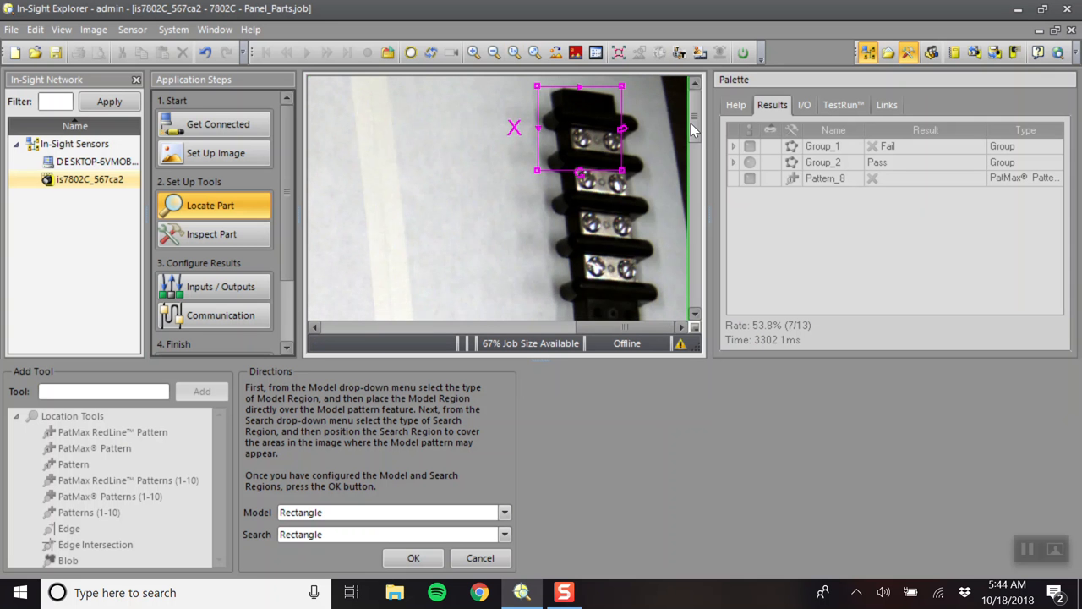
click(493, 52)
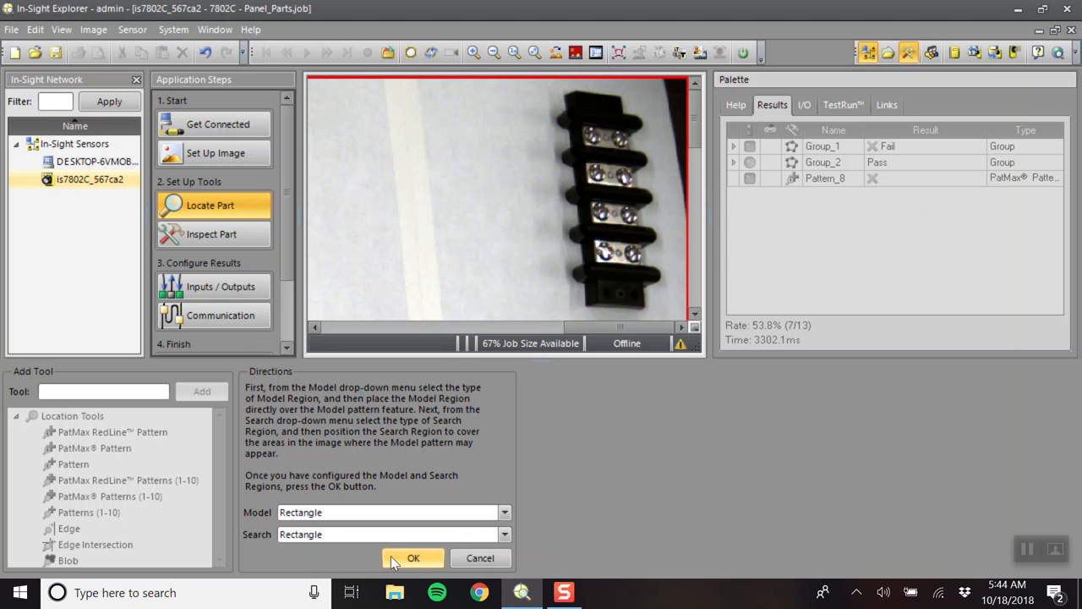
click(413, 557)
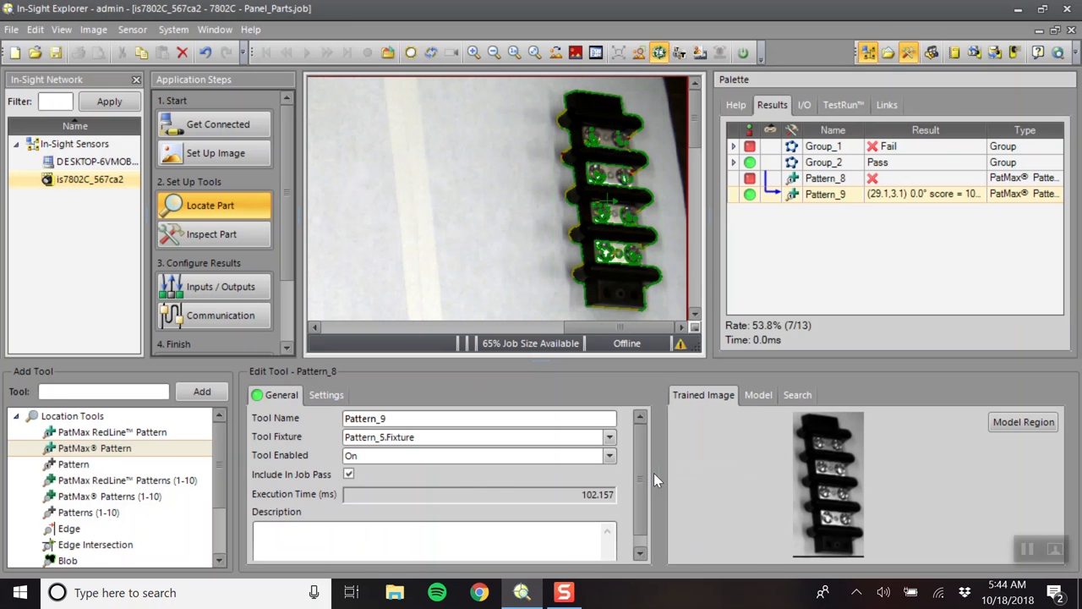
mouse_move(826, 229)
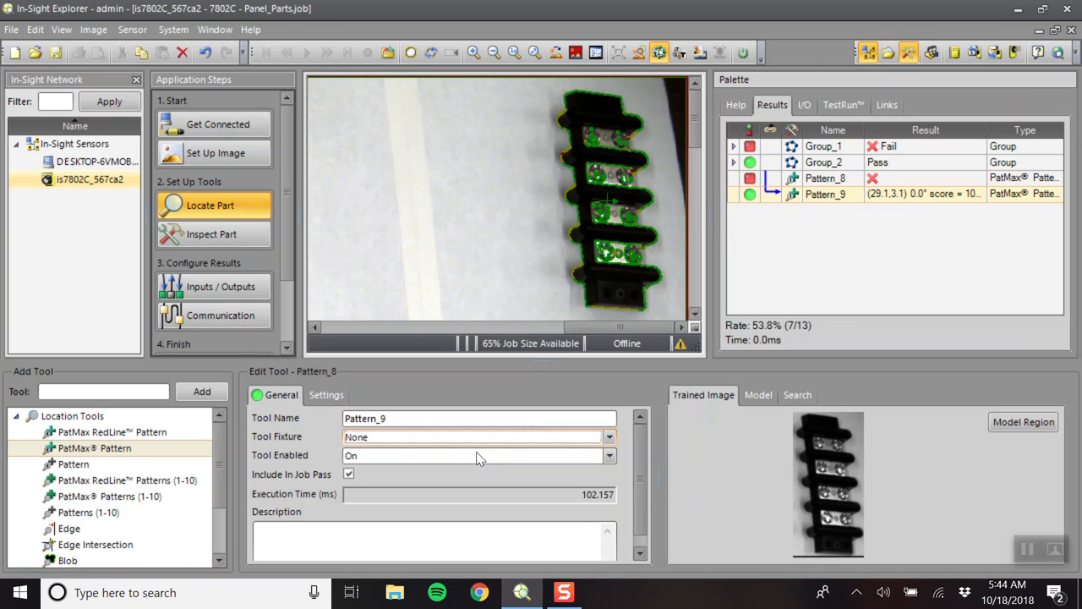
Exclude Pattern_9 from the job pass and reselect it to review its properties.
click(348, 473)
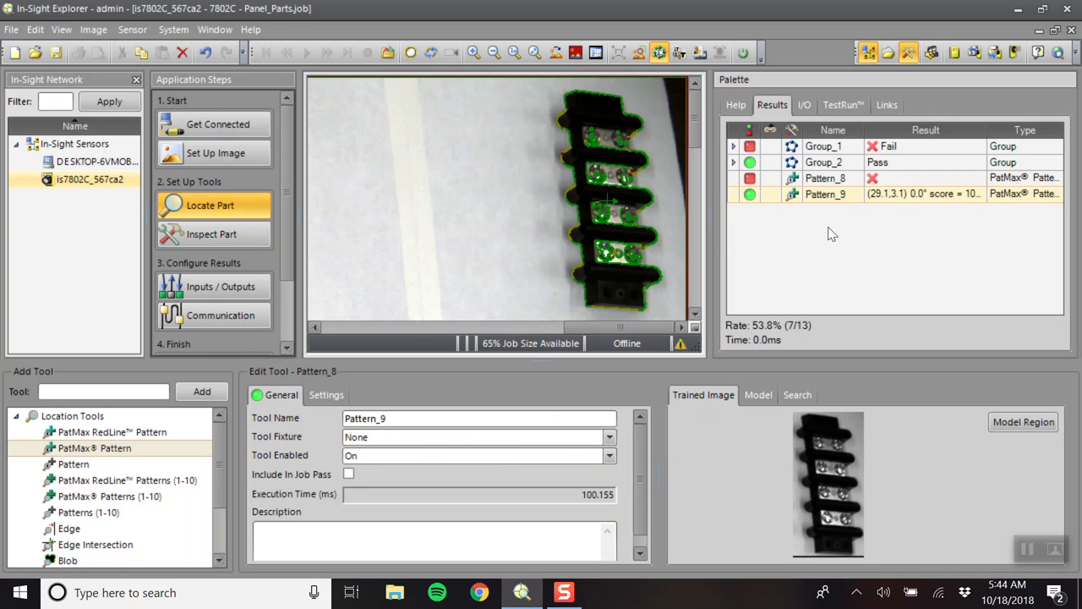
click(824, 178)
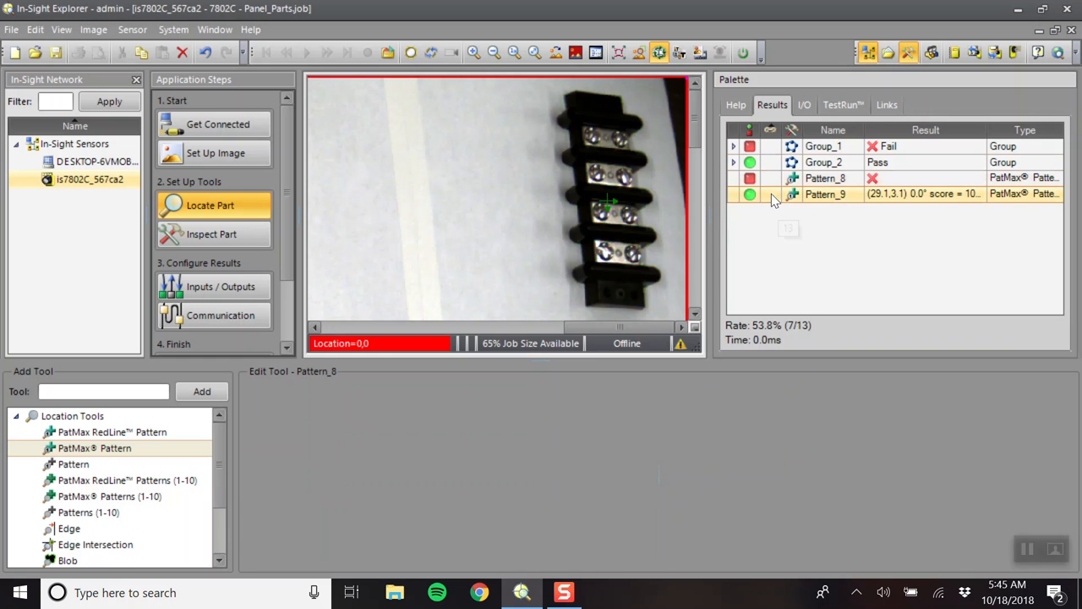
click(825, 193)
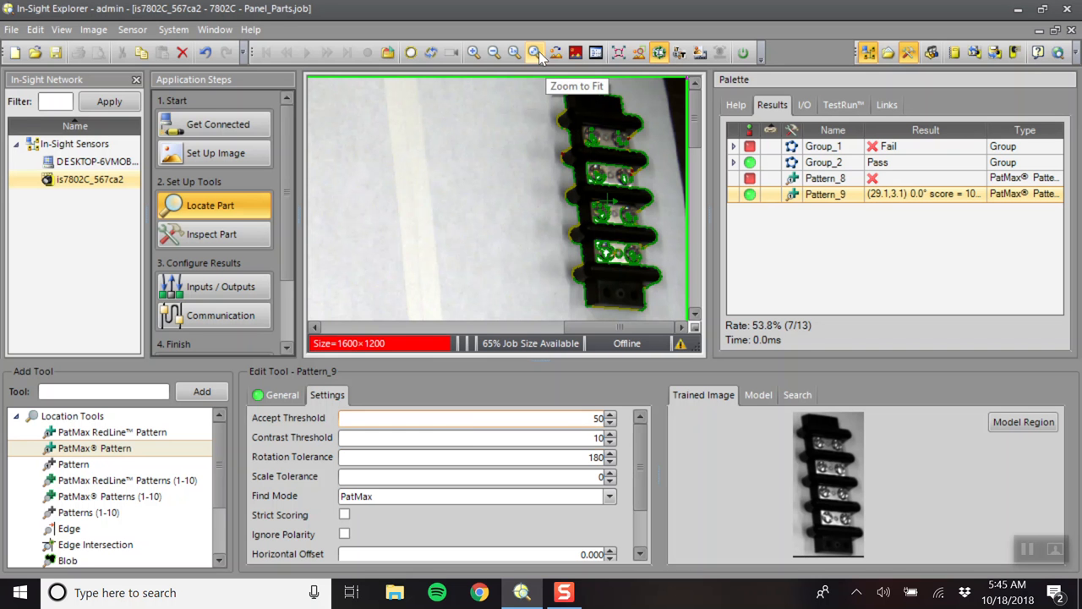
Fit the image and trigger new captures as the part moves, checking Pattern_9's pass/fail.
click(534, 53)
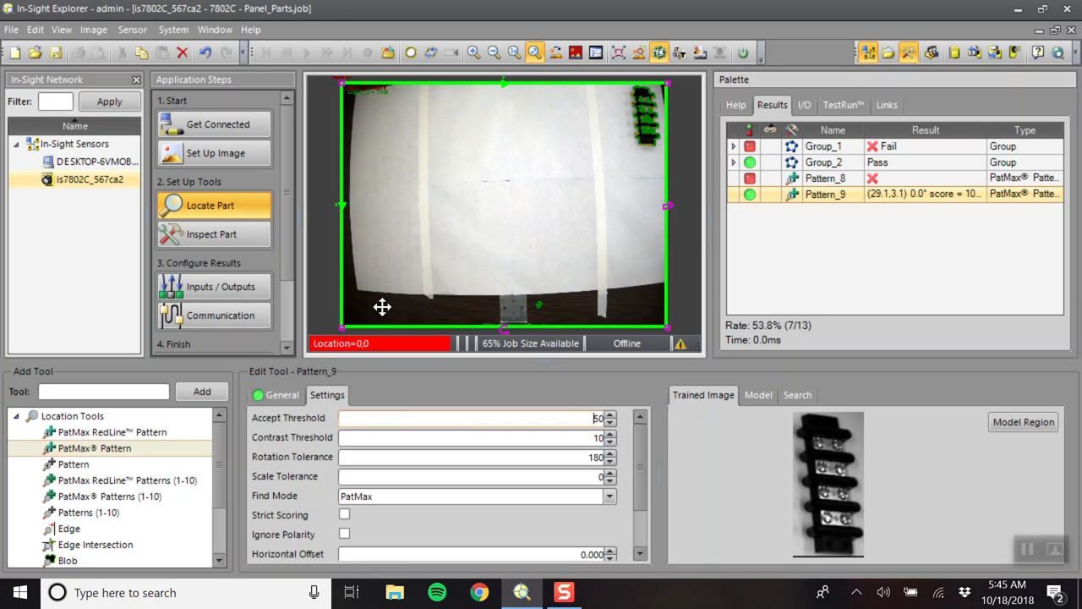
mouse_move(362, 272)
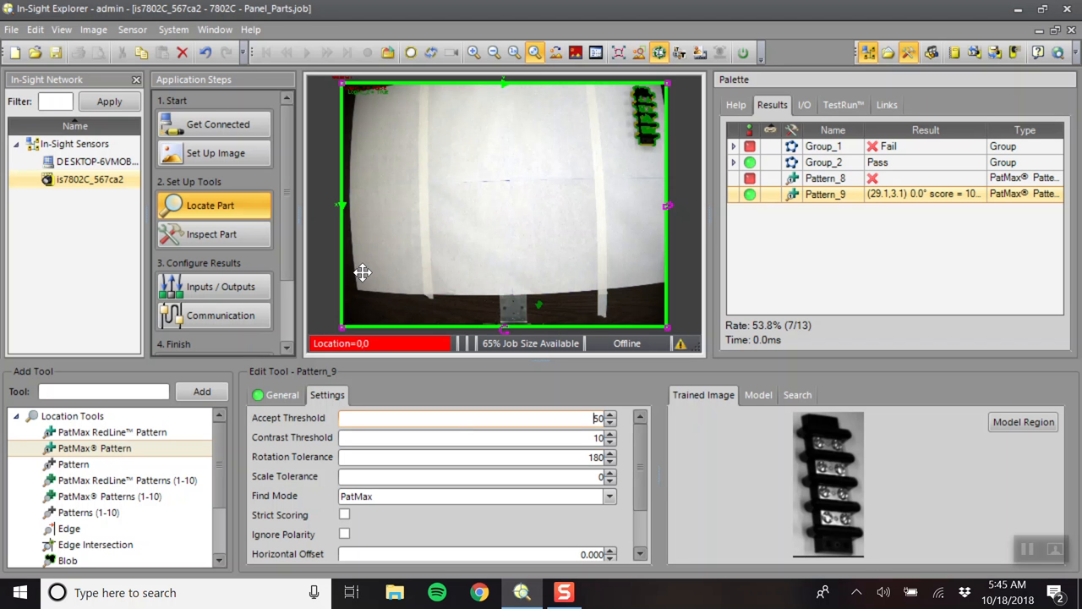
click(387, 52)
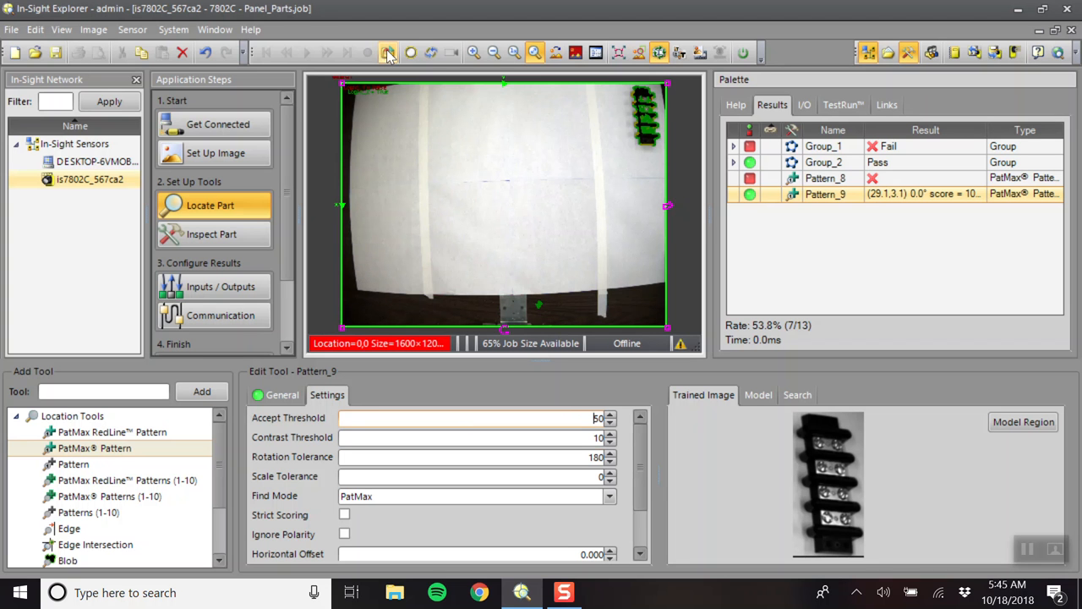
mouse_move(411, 53)
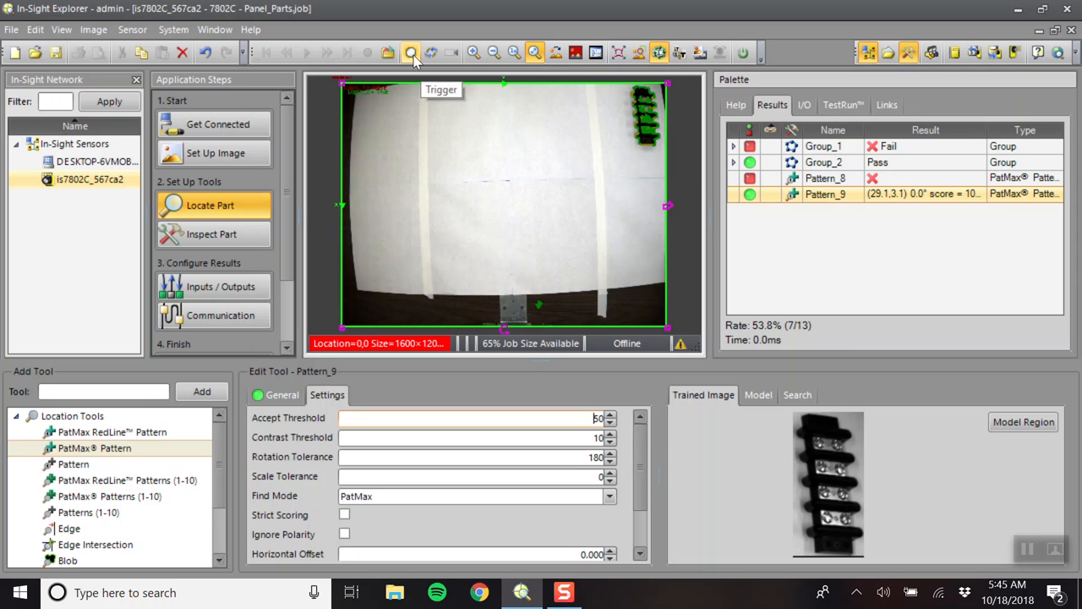
click(411, 52)
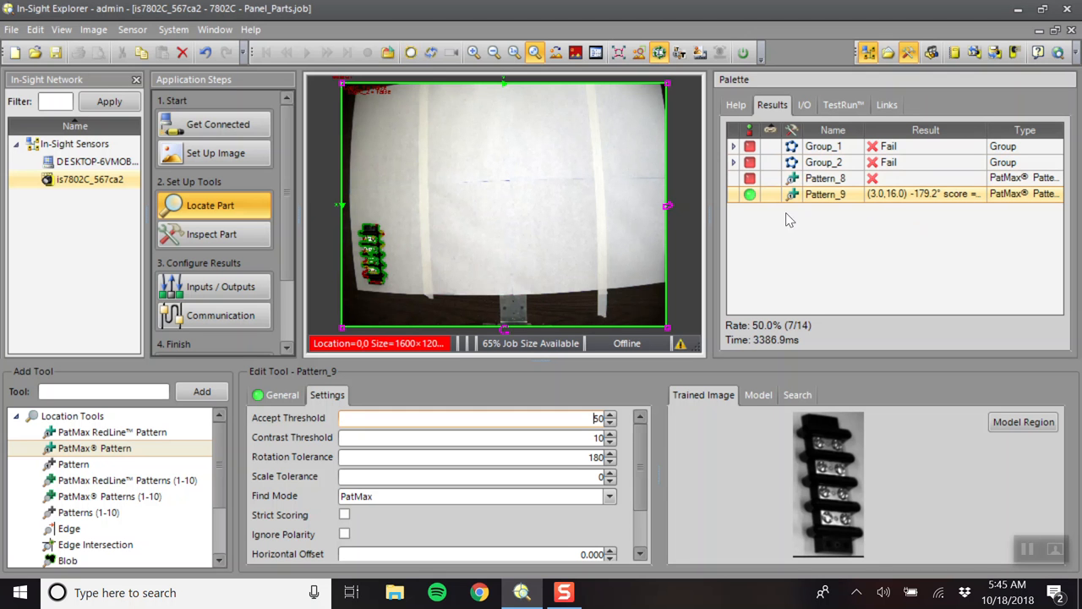
mouse_move(759, 231)
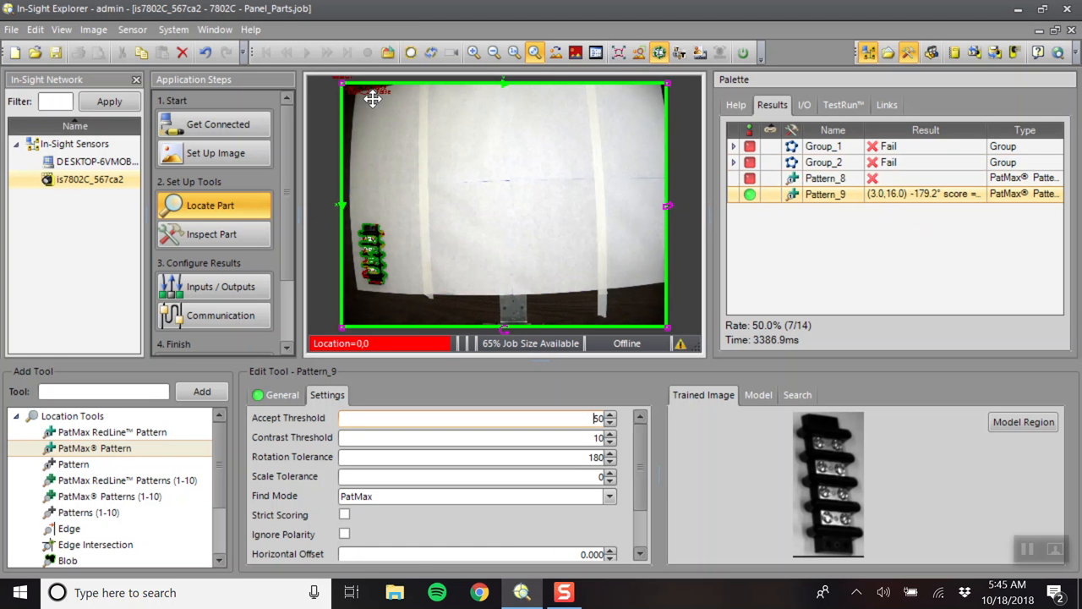
click(430, 52)
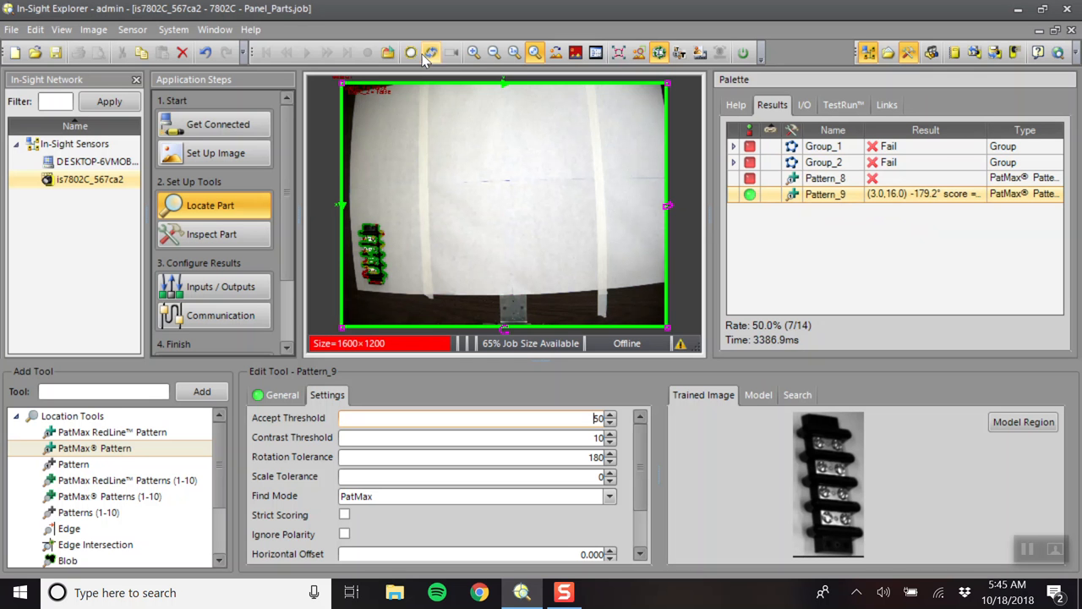
mouse_move(411, 53)
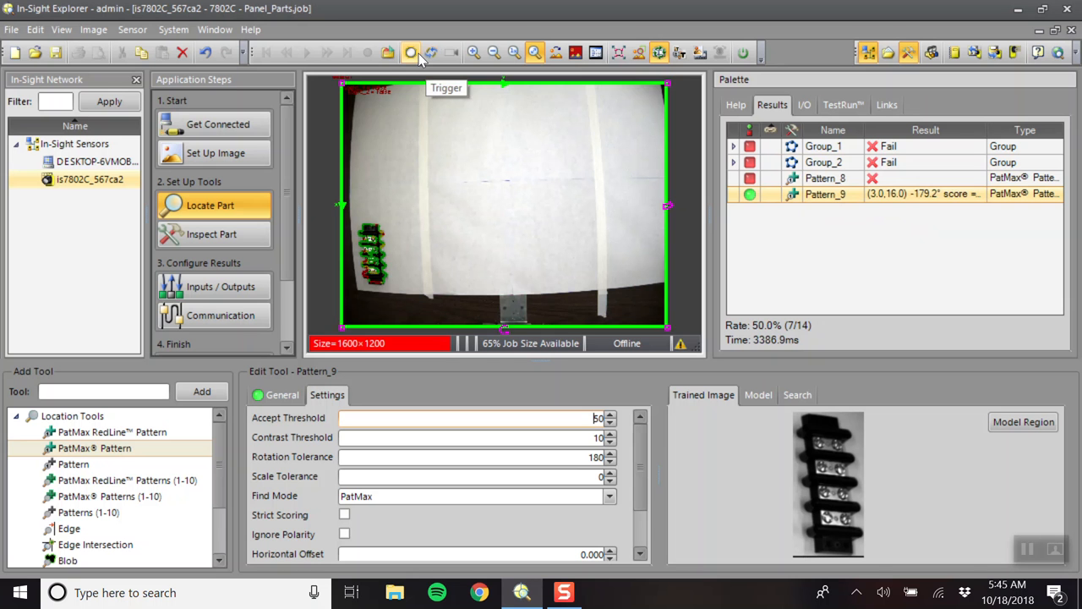
click(411, 53)
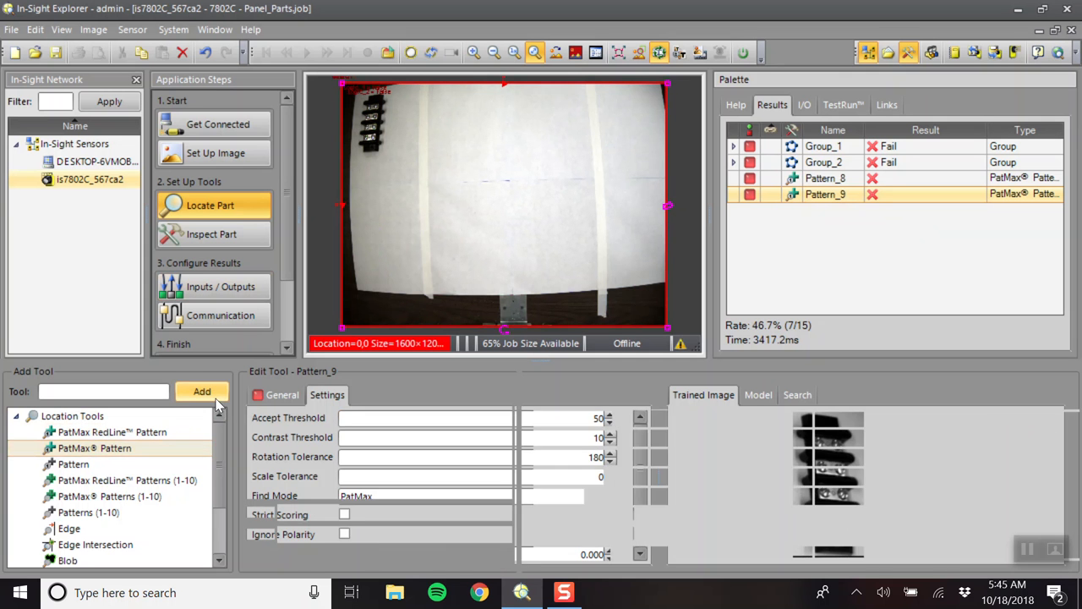
Add a PatMax pattern and frame its model region over the top-left terminal block.
click(201, 391)
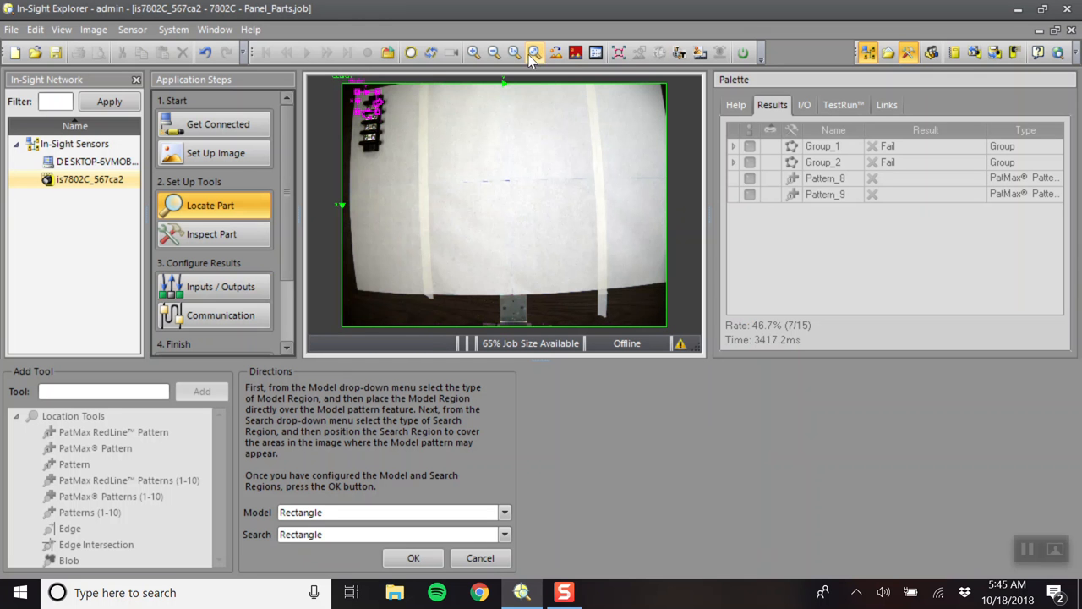
click(474, 53)
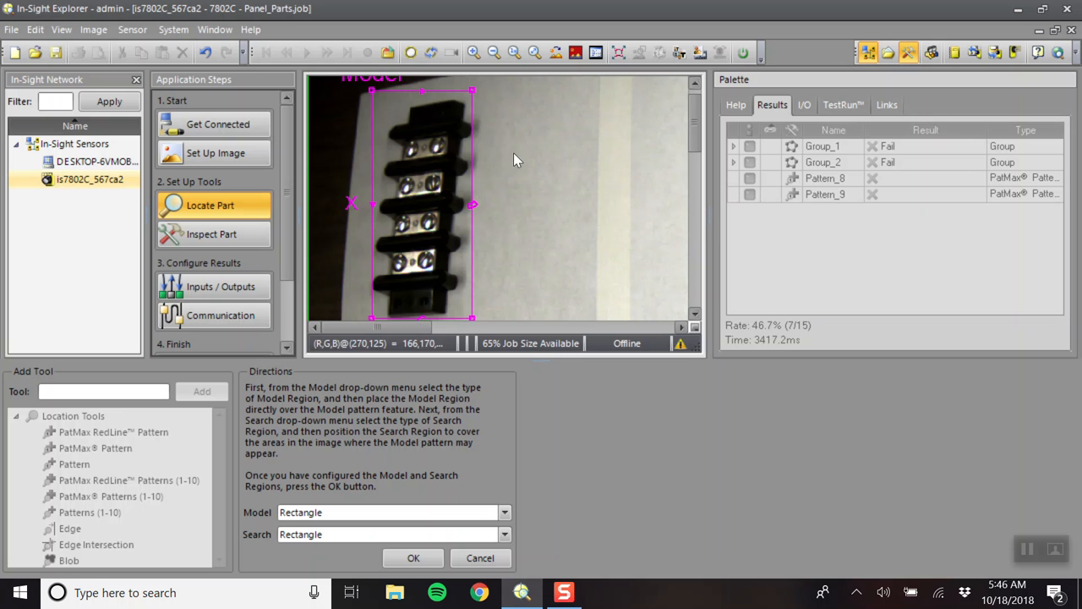
click(412, 557)
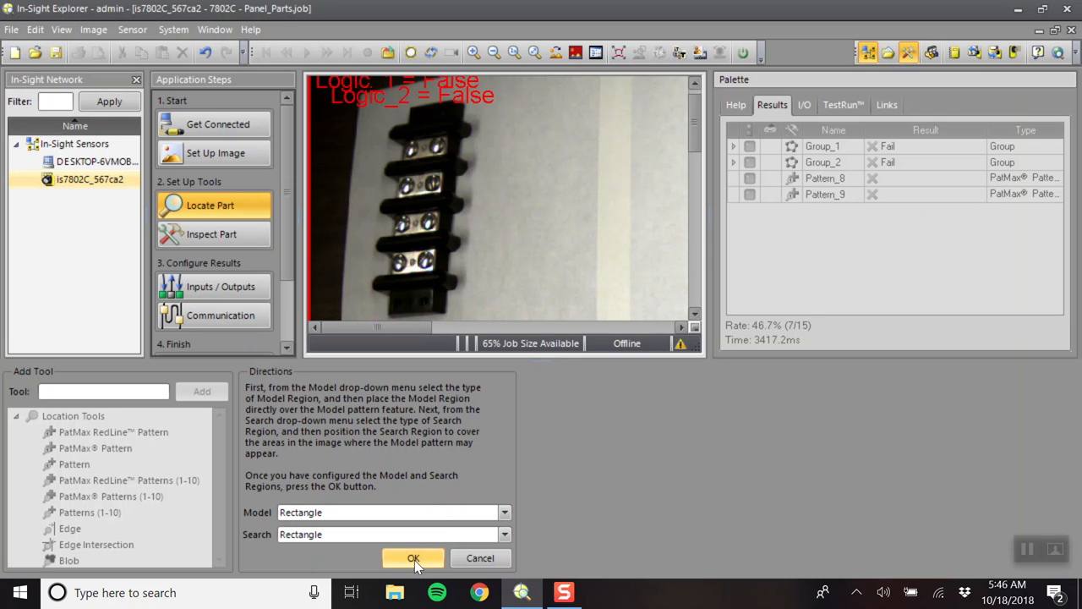
mouse_move(571, 68)
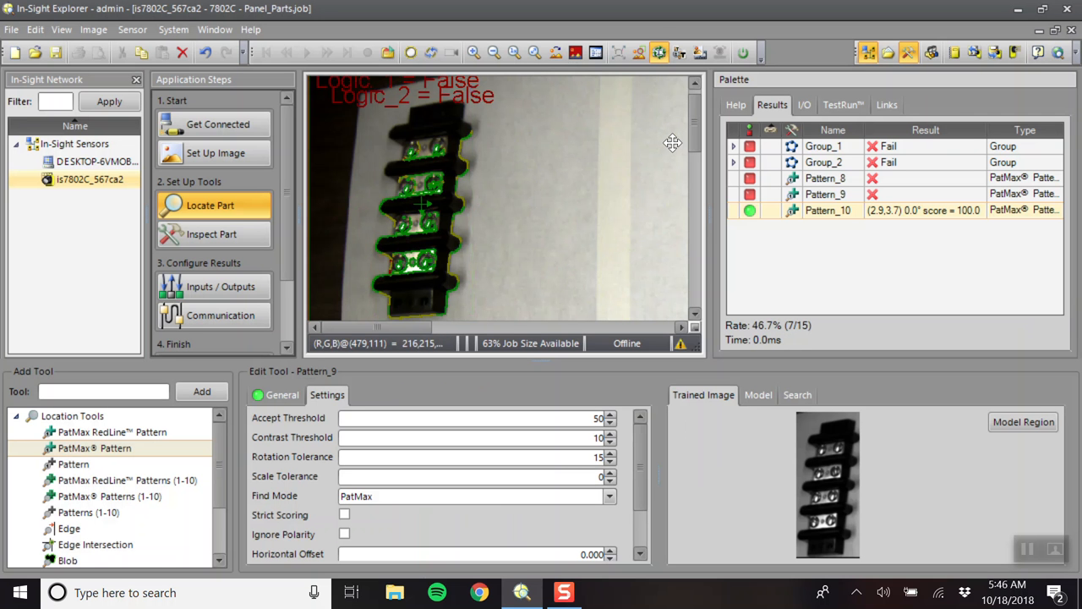
Set Pattern_10's rotation tolerance to 180, uncheck Include In Job Pass, and zoom to fit.
click(474, 457)
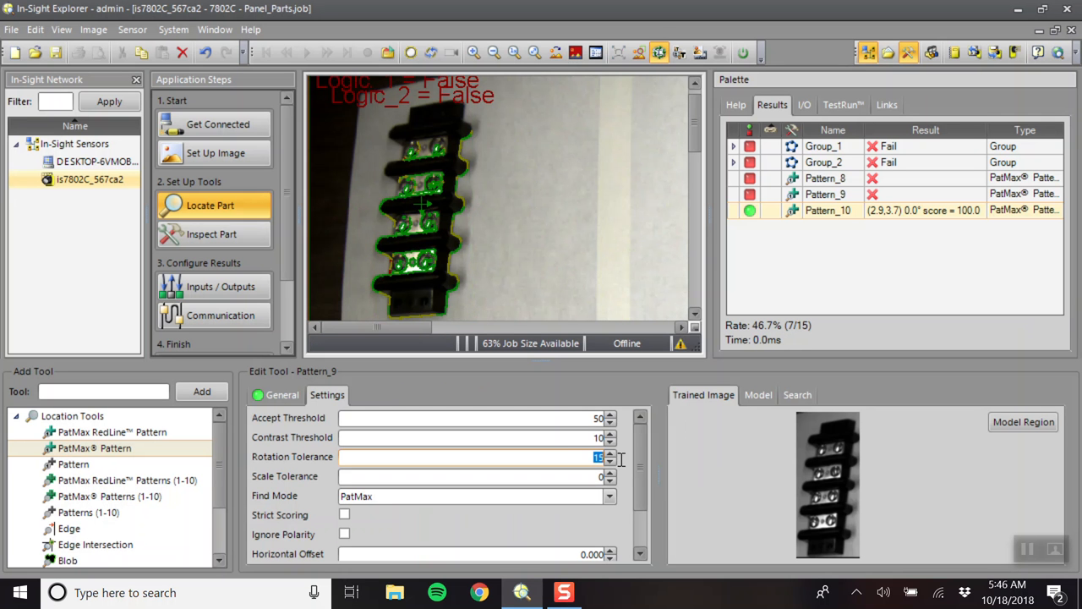
text(180)
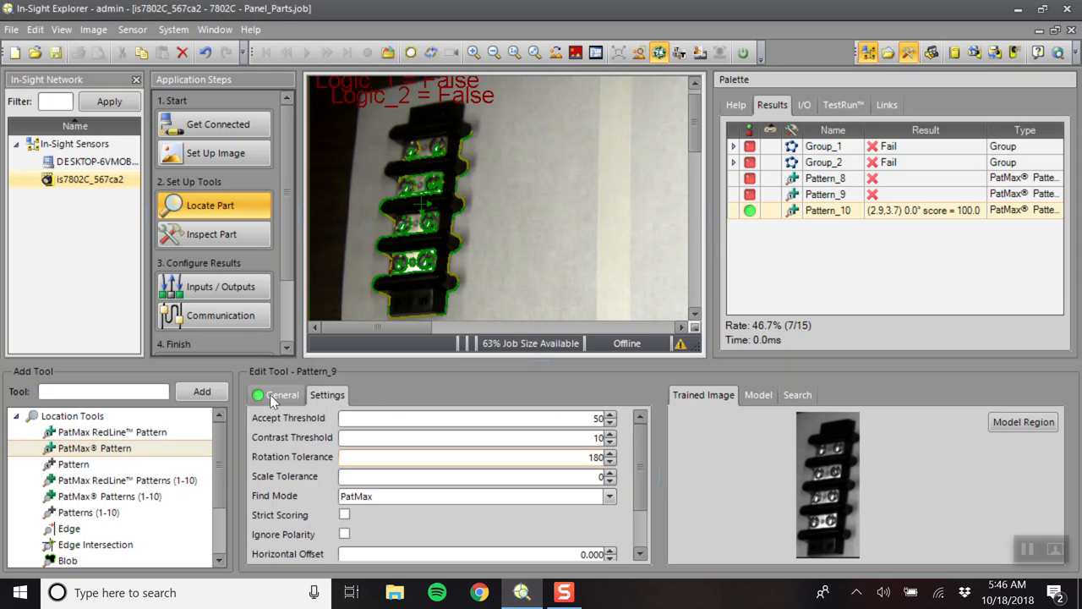
click(282, 395)
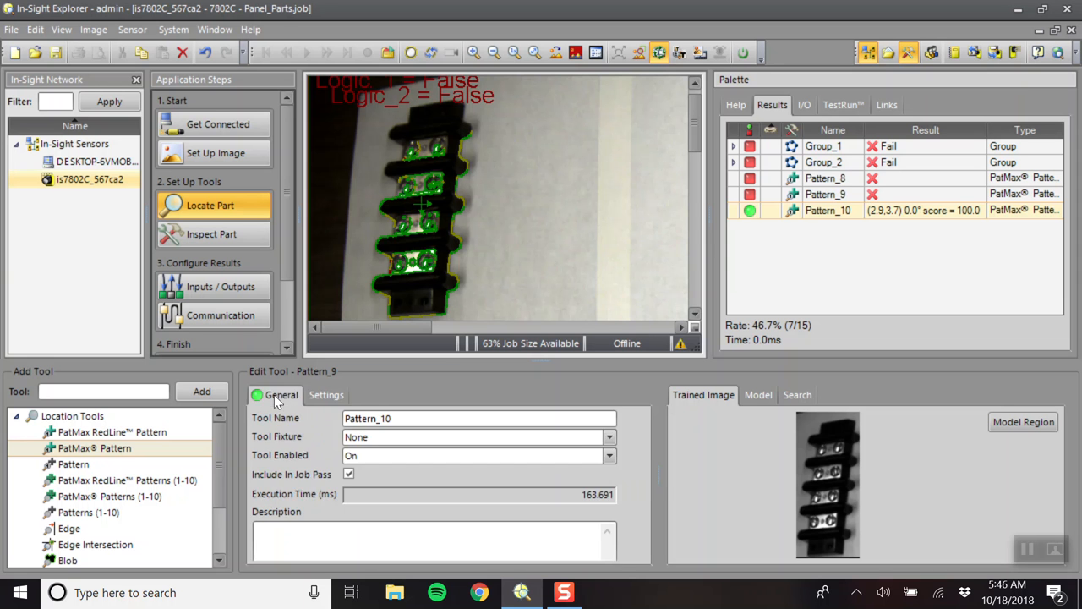
click(349, 474)
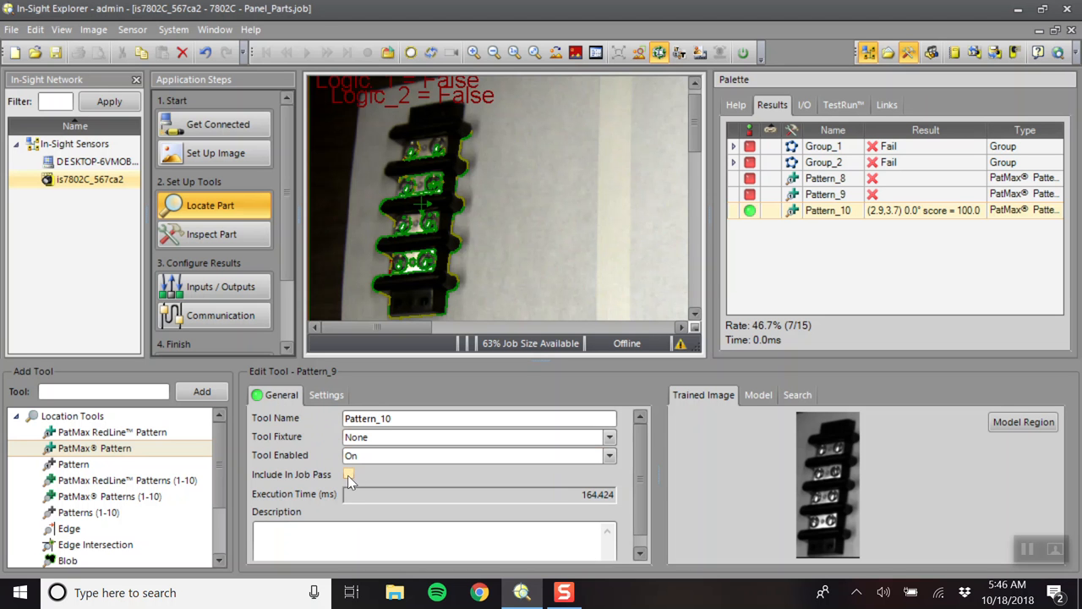
click(348, 473)
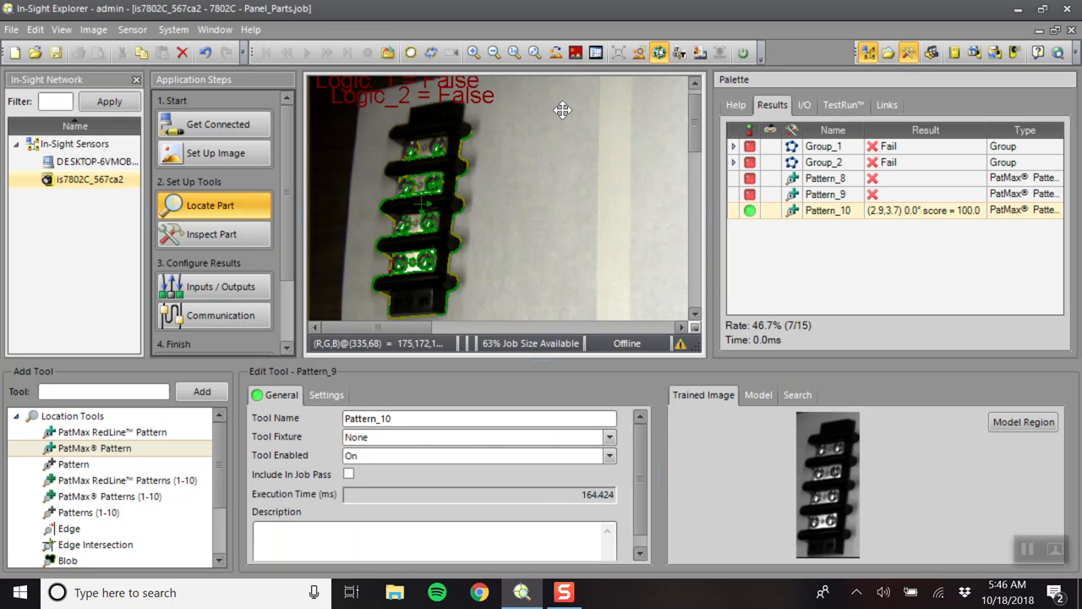
mouse_move(528, 72)
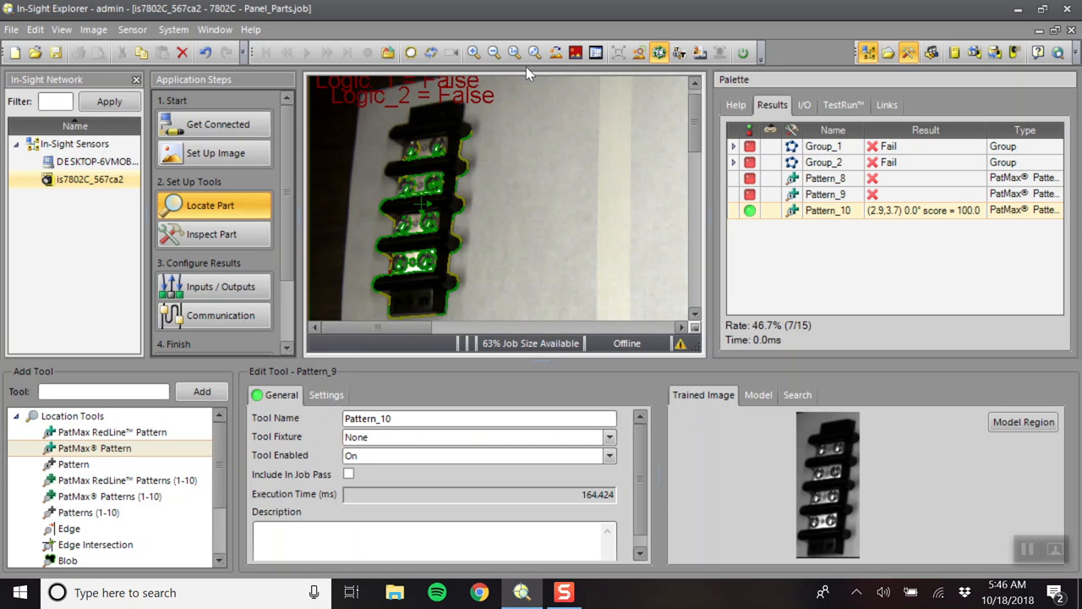
click(535, 53)
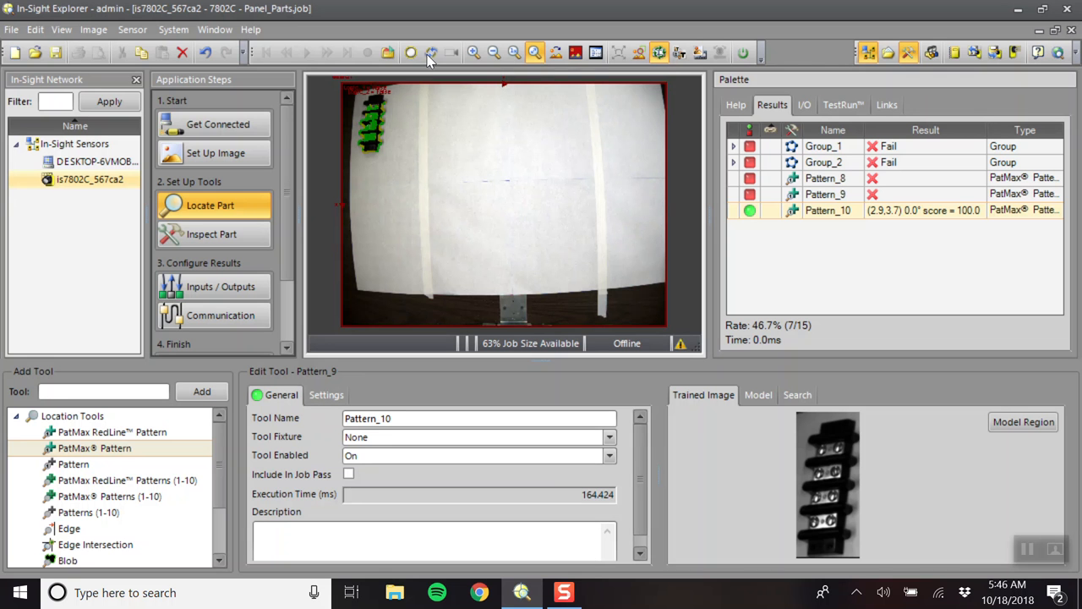
mouse_move(411, 52)
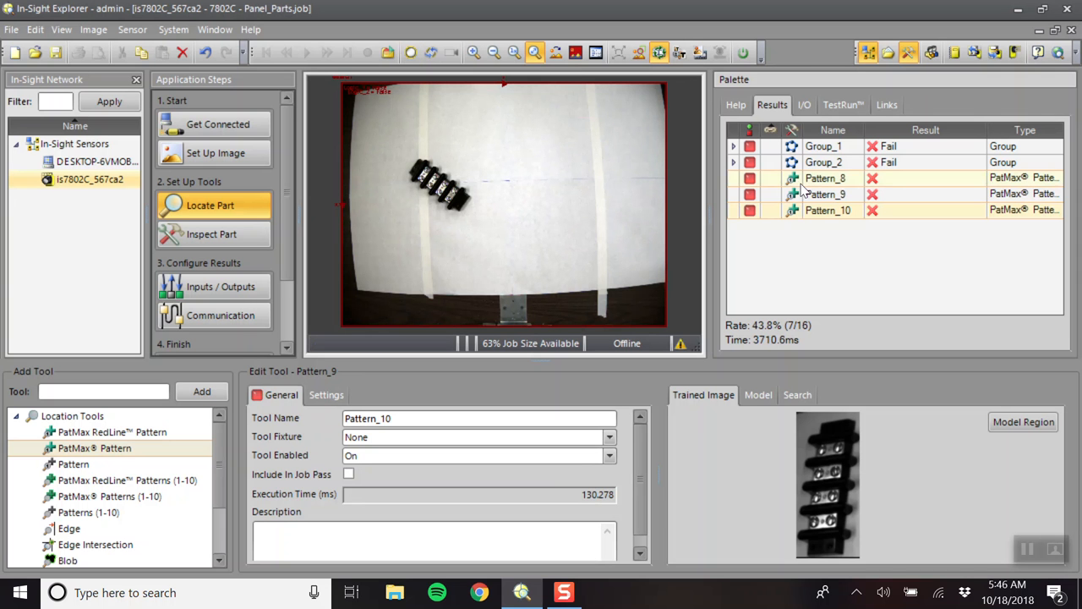
mouse_move(854, 210)
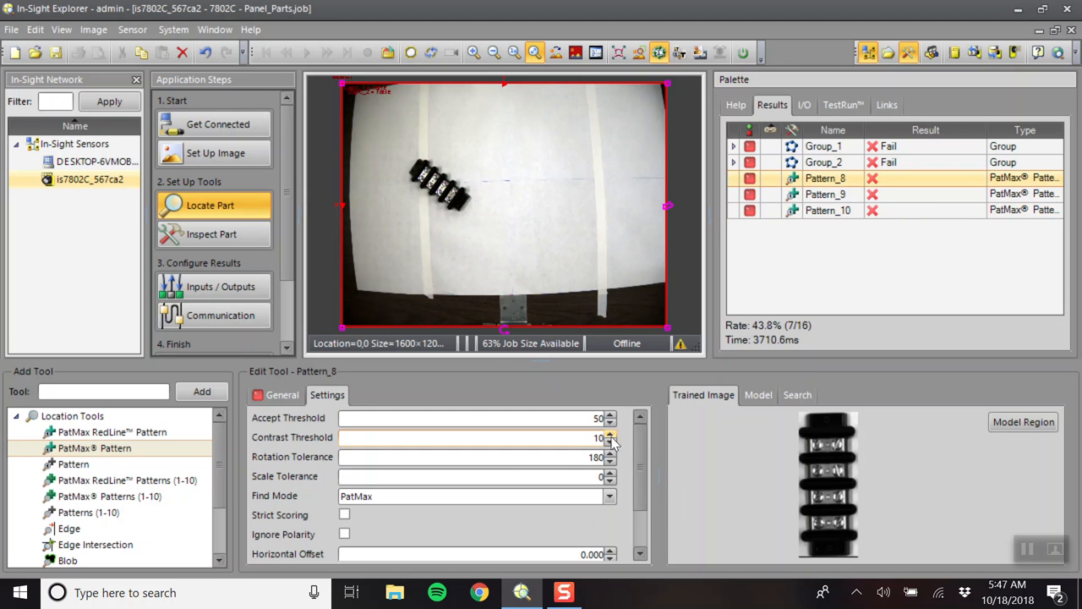
Spin Pattern_8's contrast threshold up to 15 and accept threshold down to 45.
click(610, 434)
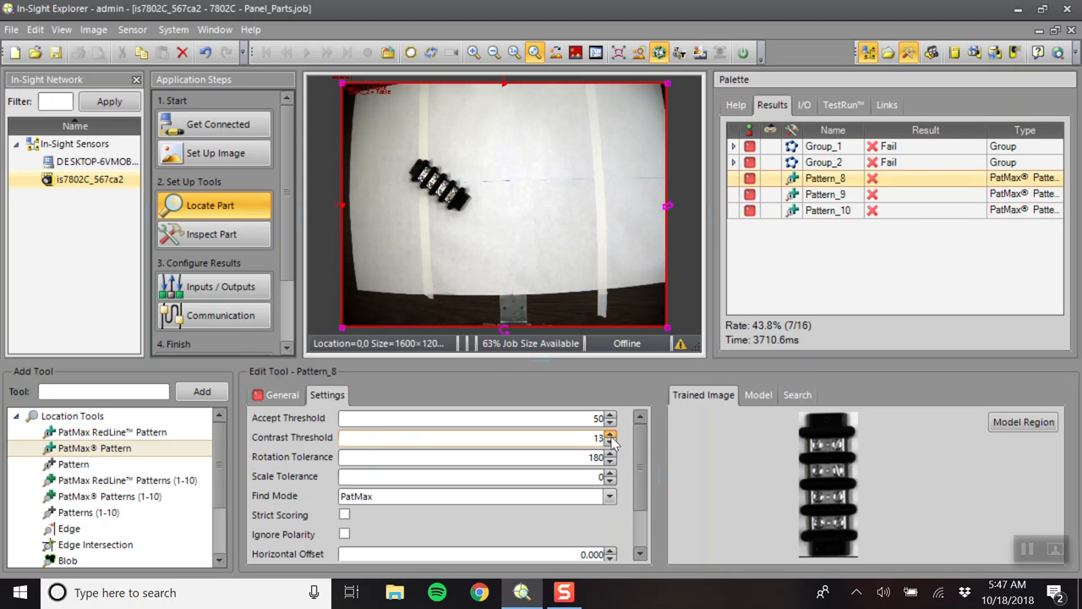
click(610, 434)
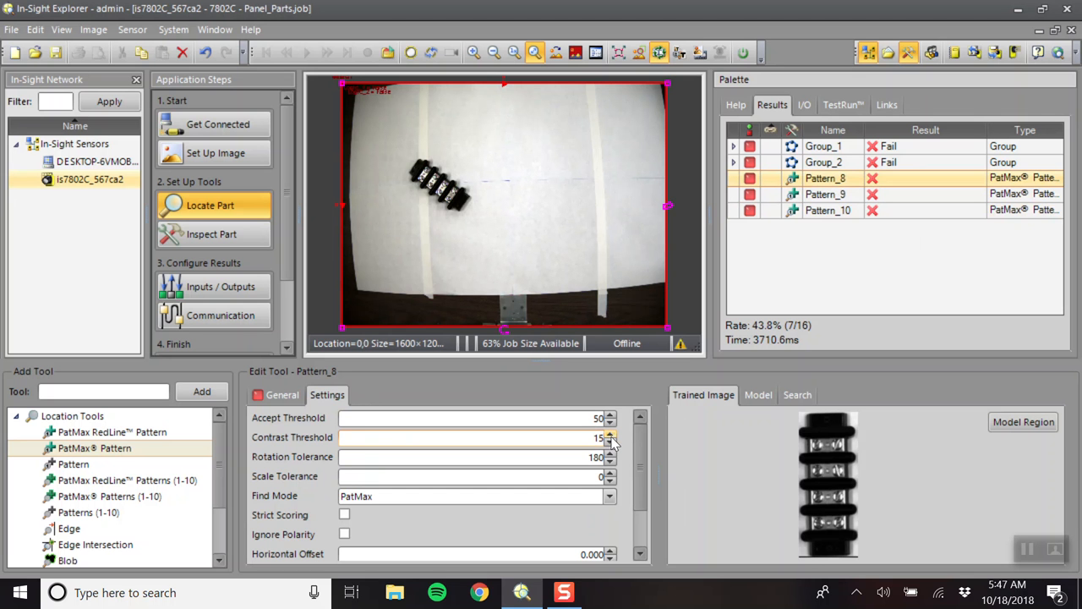
click(610, 422)
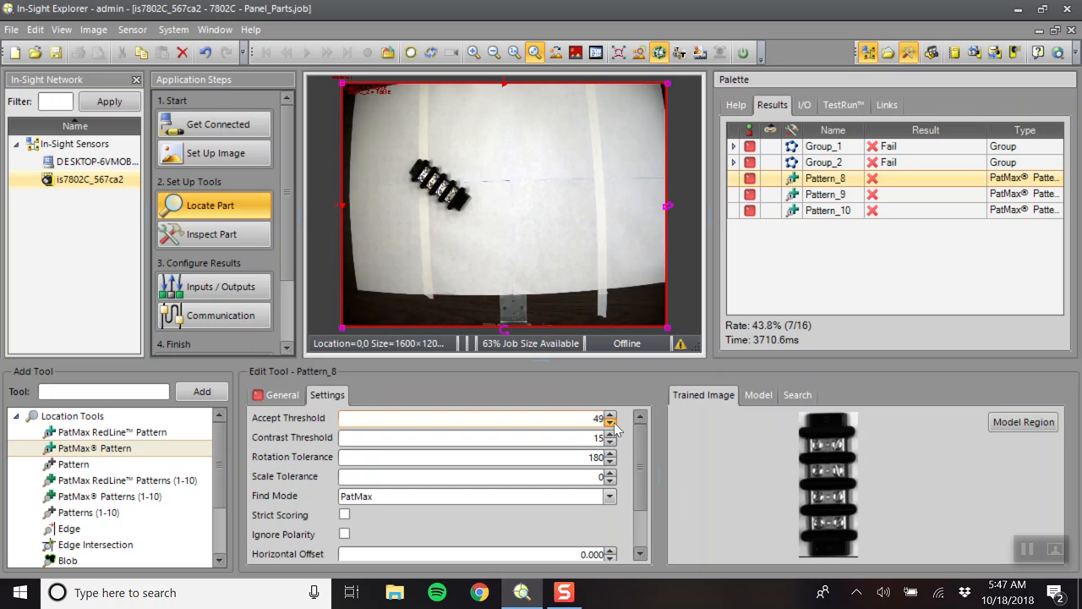
click(610, 422)
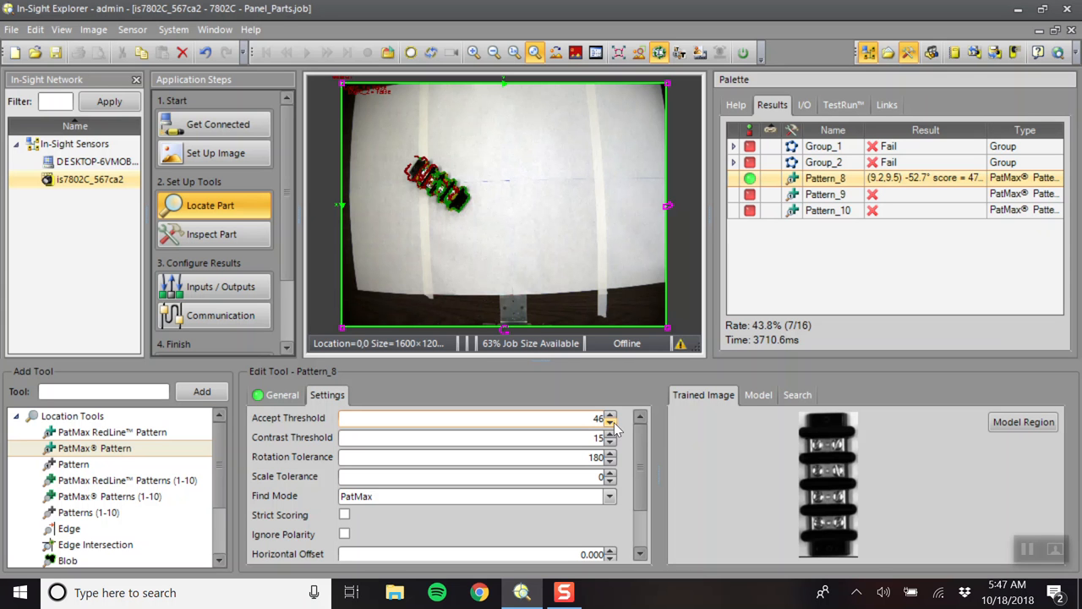
click(609, 423)
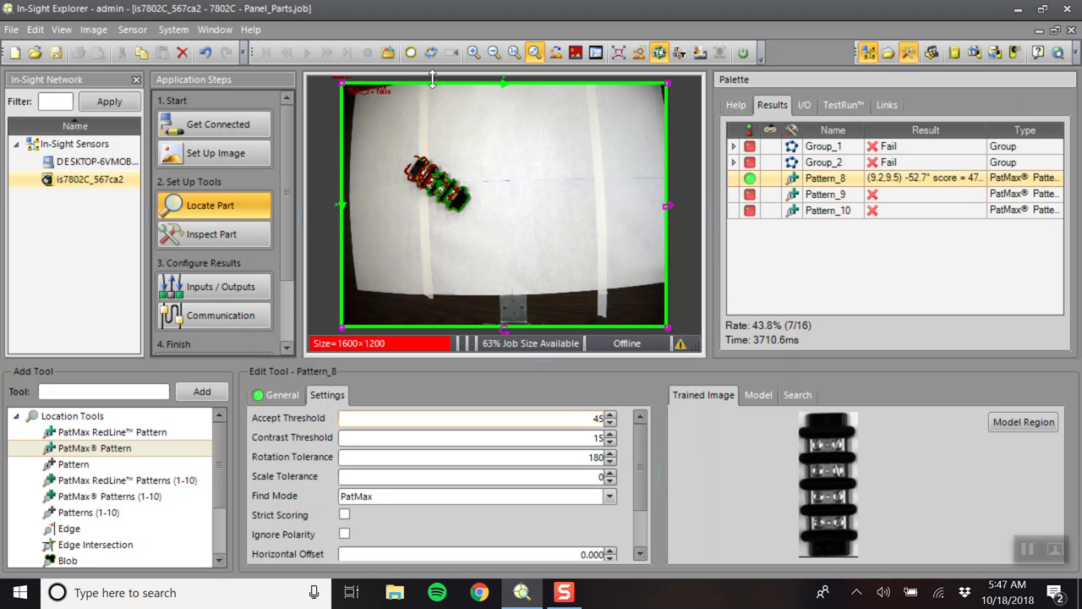
mouse_move(410, 53)
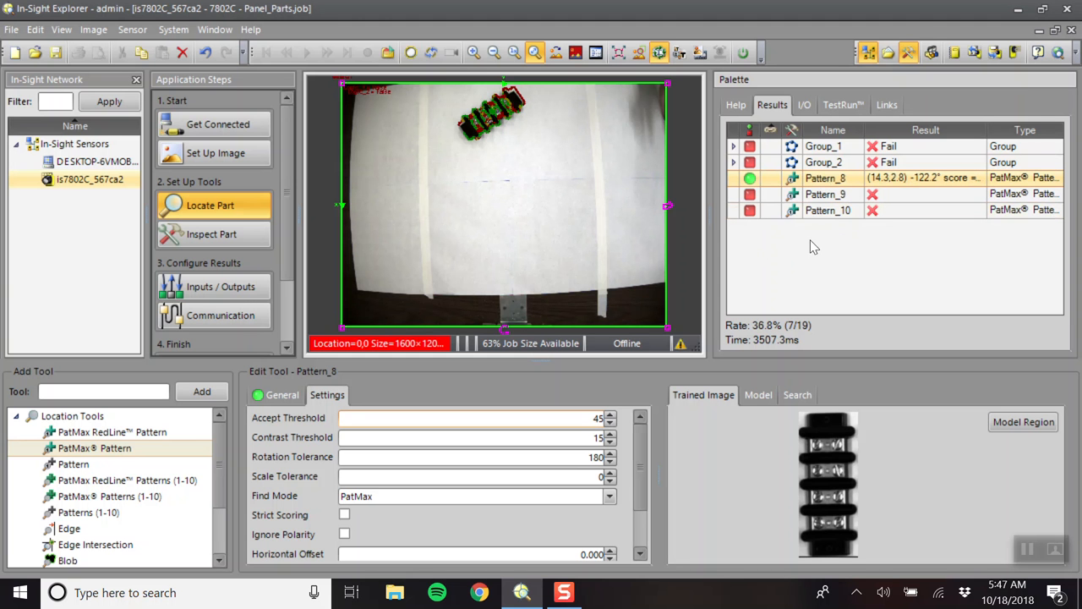
mouse_move(784, 262)
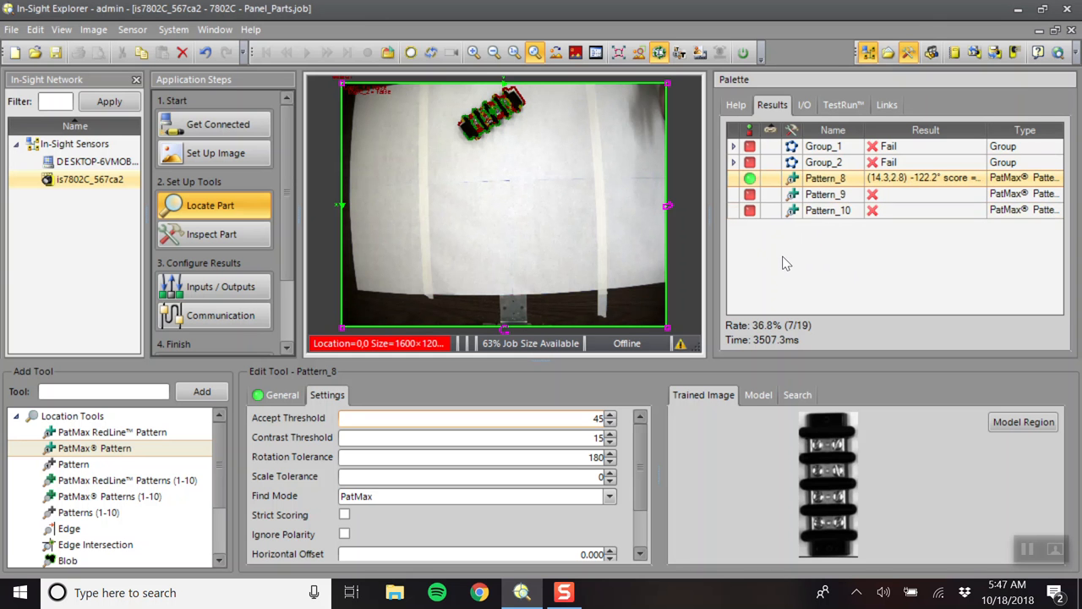
mouse_move(818, 320)
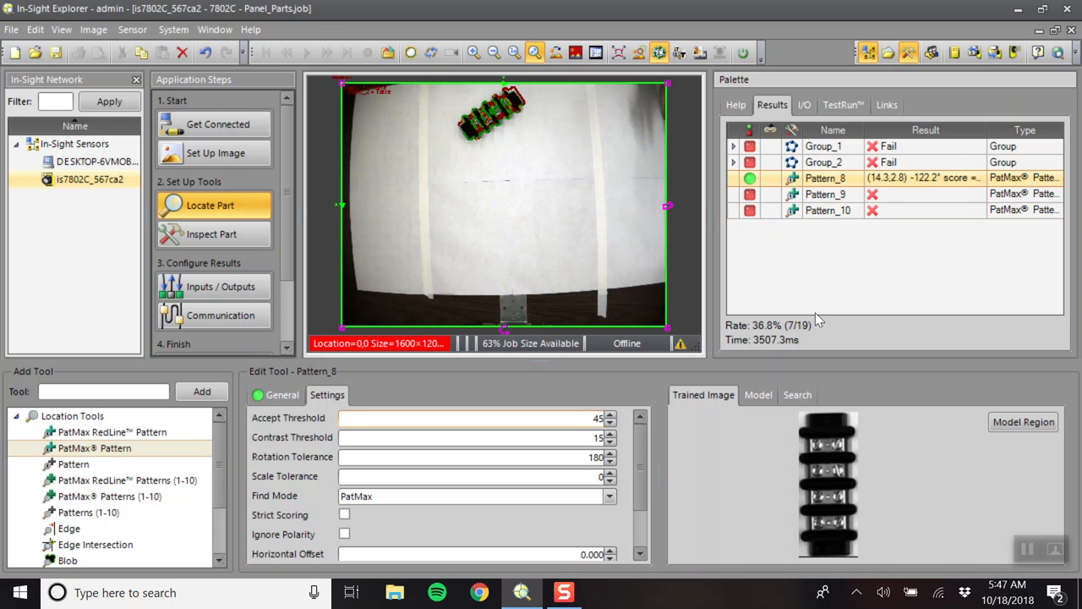
mouse_move(870, 255)
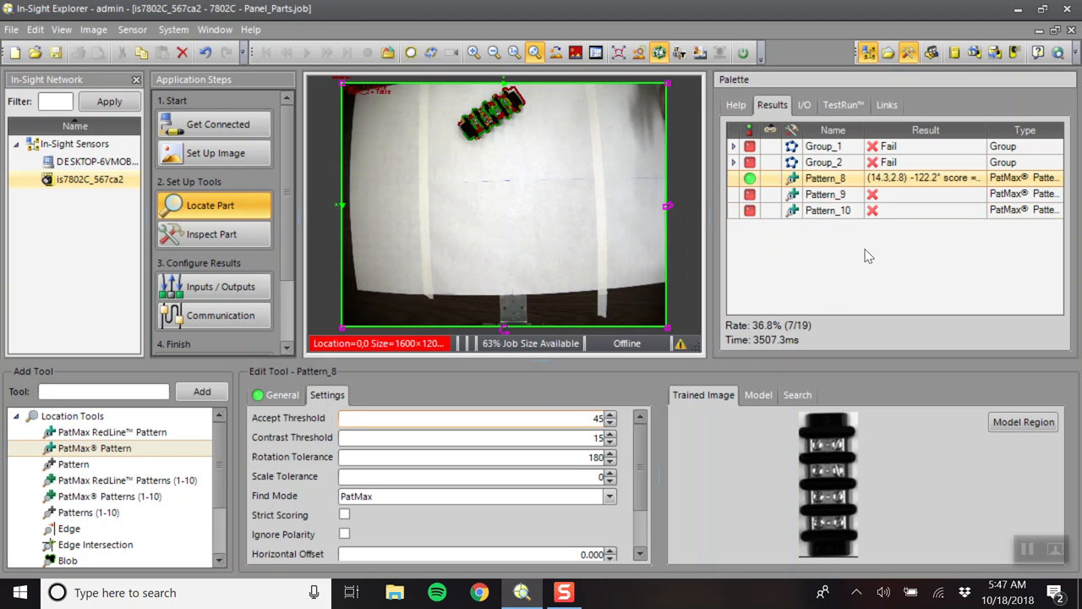
mouse_move(411, 53)
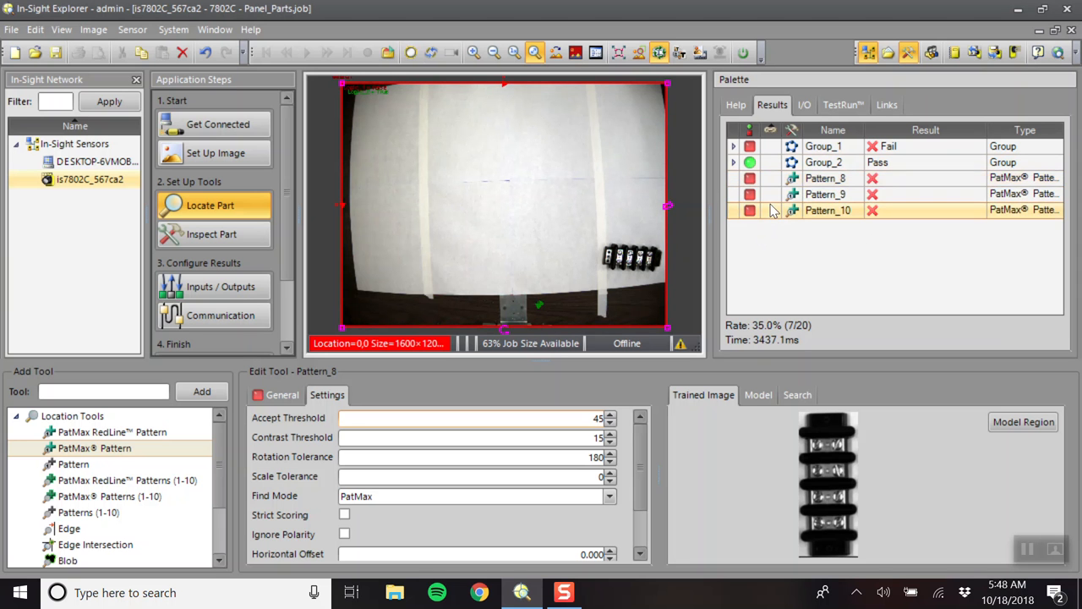
Set Pattern_9's contrast threshold to 15 and accept threshold to 45.
click(827, 210)
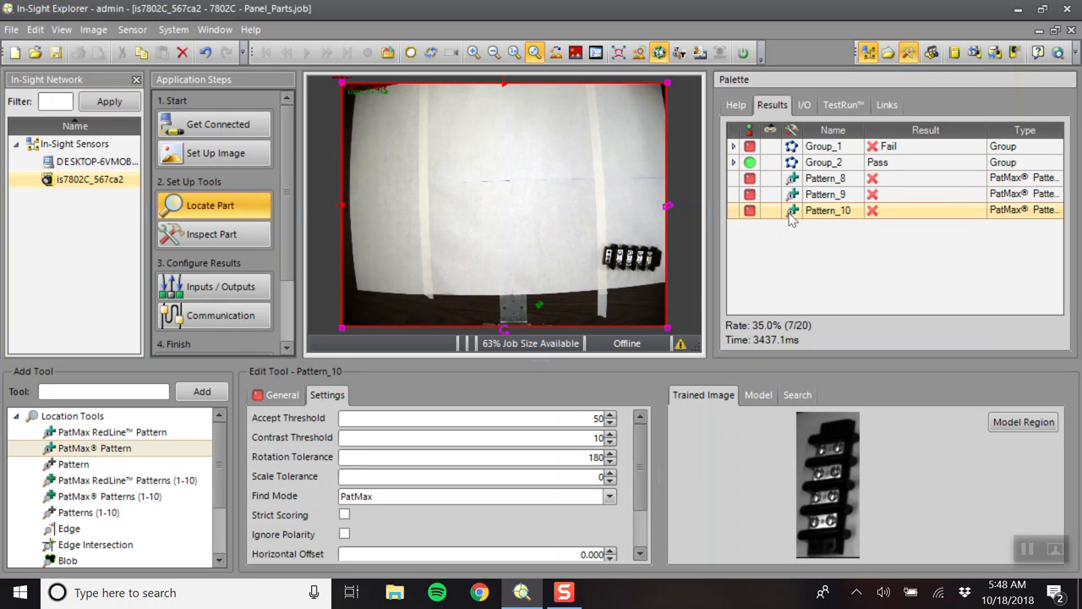
click(827, 194)
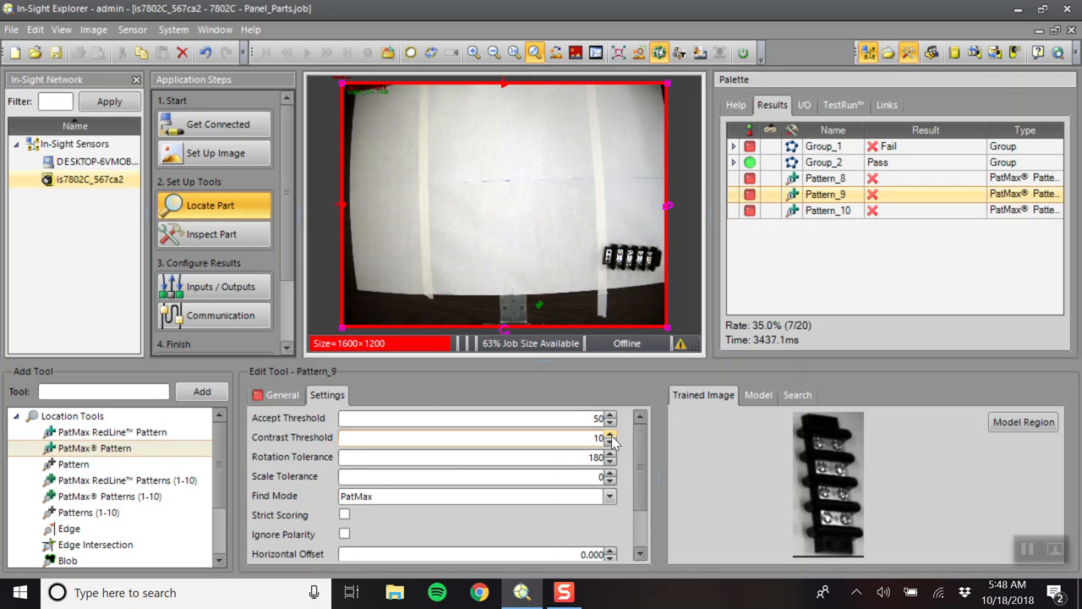
click(610, 434)
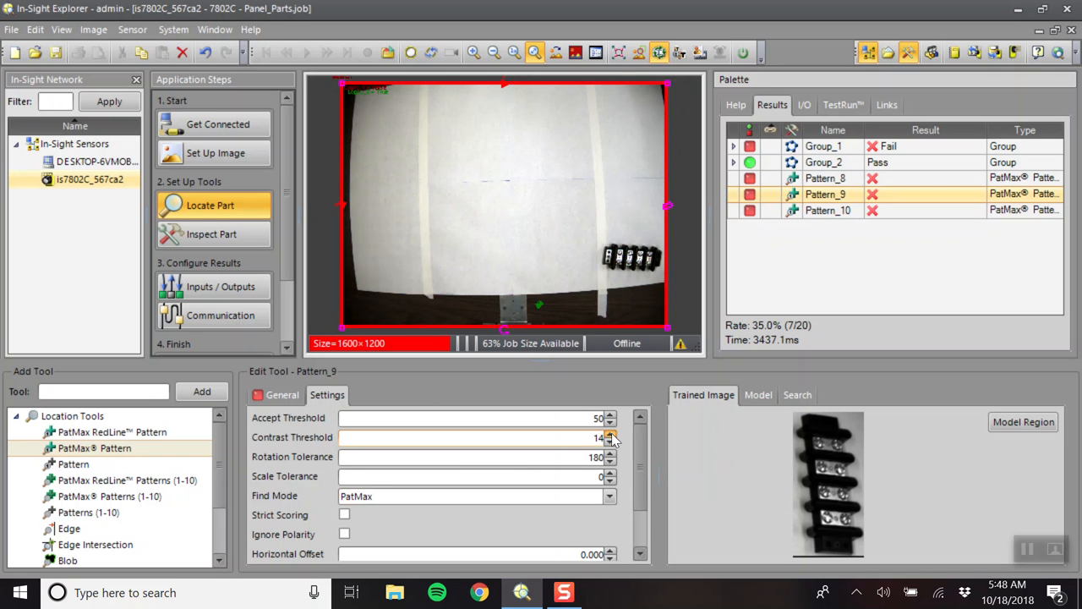
click(611, 435)
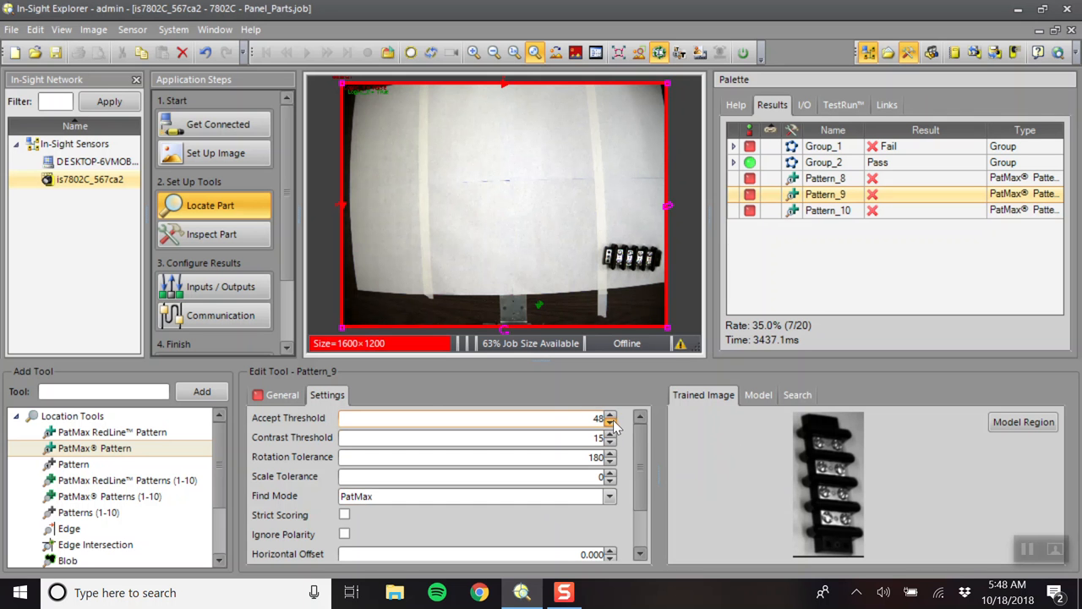
click(610, 422)
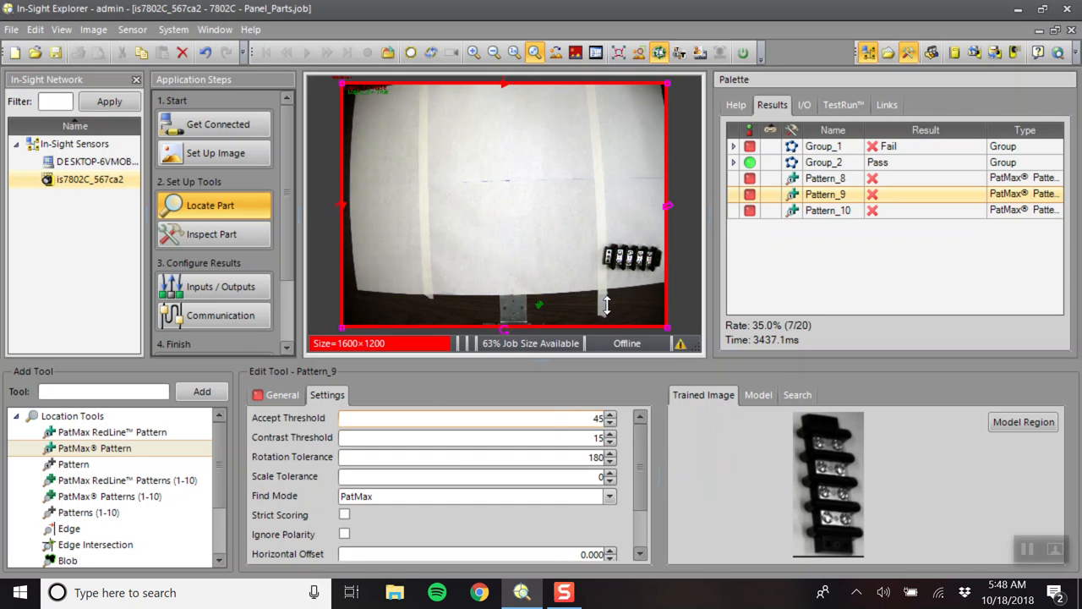
Give Pattern_10 accept threshold 45 and contrast threshold 15, then add a PatMax Pattern tool.
click(827, 209)
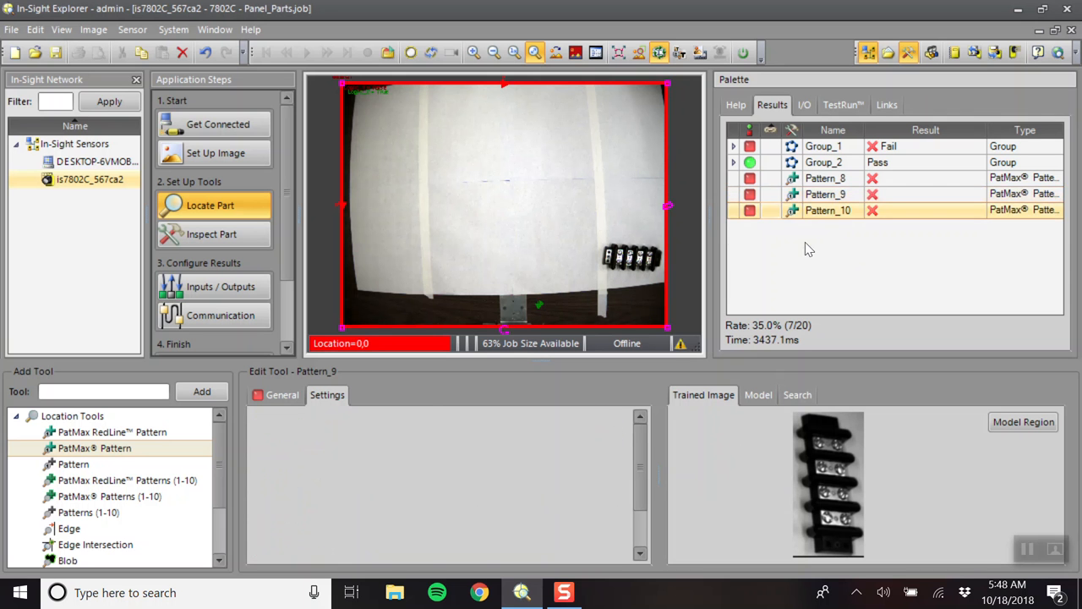
click(828, 210)
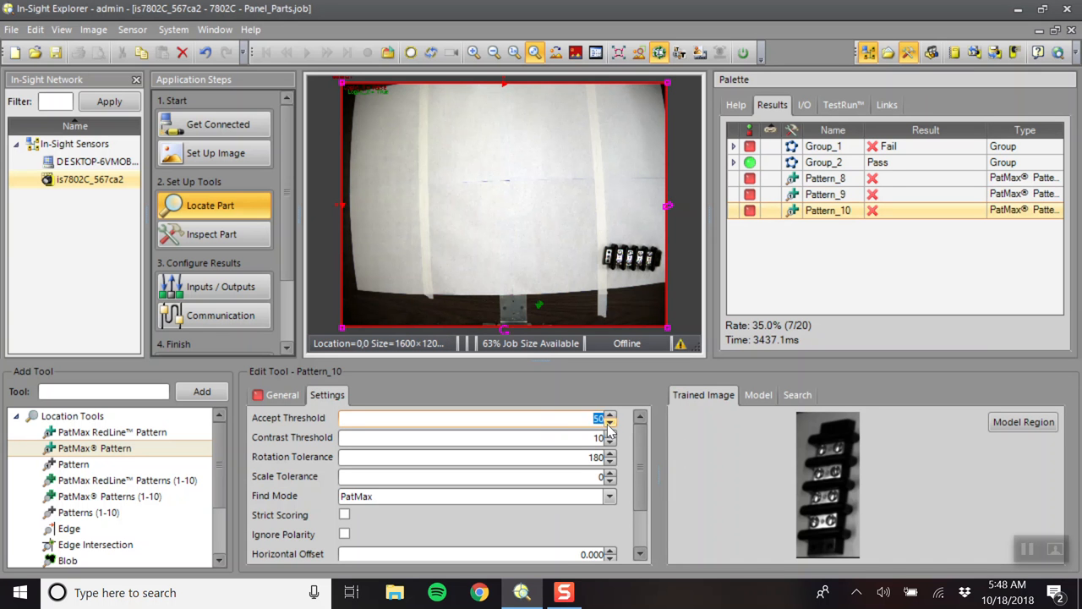
click(609, 421)
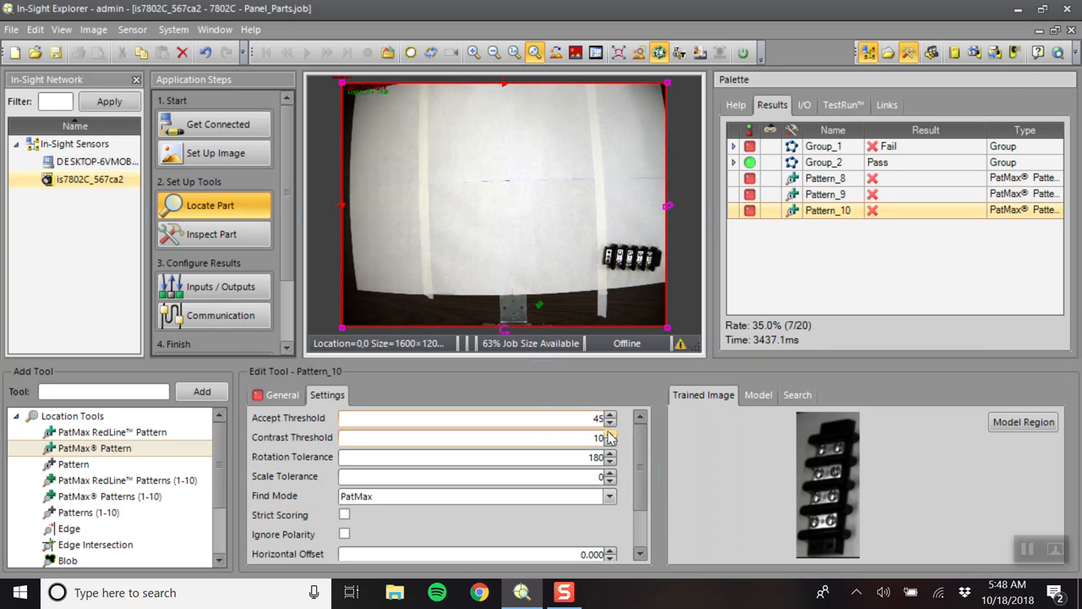
click(608, 434)
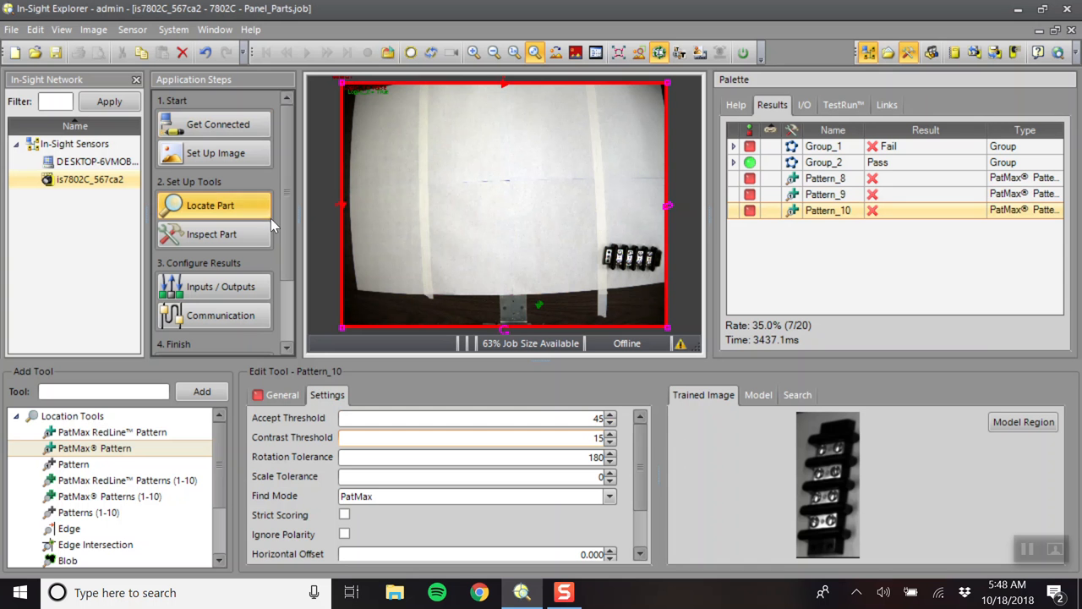
click(112, 431)
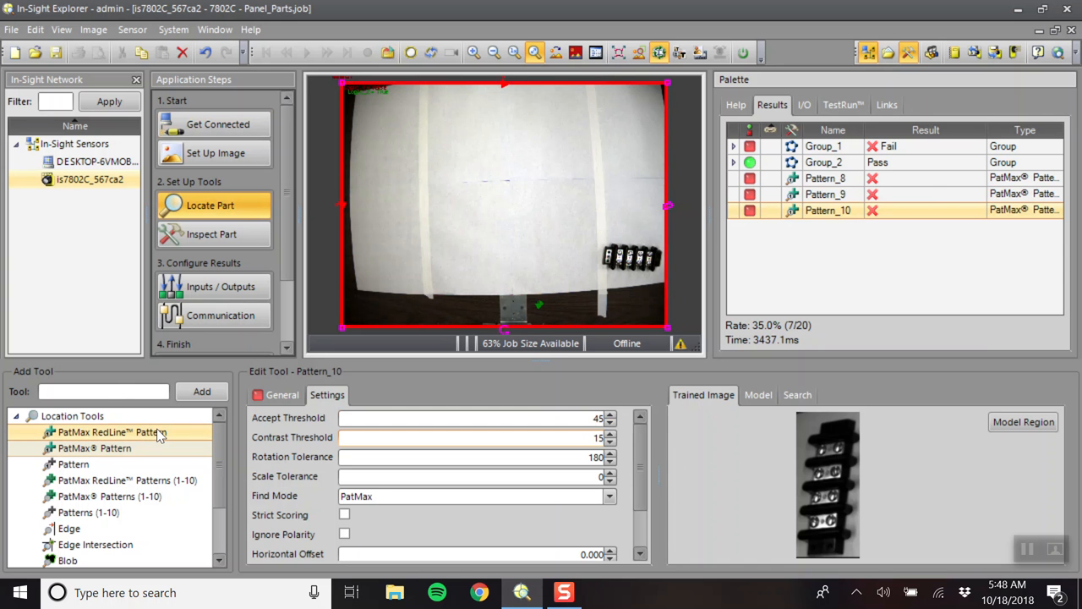
click(95, 448)
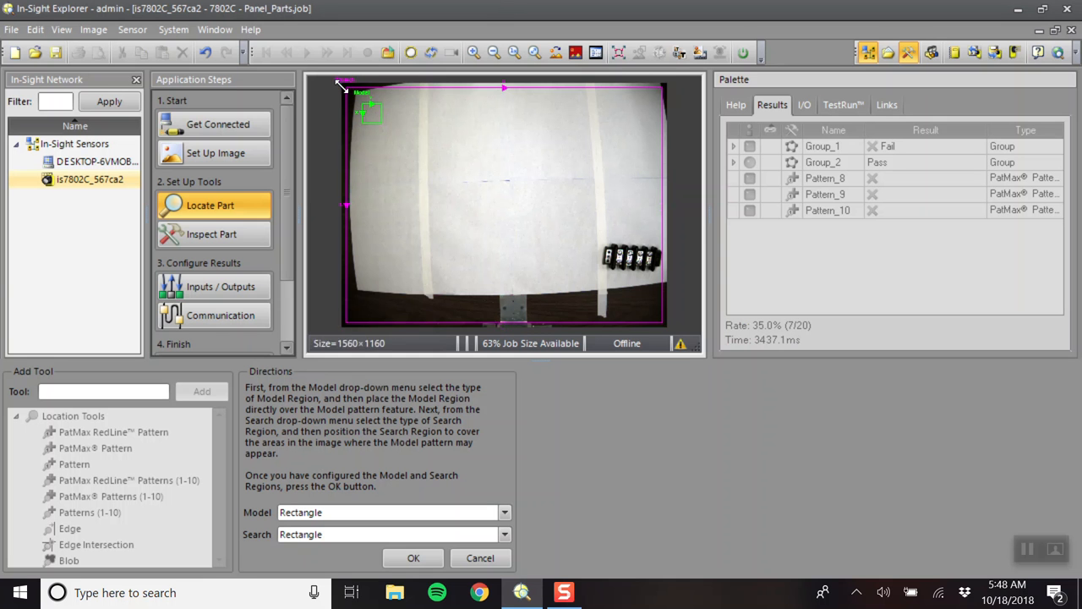
Fit the model region around the lower-right terminal block and train Pattern_11.
drag(370, 114, 590, 255)
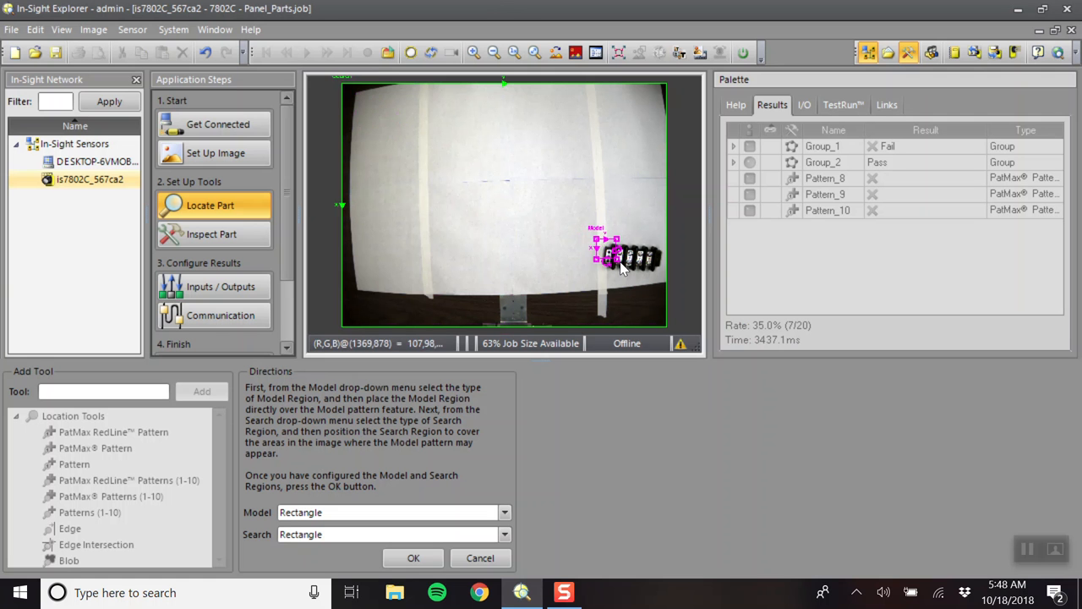
drag(623, 269, 664, 277)
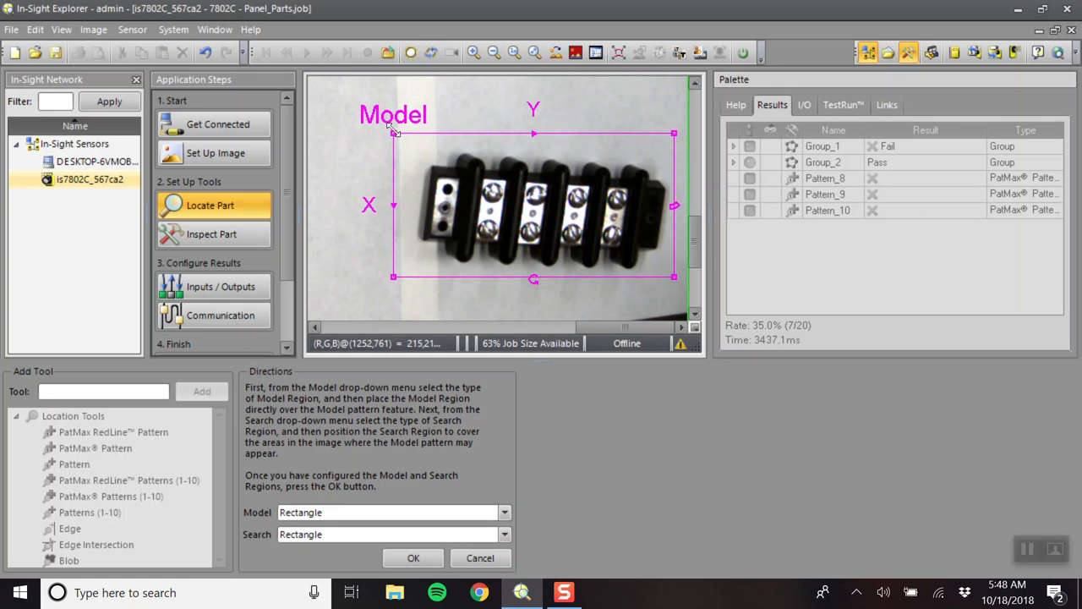
drag(394, 132, 421, 152)
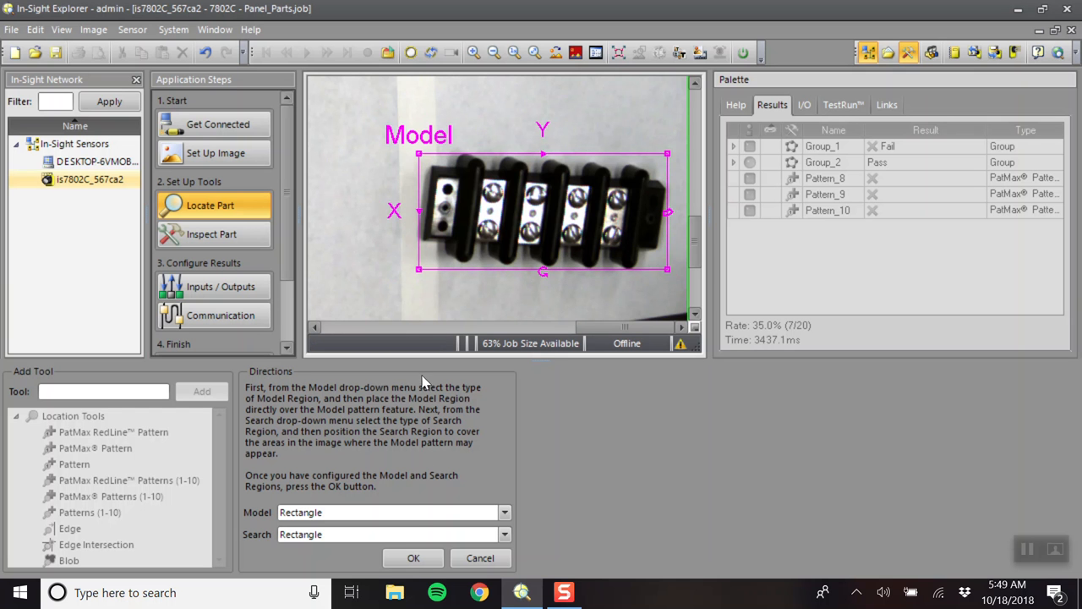
click(414, 558)
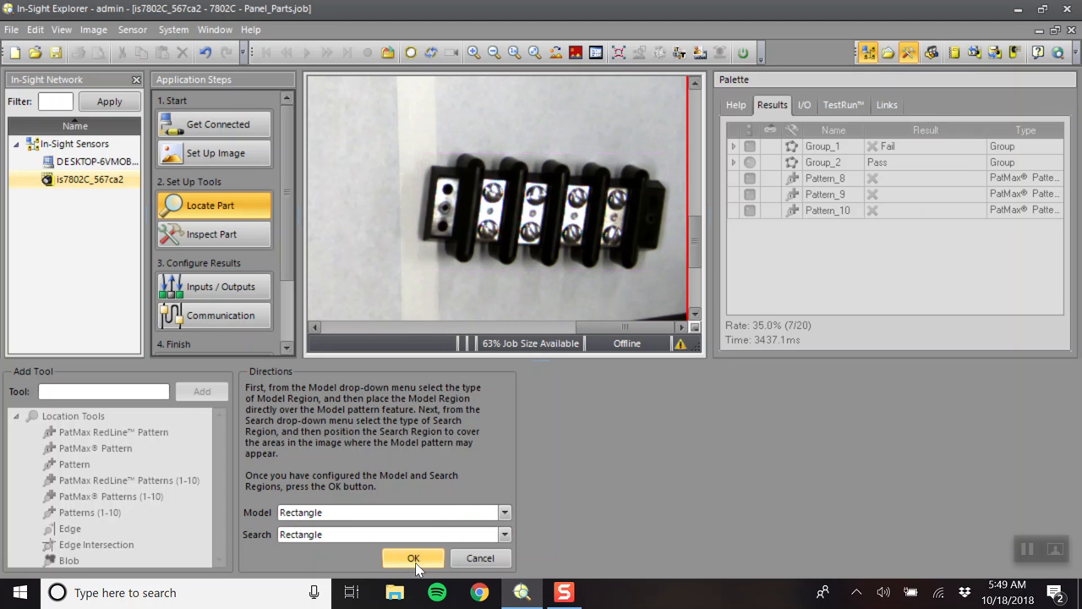
click(414, 557)
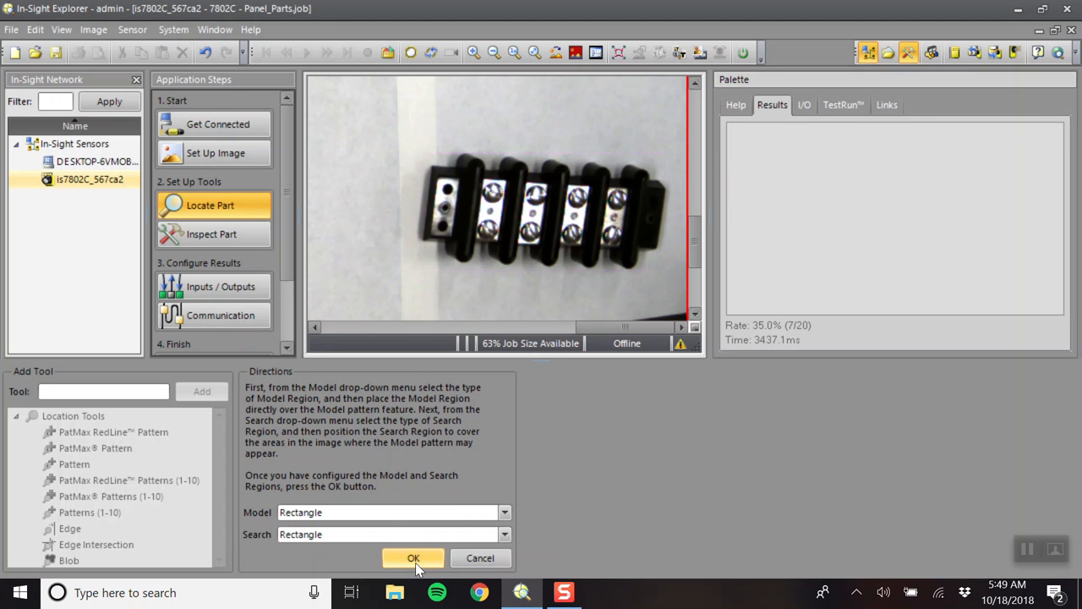
click(412, 557)
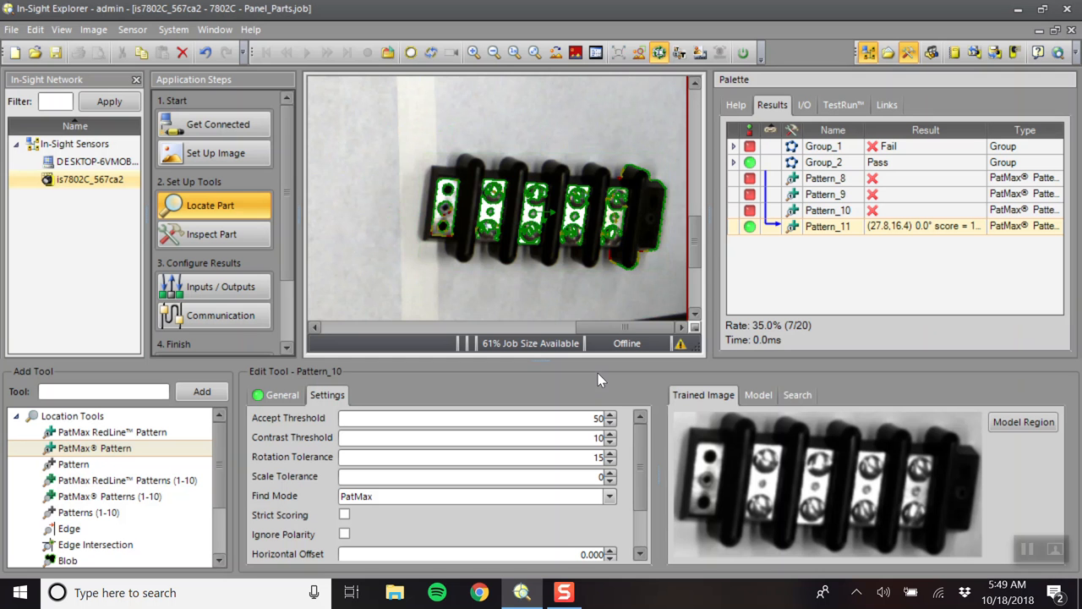
Zoom to fit the whole image and start the repeating trigger.
click(534, 52)
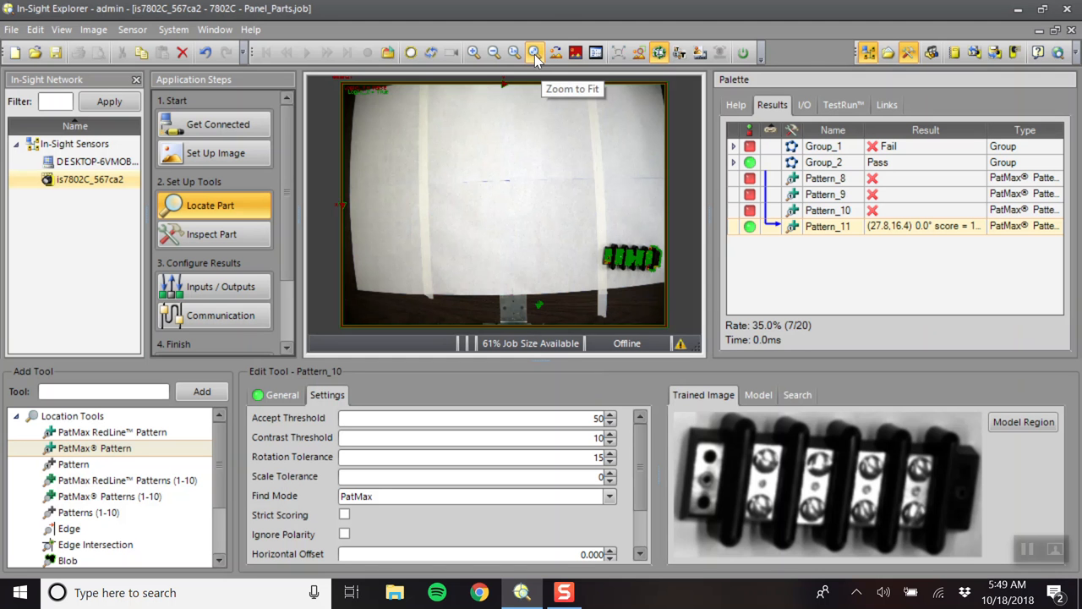
mouse_move(590, 226)
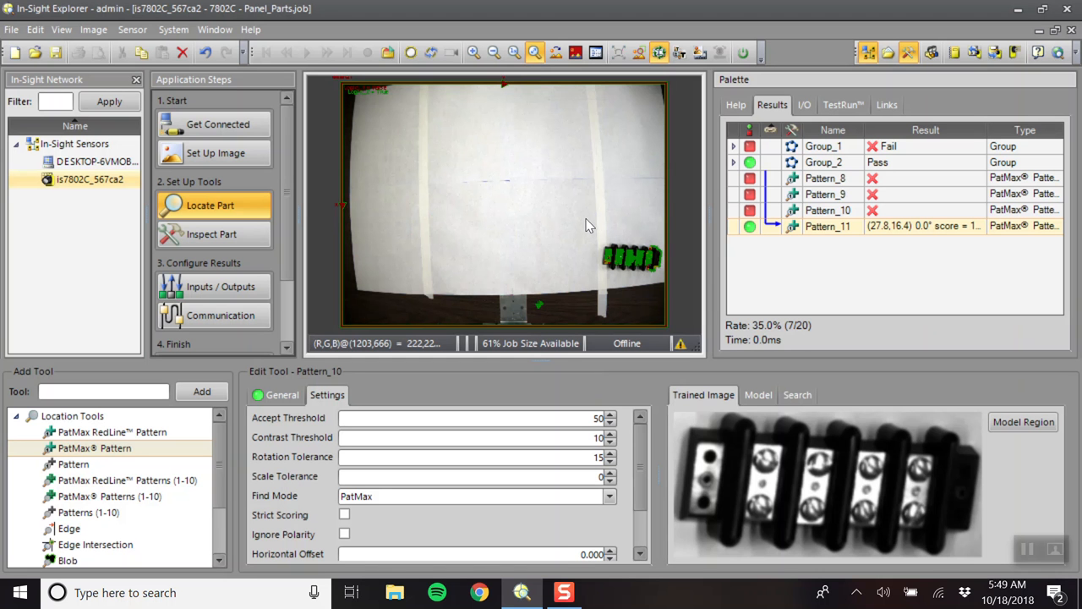
click(431, 52)
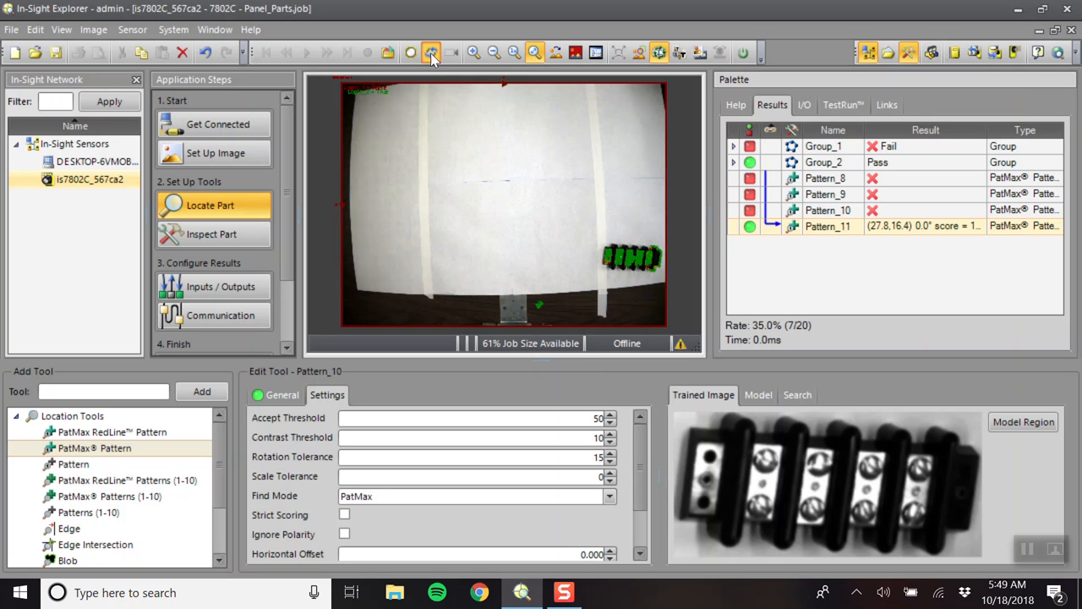
mouse_move(431, 53)
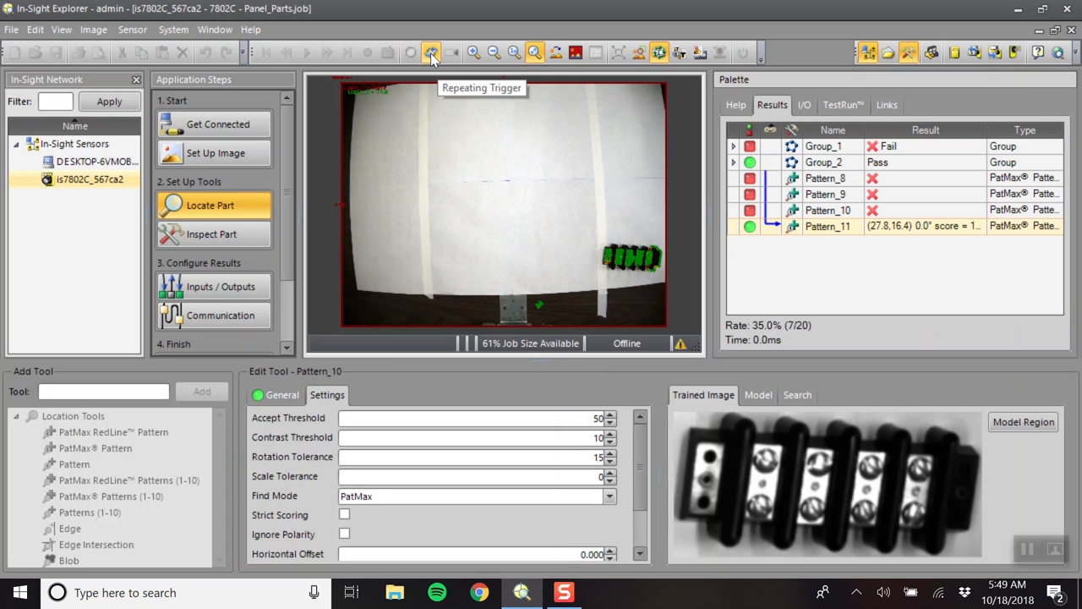
click(431, 53)
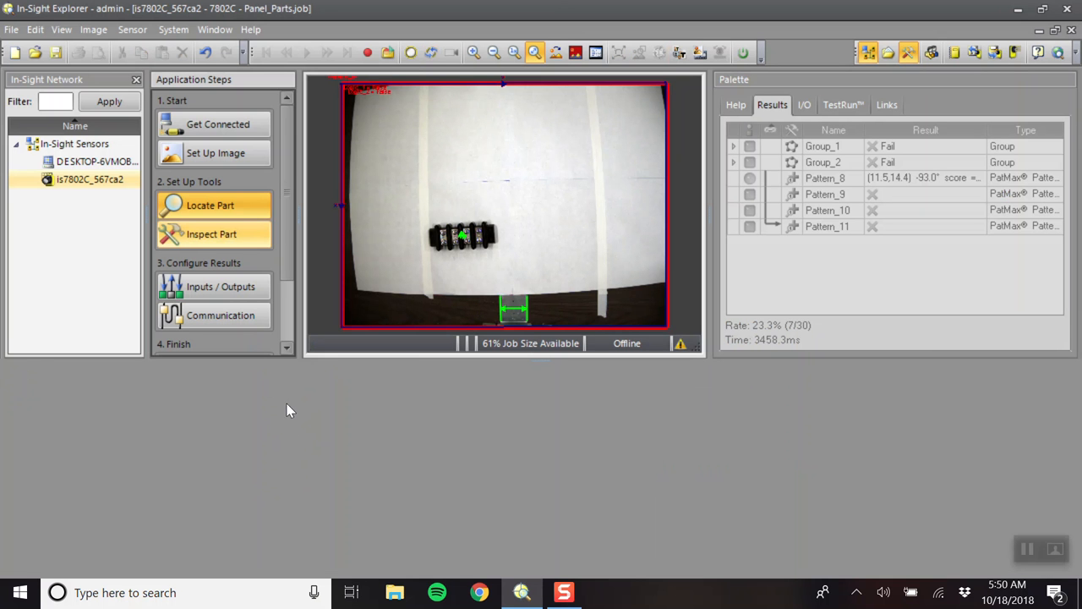
mouse_move(361, 355)
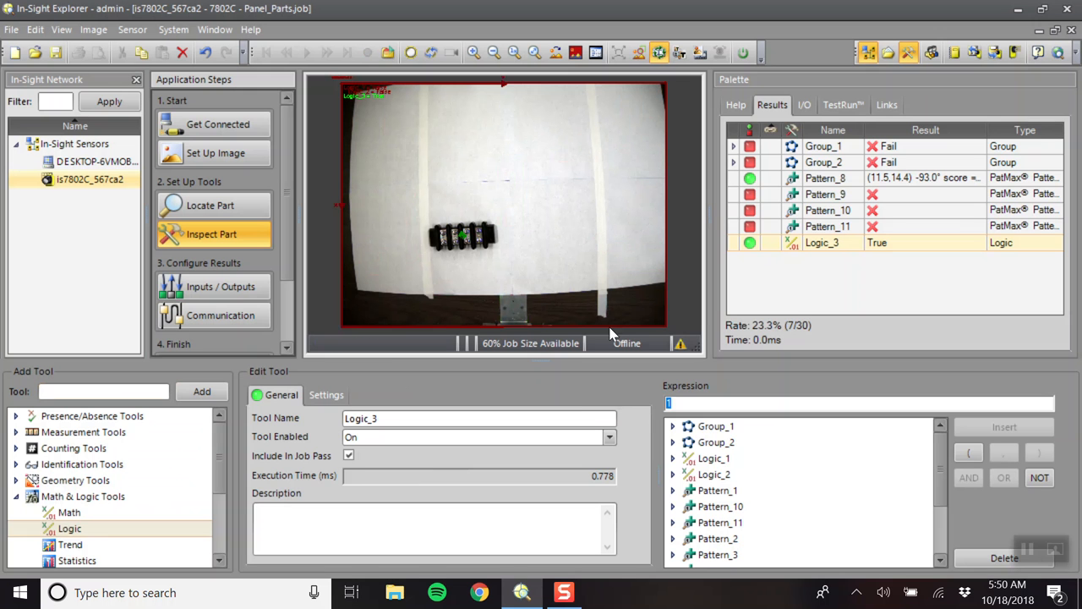
Add the Logic_3 tool and browse its Expression list to Pattern_8.
click(715, 474)
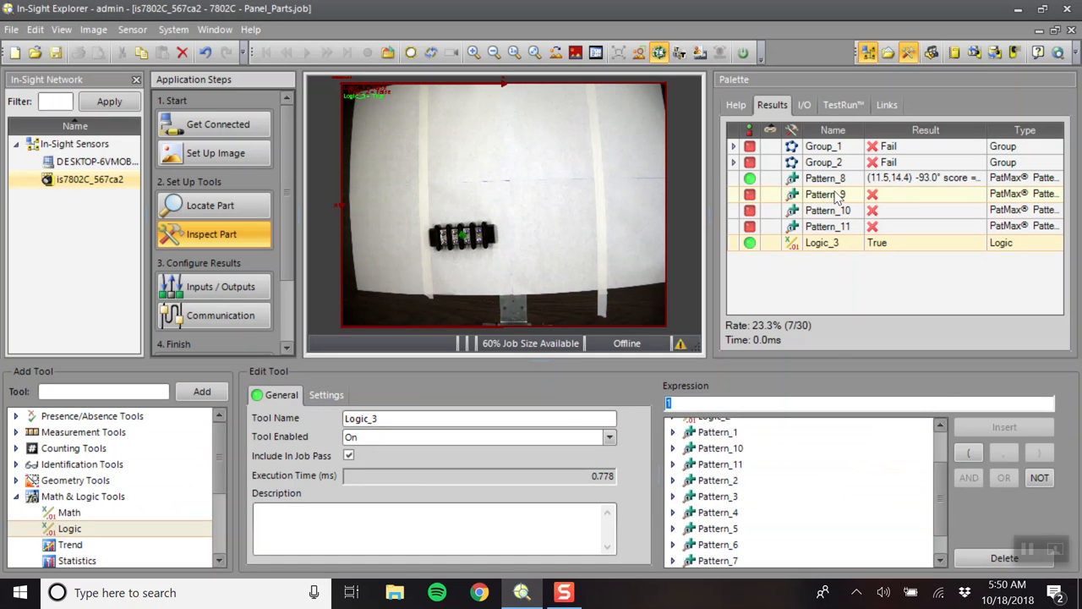
click(718, 528)
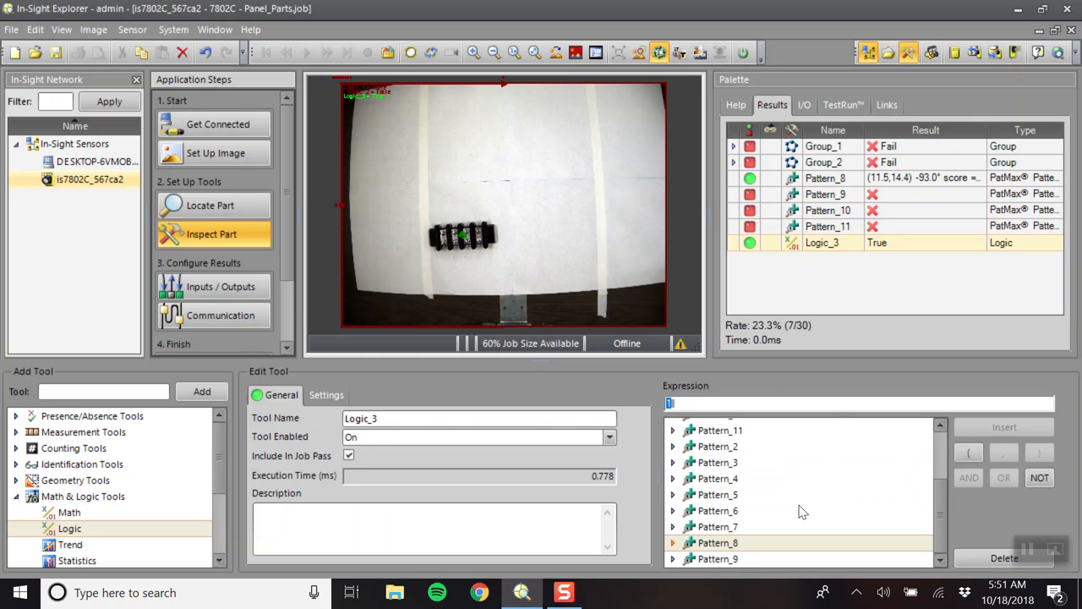
mouse_move(970, 545)
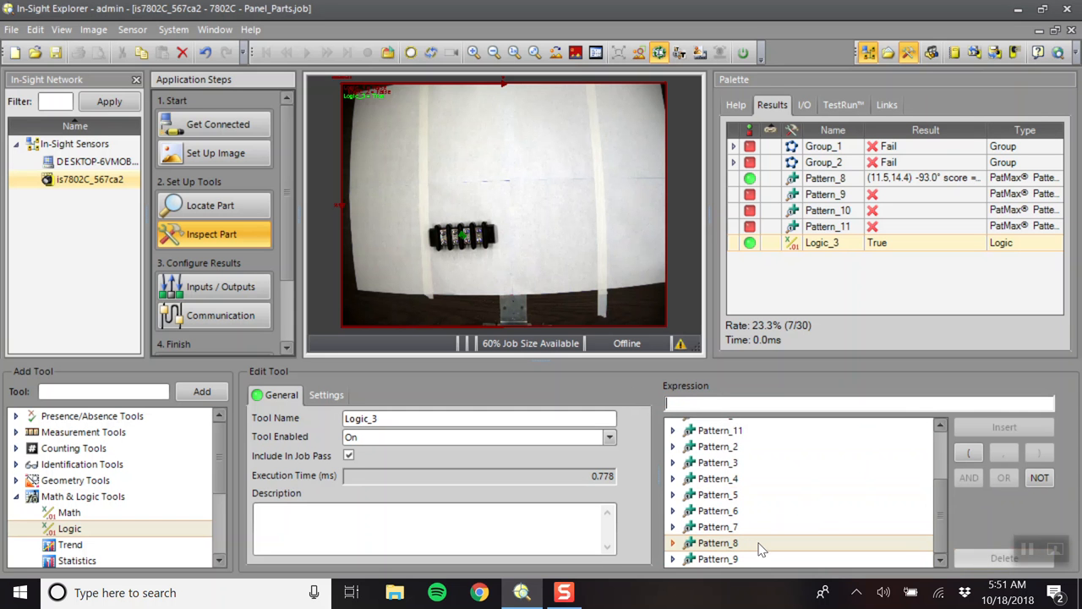
Insert Pattern_8's Pass into Logic_3 and OR in the Pattern_9–11 results.
click(717, 543)
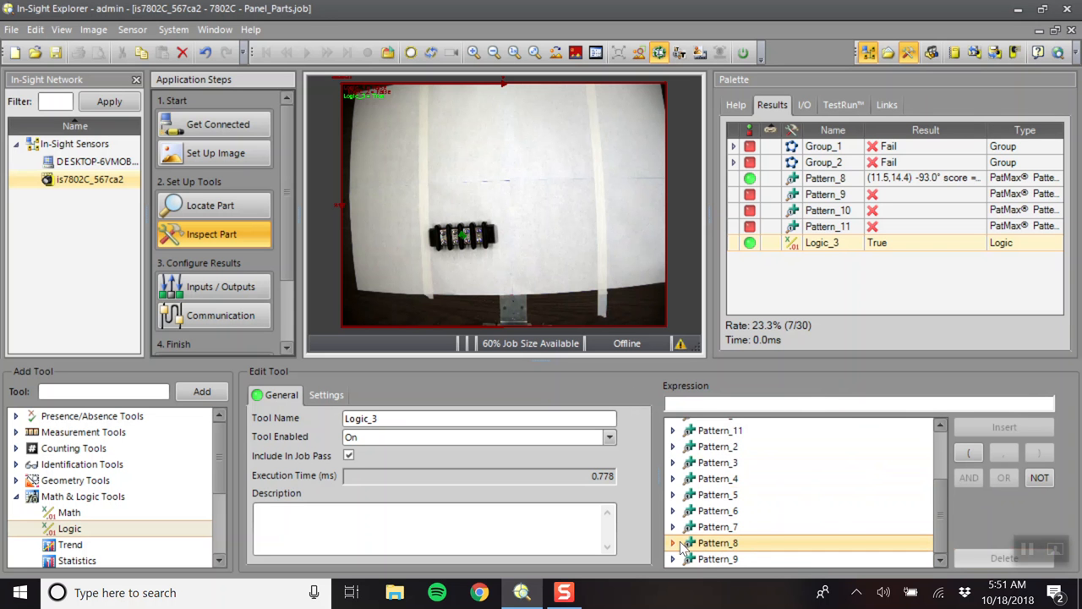
click(673, 542)
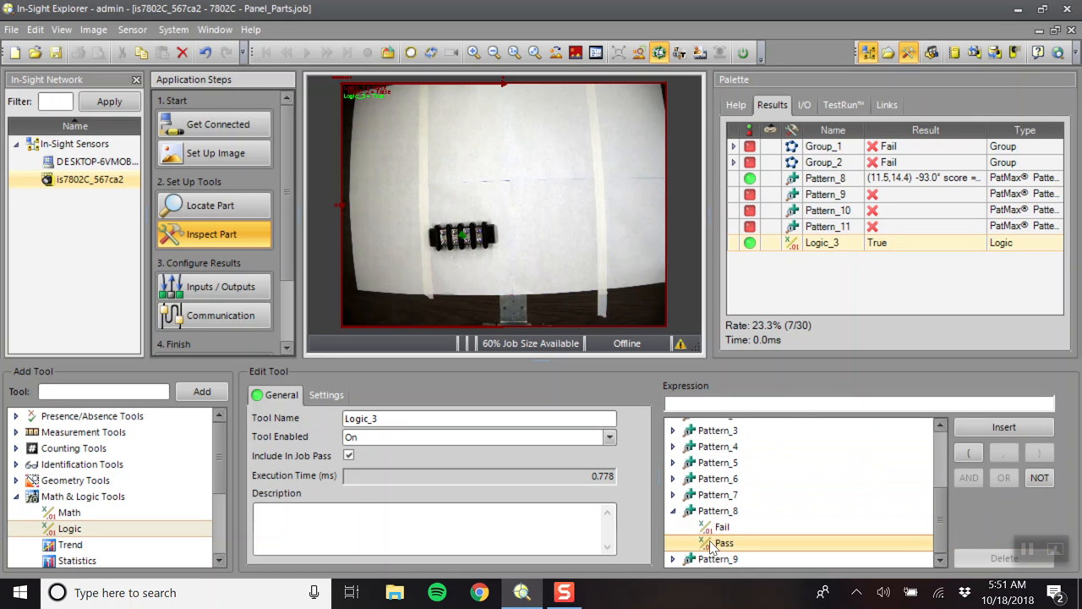
click(724, 542)
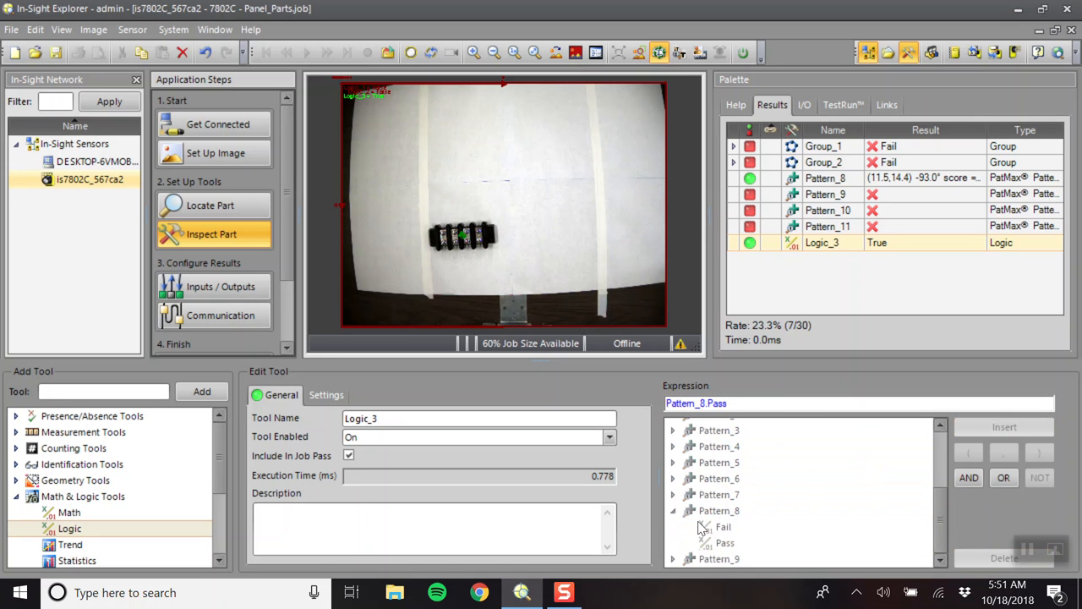
click(723, 527)
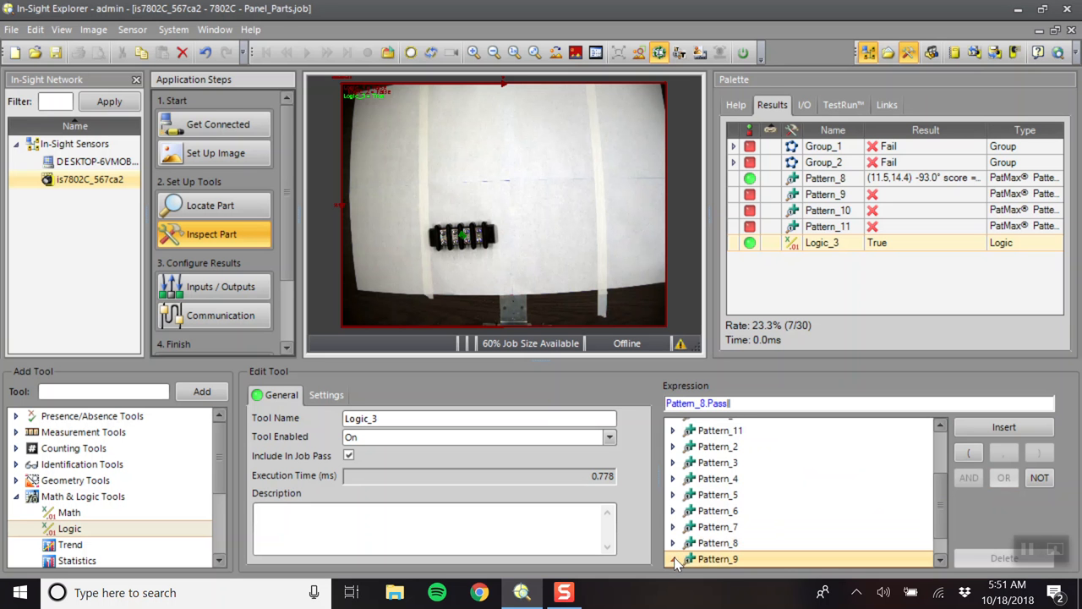
click(674, 559)
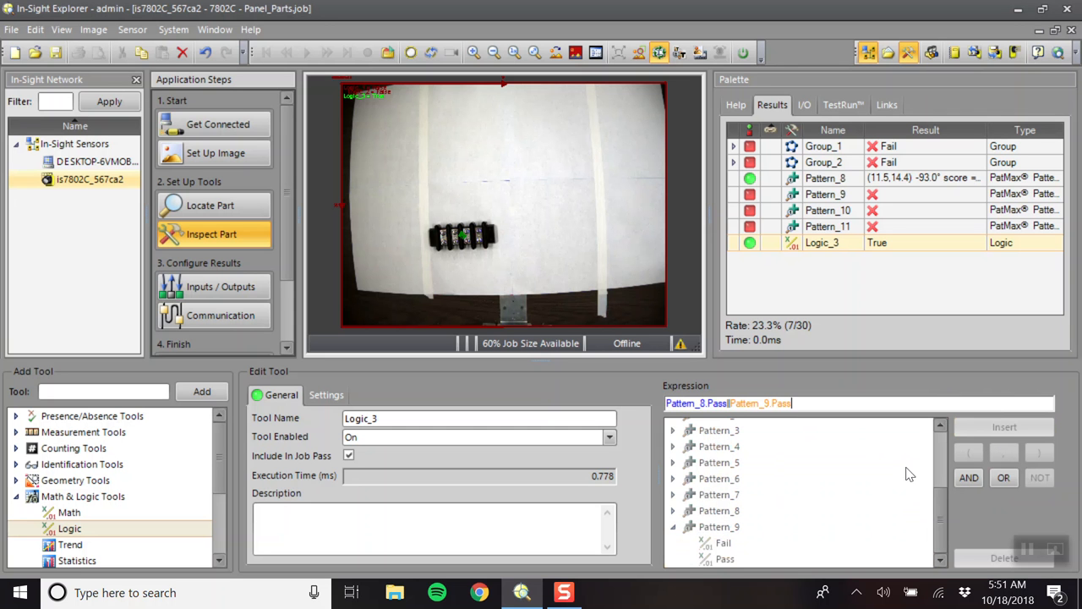
mouse_move(769, 505)
text(|)
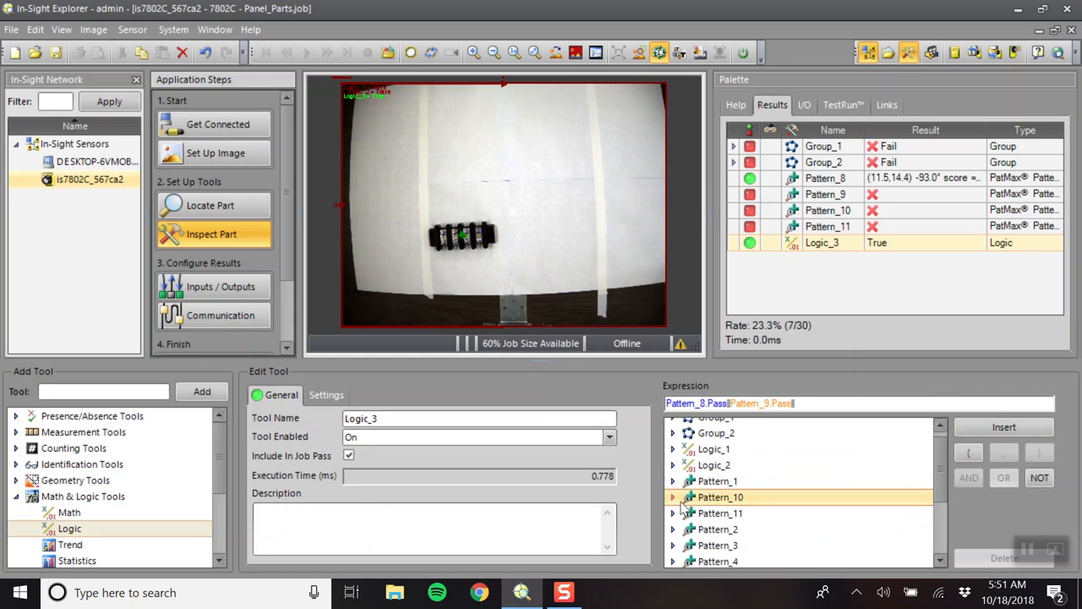
click(673, 498)
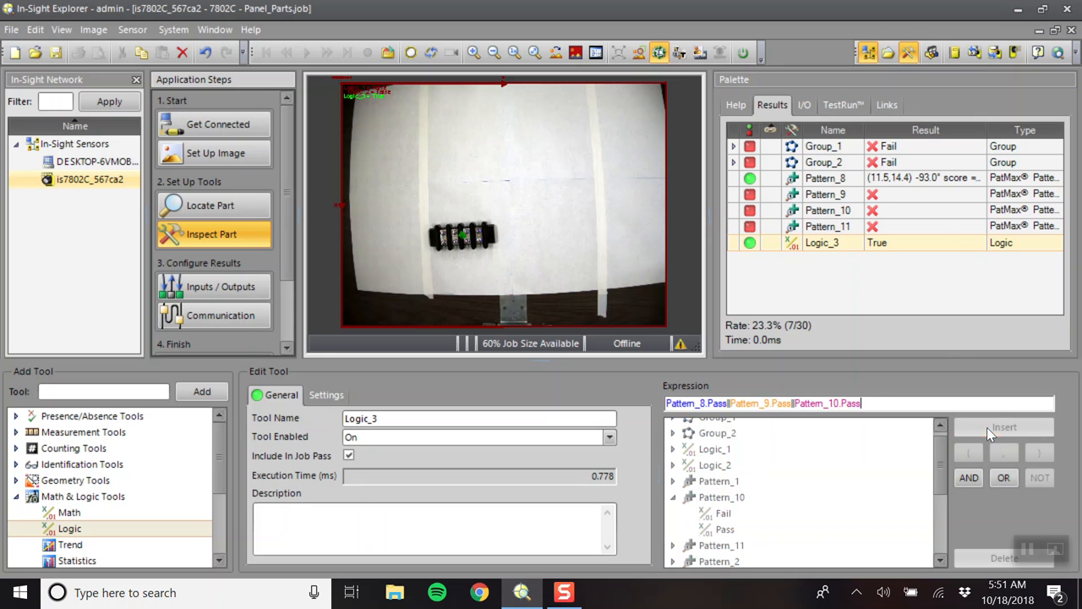
click(724, 528)
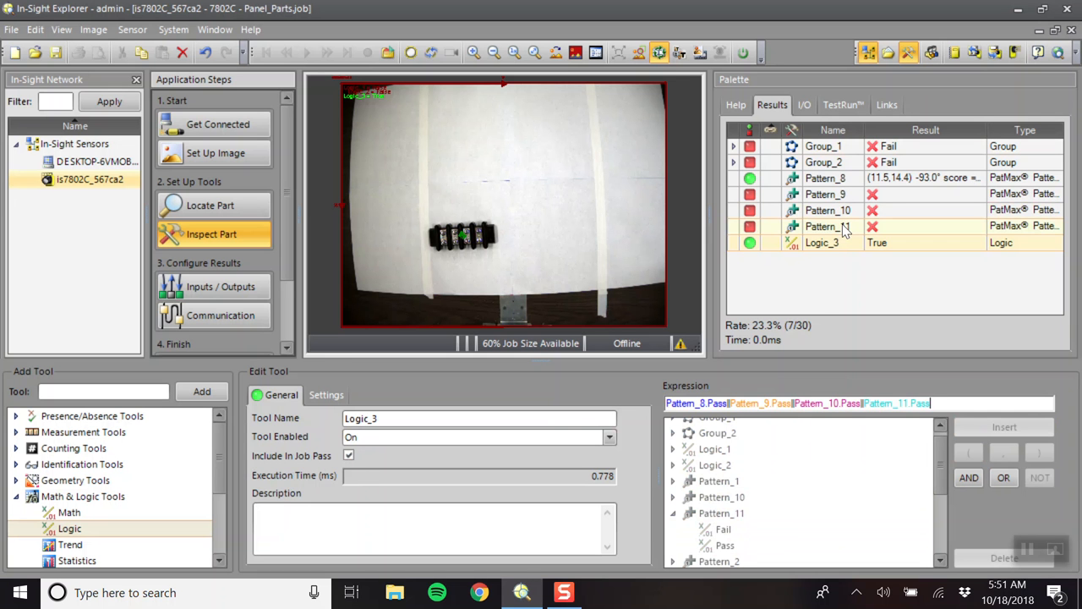
Uncheck Include In Job Pass for Pattern_11, Pattern_10, Pattern_9 and Pattern_8.
click(827, 226)
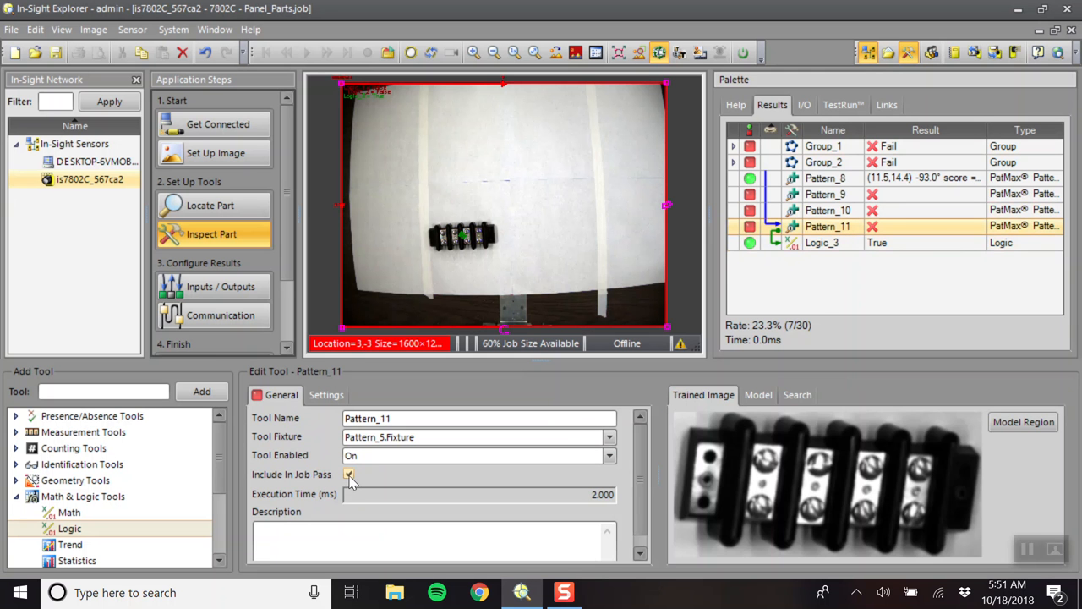
click(349, 474)
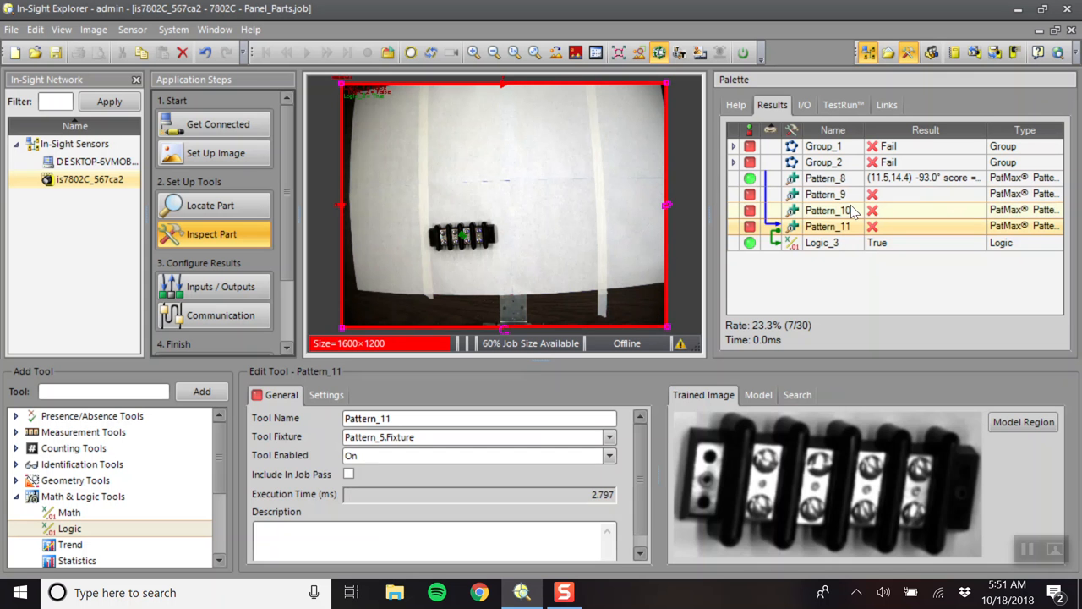
click(828, 210)
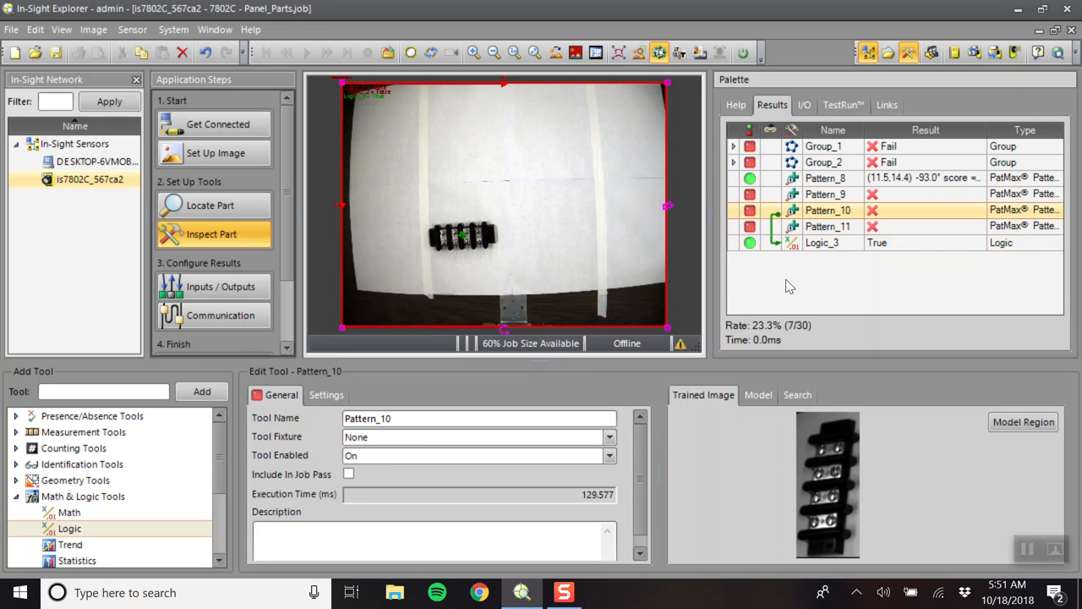
click(826, 193)
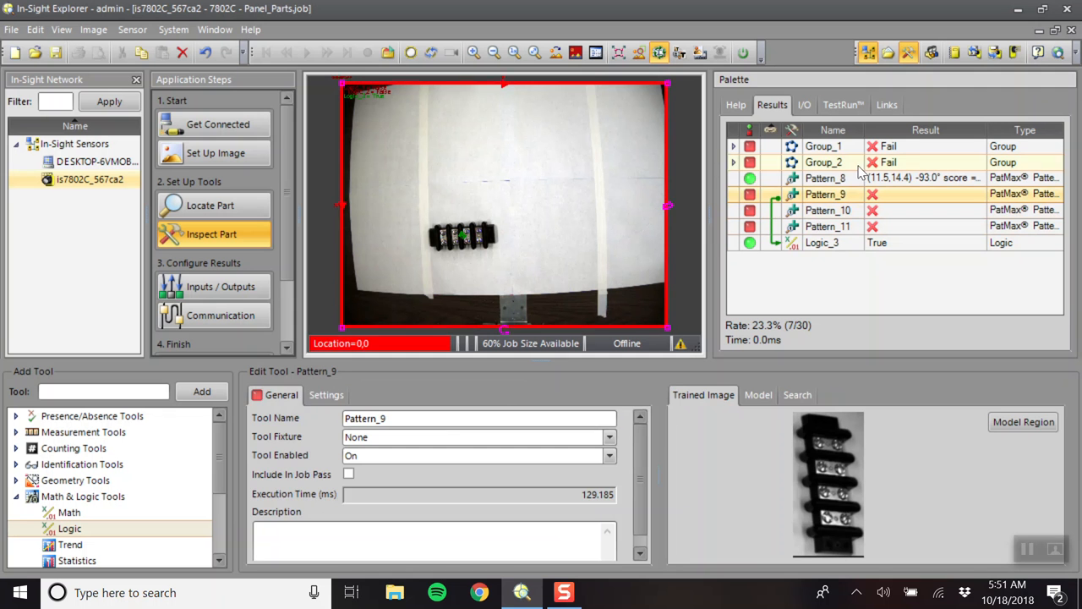
click(826, 178)
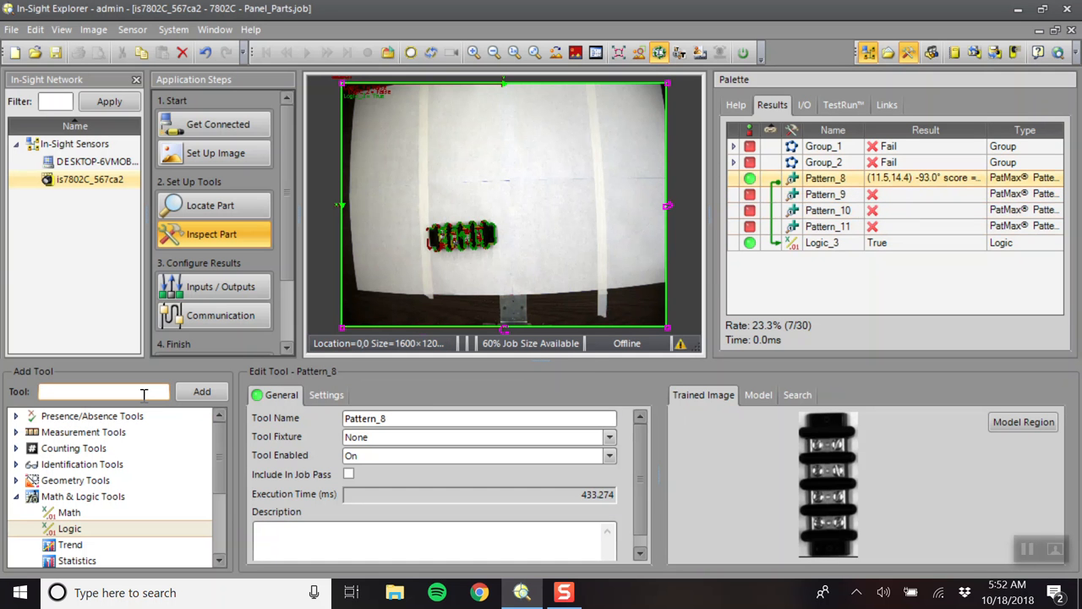
Add a Group tool and move Pattern_8–Pattern_11 and Logic_3 into Group_3.
text(group)
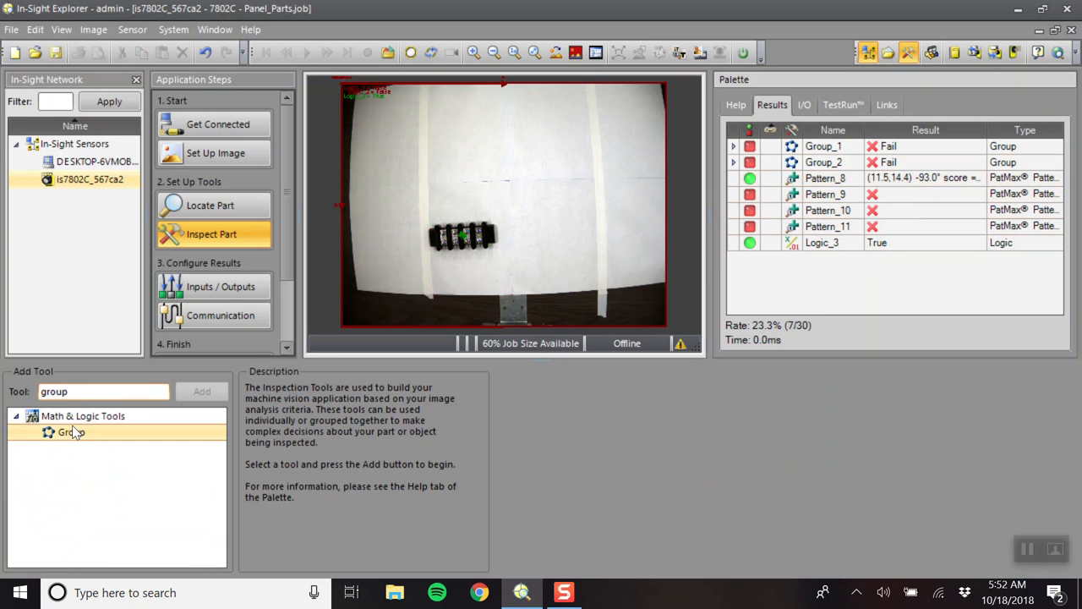
click(83, 415)
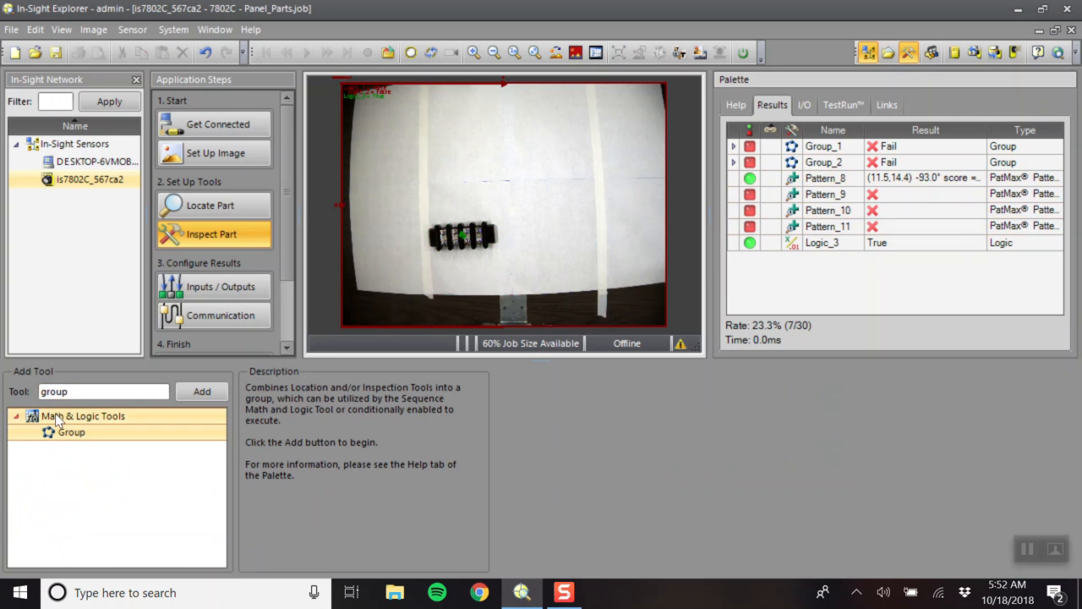
mouse_move(211, 427)
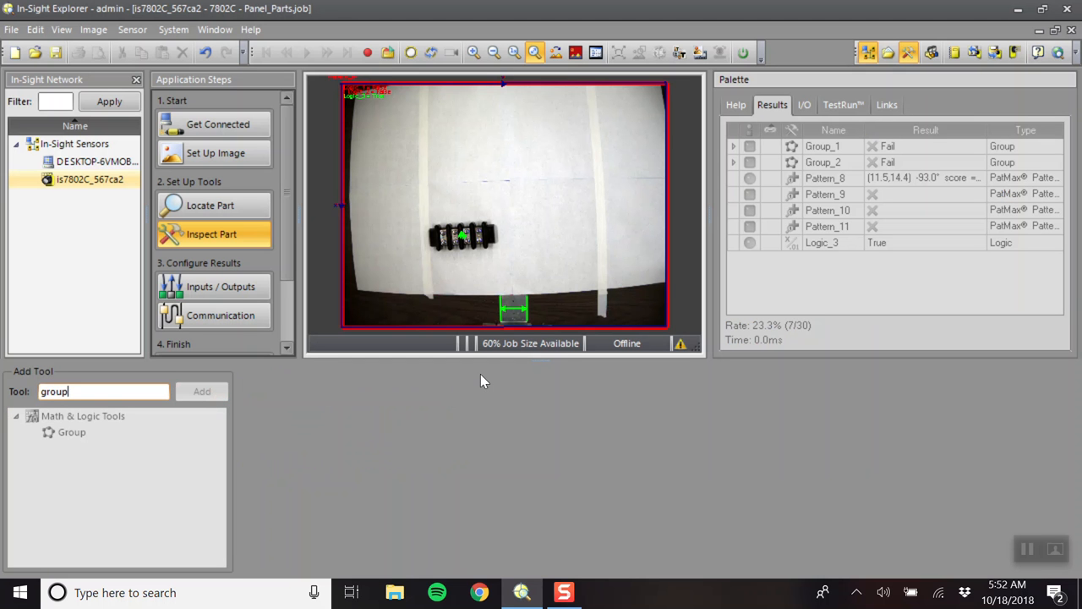
mouse_move(684, 269)
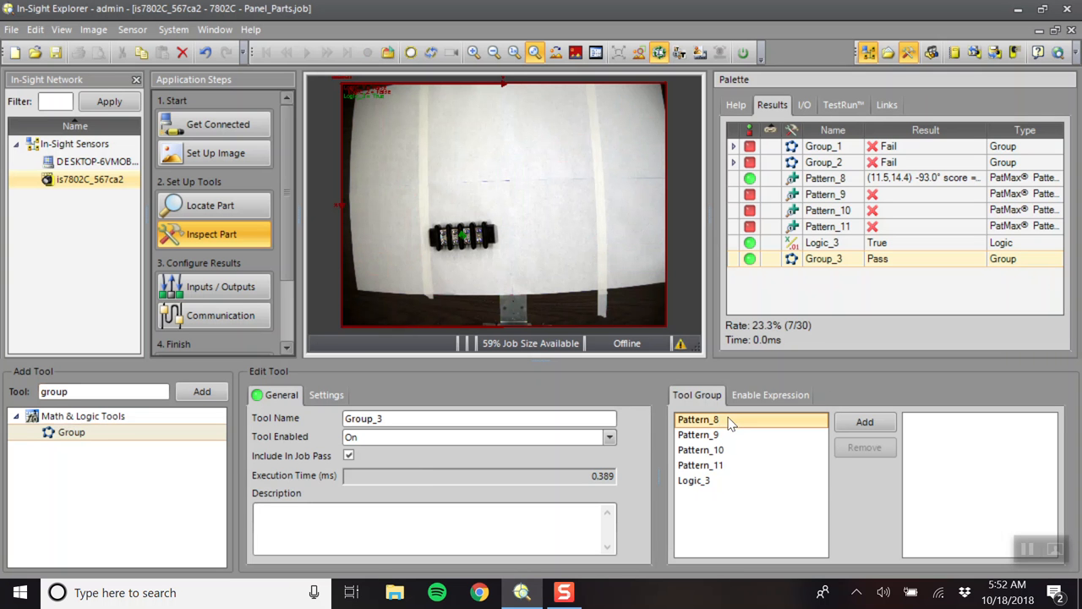
click(693, 480)
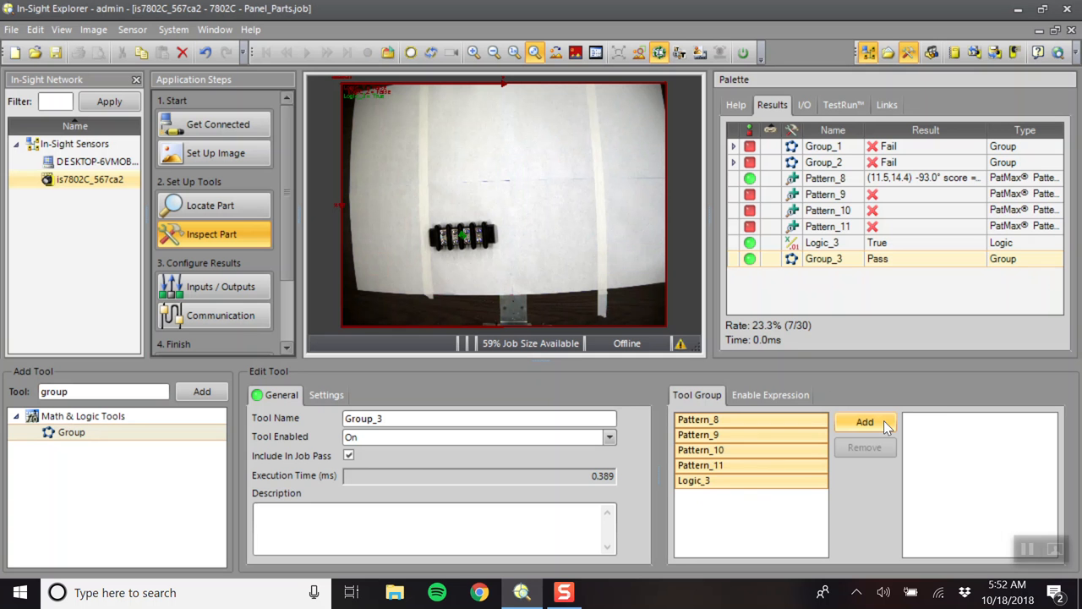
click(864, 422)
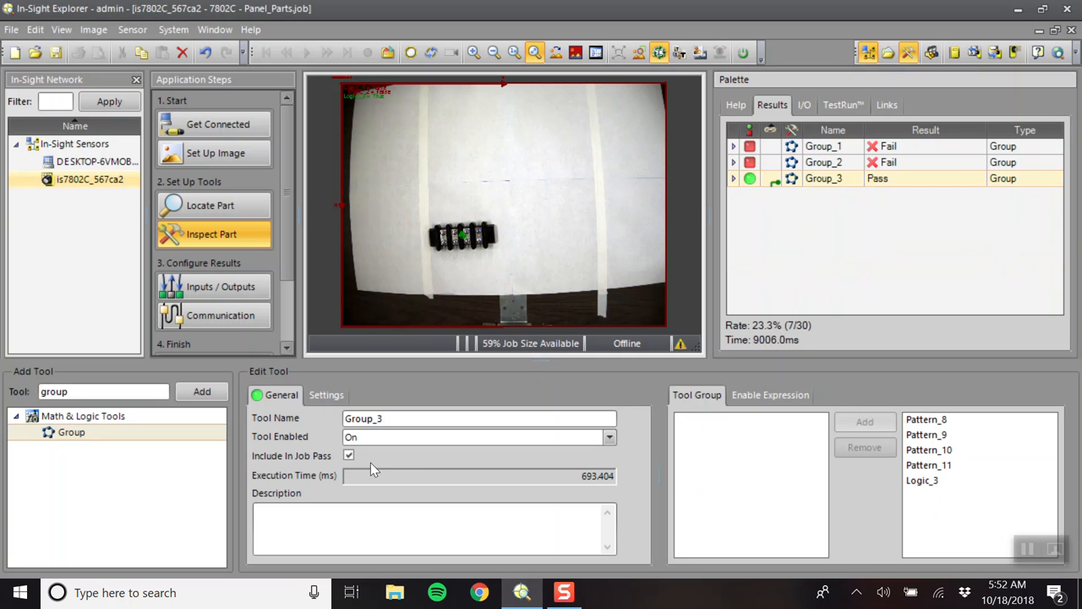
mouse_move(764, 182)
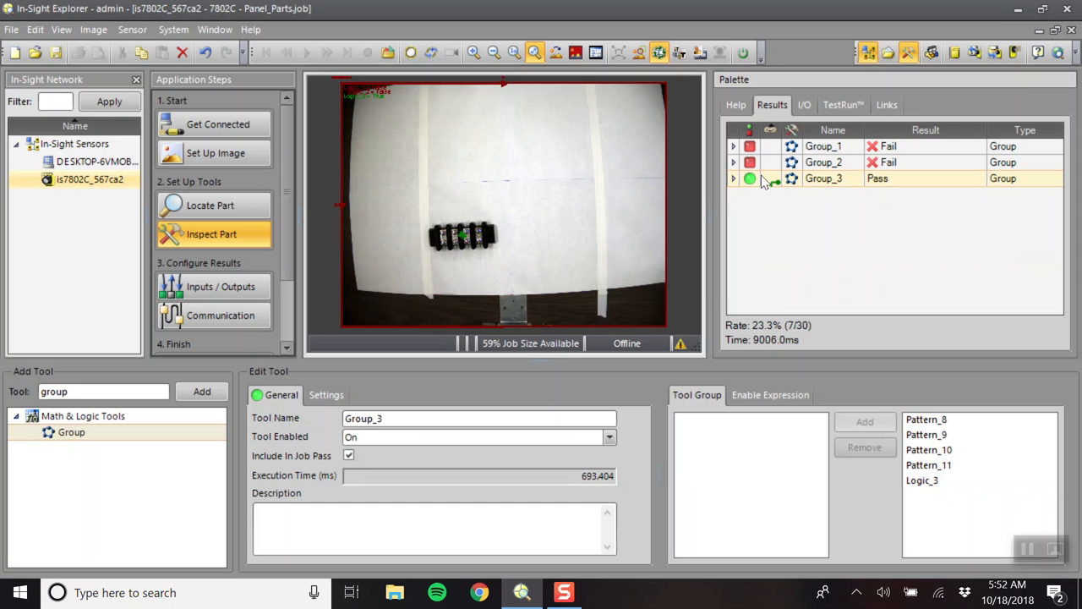
mouse_move(608, 118)
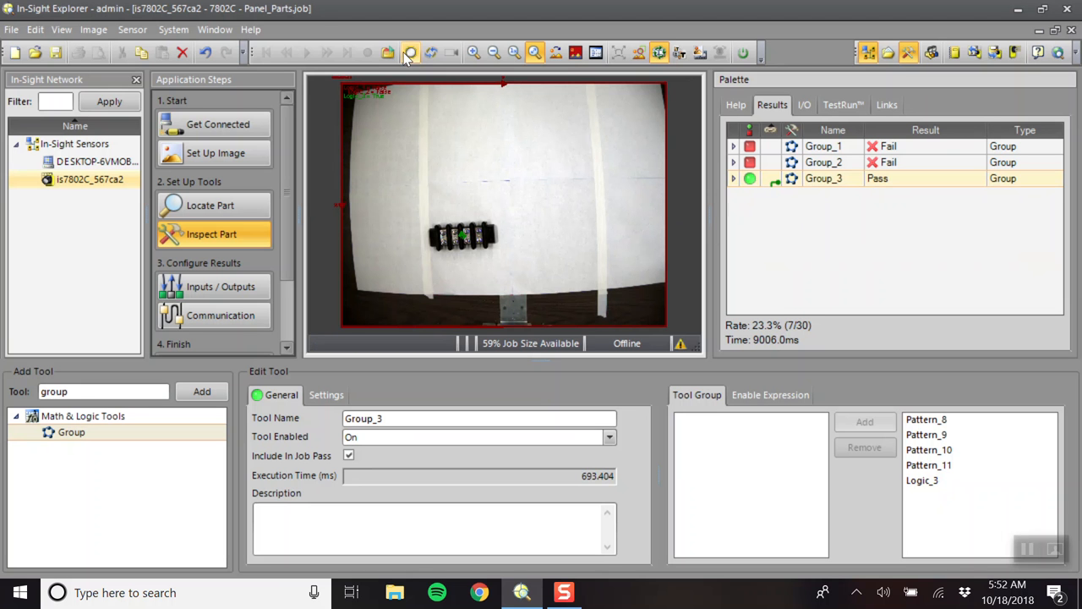
mouse_move(410, 52)
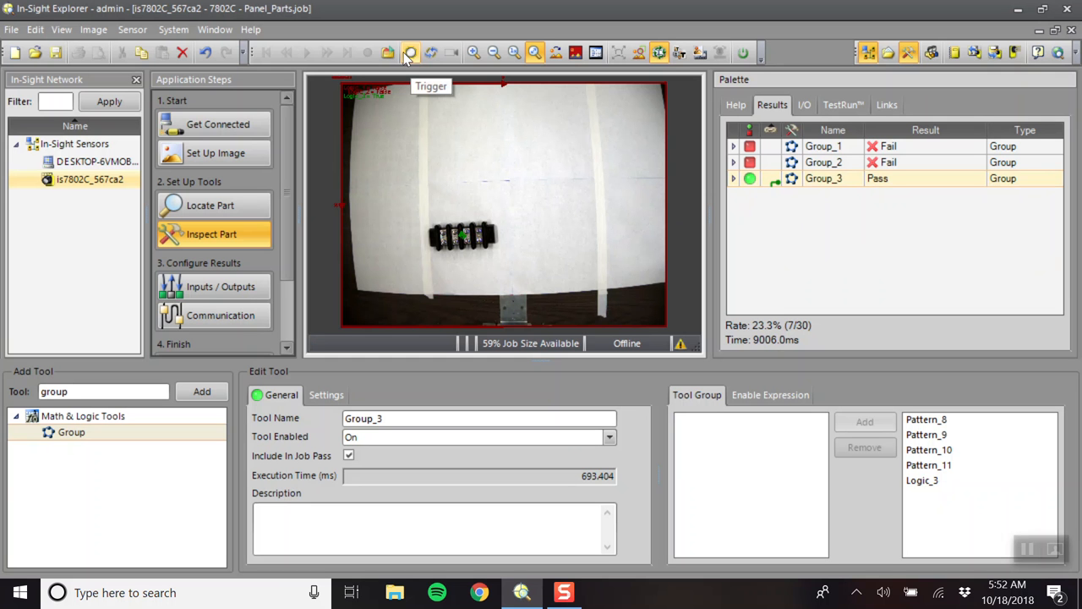
Trigger a new image of the rotated strip and confirm Group_3 passes while Group_1 fails.
click(410, 53)
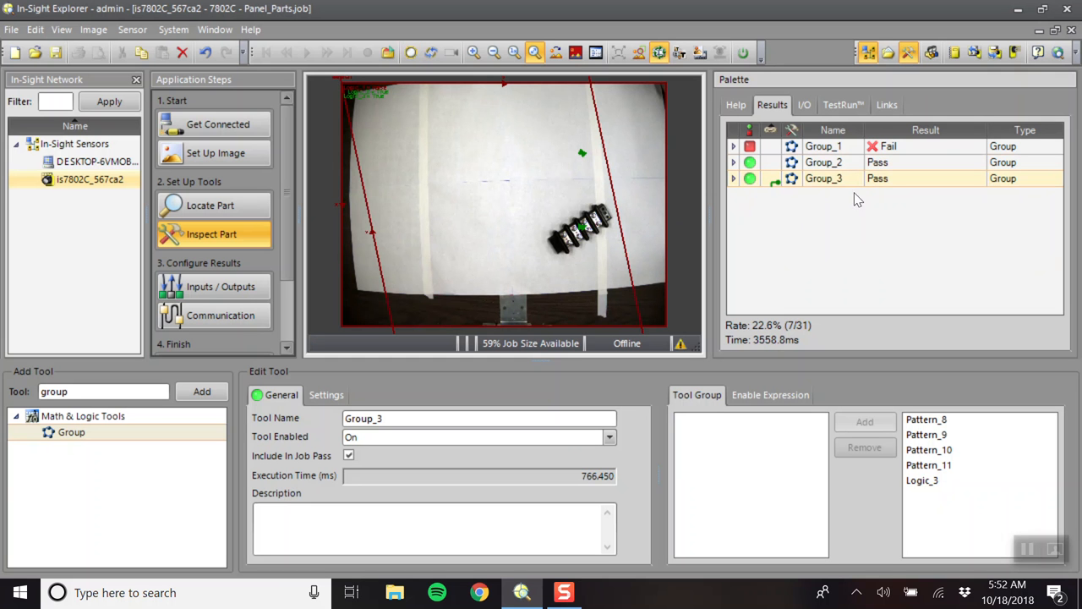
mouse_move(806, 169)
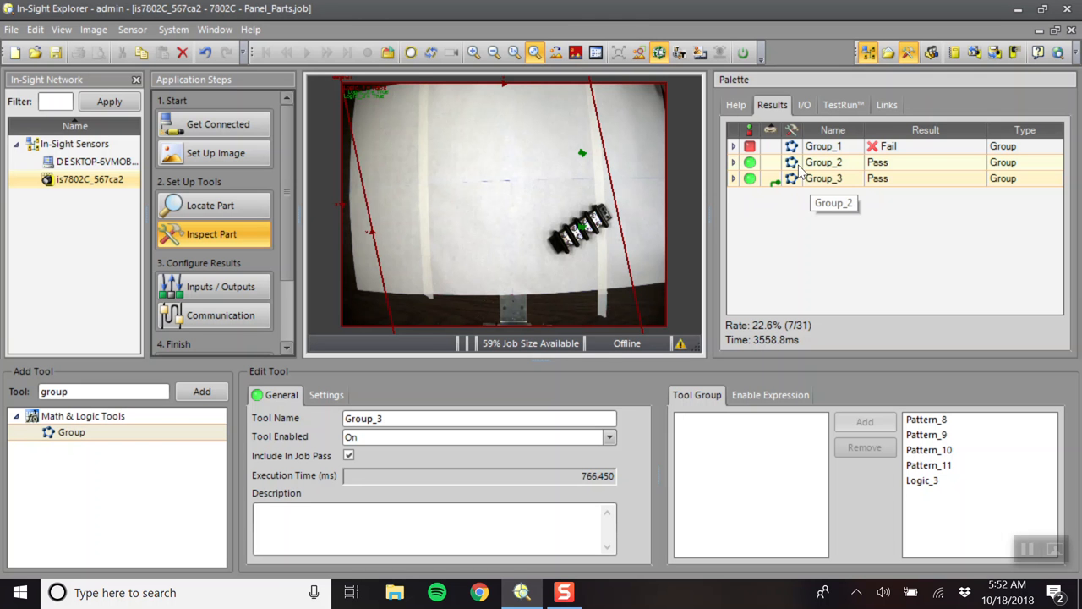
mouse_move(411, 53)
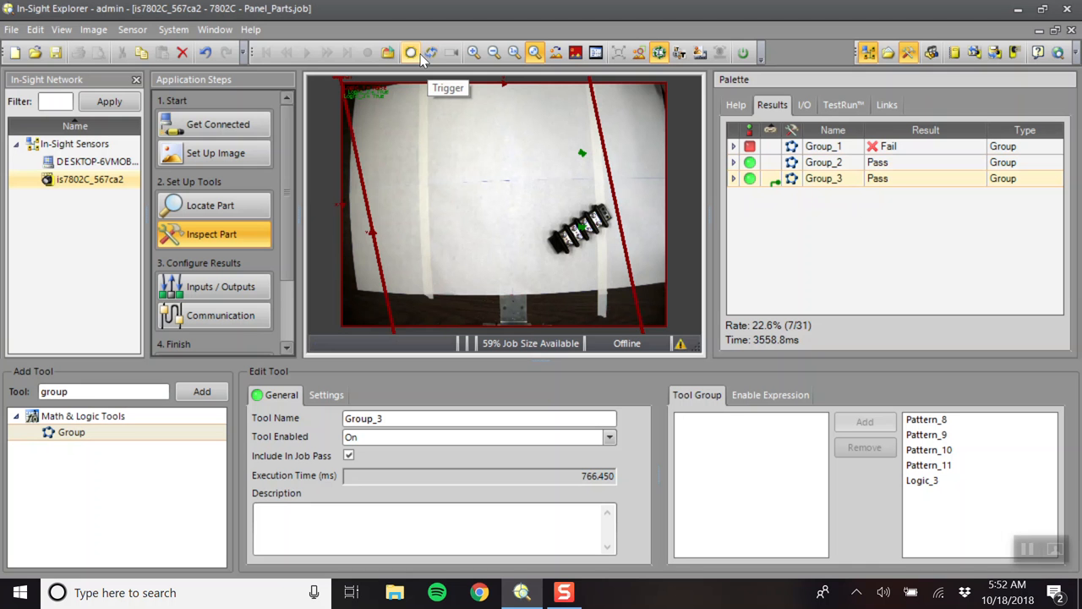